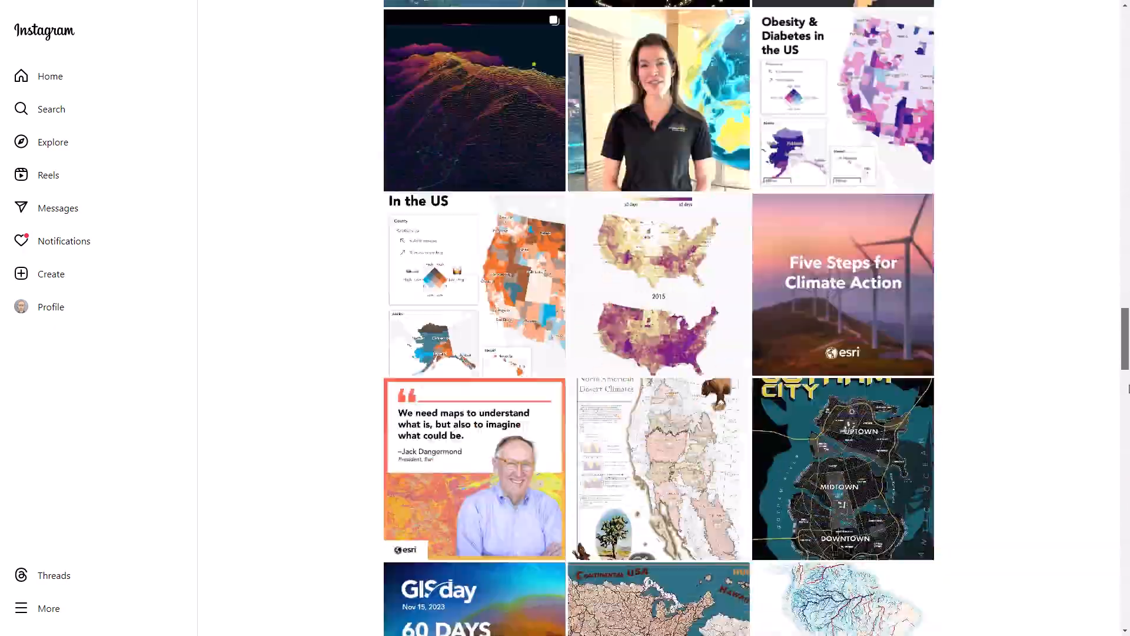
Select SRTM tile N45W122 east of Portland and download its DEM
scroll(down, 3)
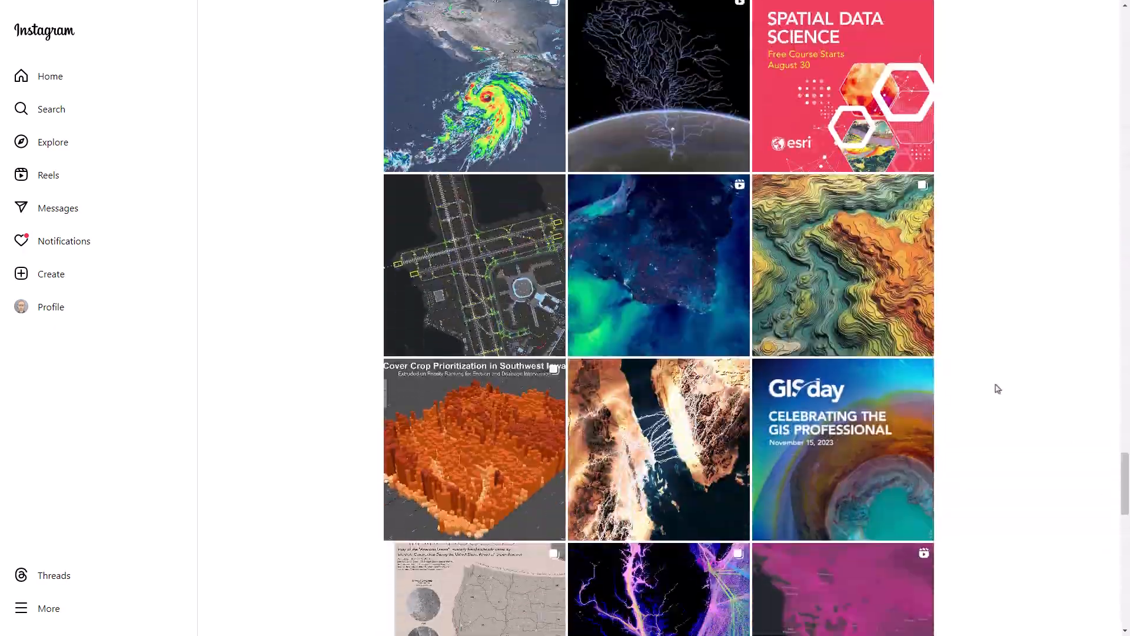
click(842, 265)
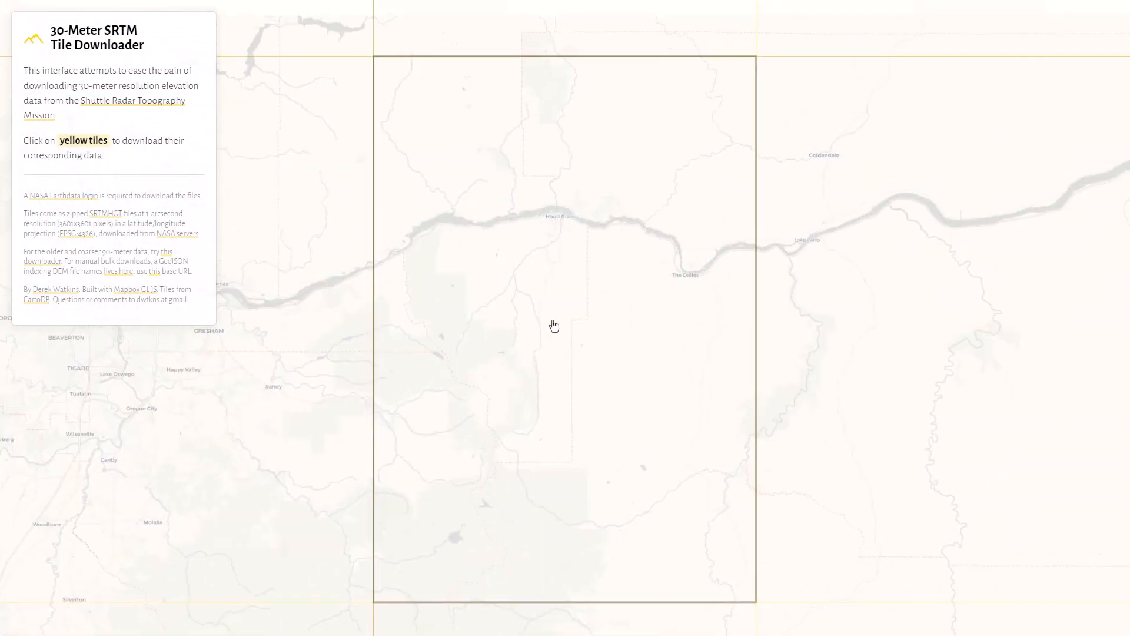
click(554, 325)
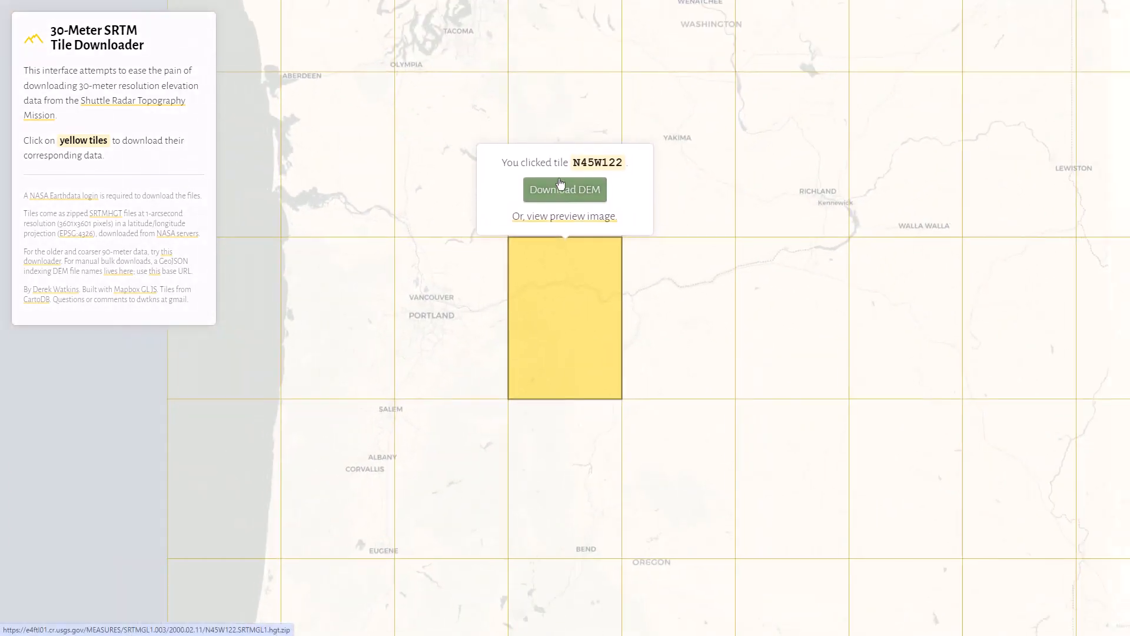
click(564, 189)
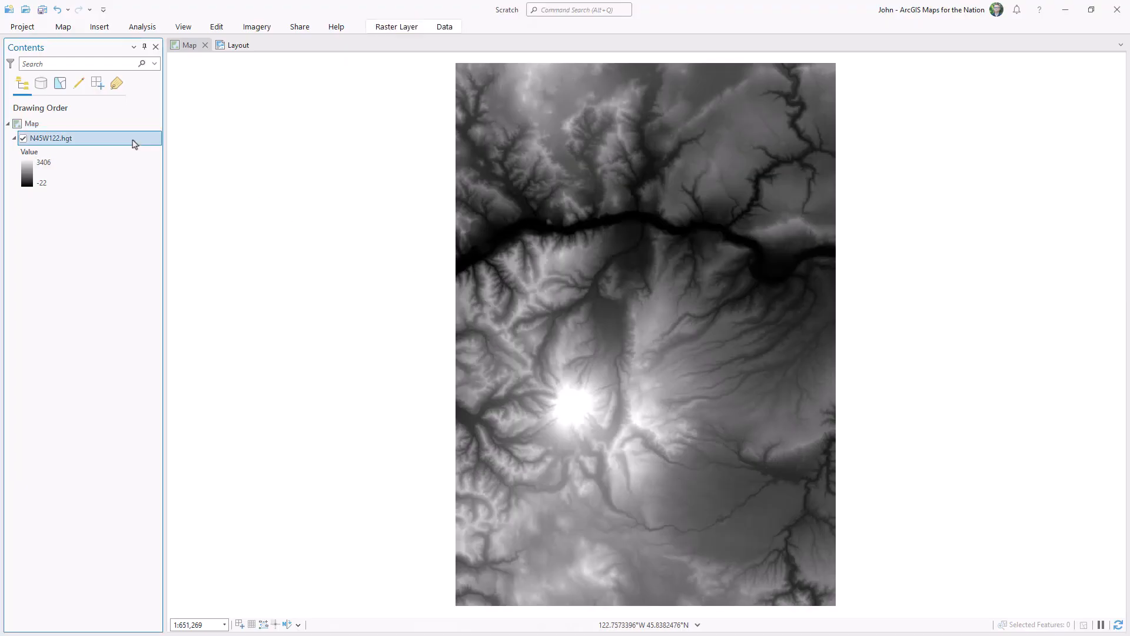
Apply Mean 12x12 Statistics to N45W122 twice, creating Statistics_Statistics_N45W122.hgt
scroll(up, 3)
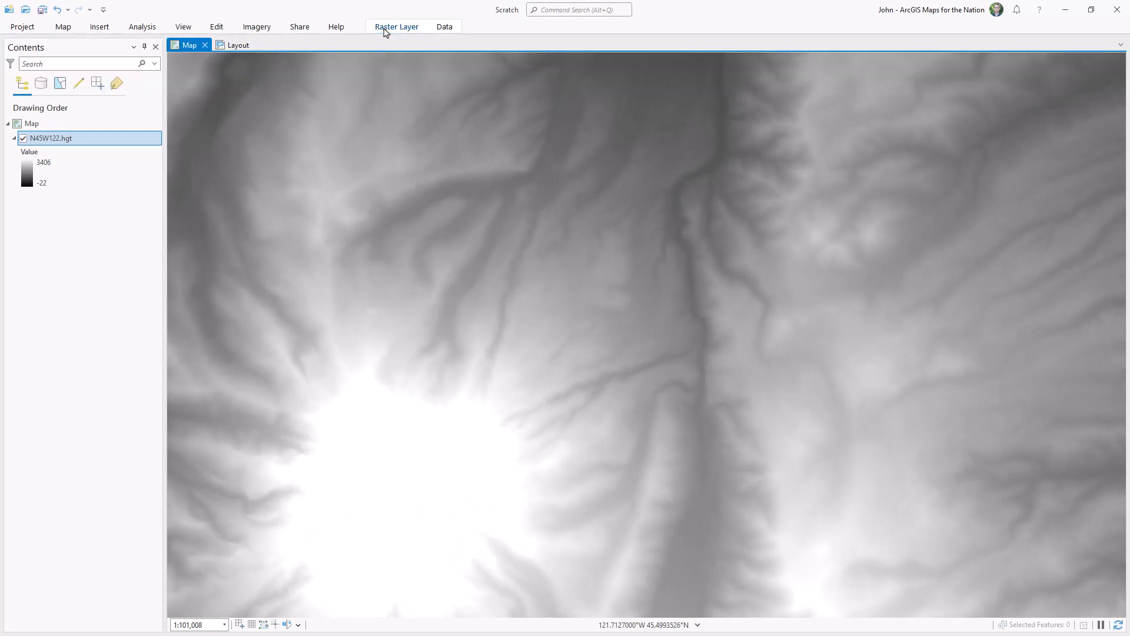
click(257, 26)
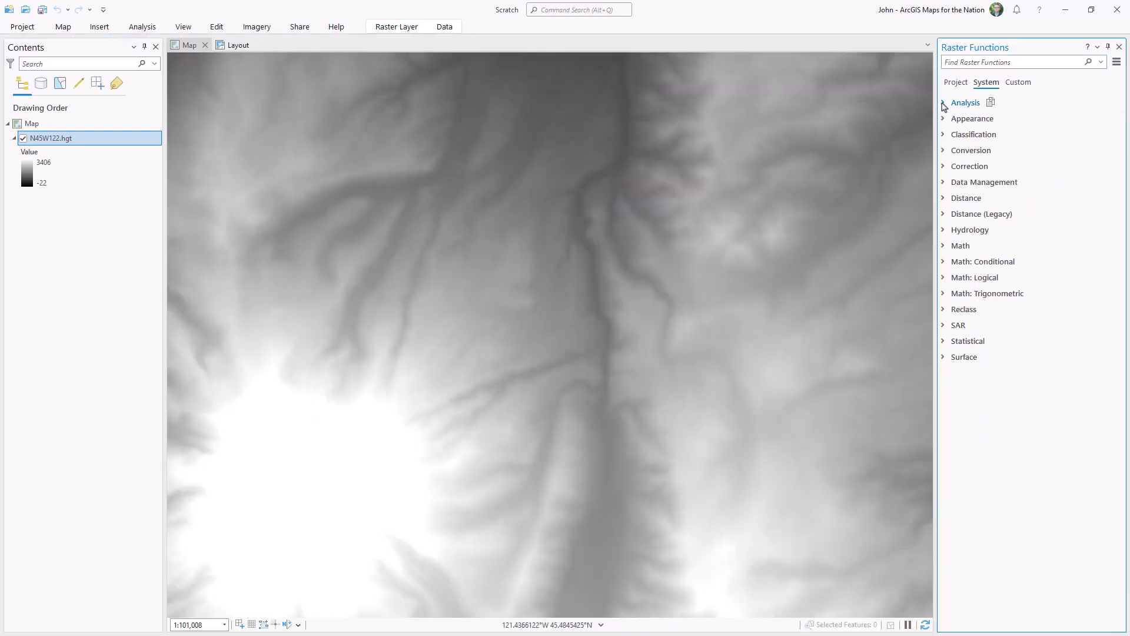
click(968, 340)
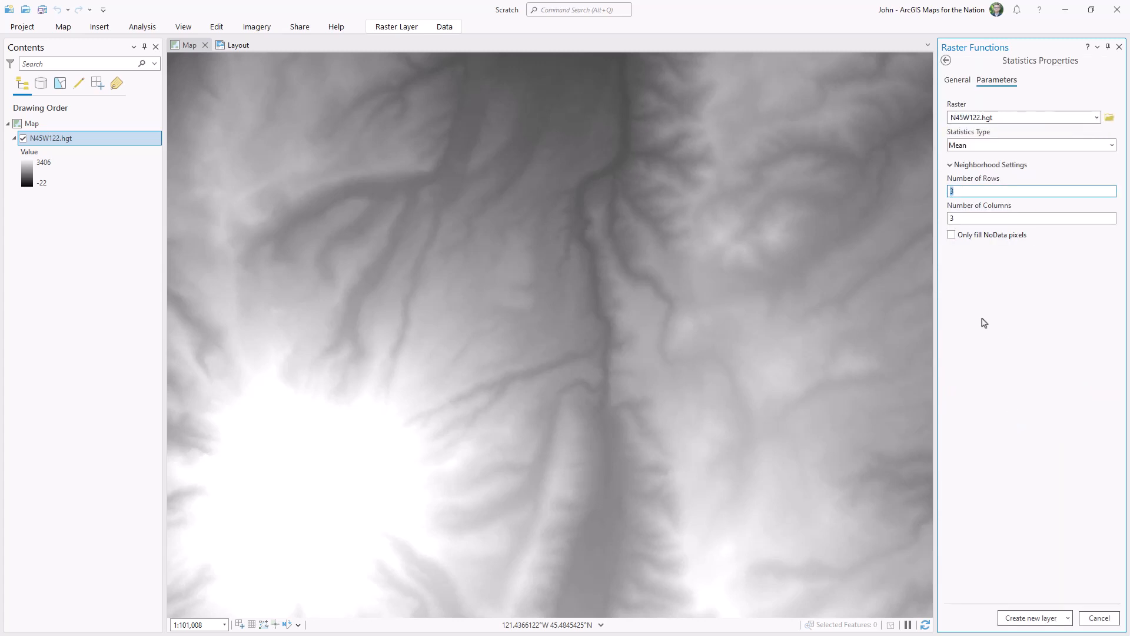
text(12)
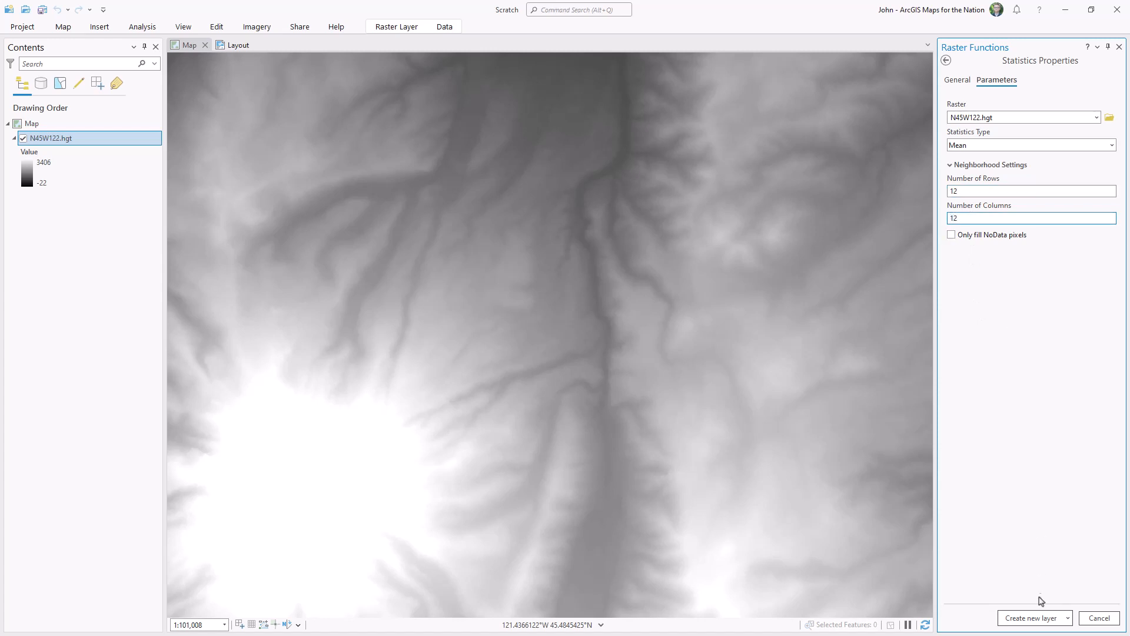
click(1031, 617)
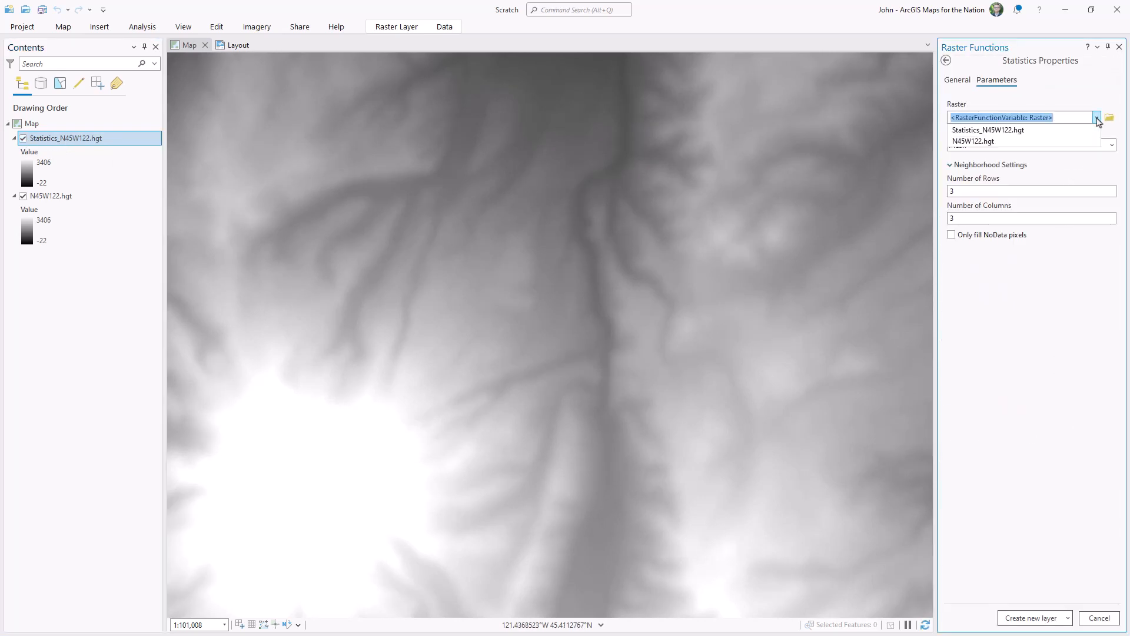
click(987, 129)
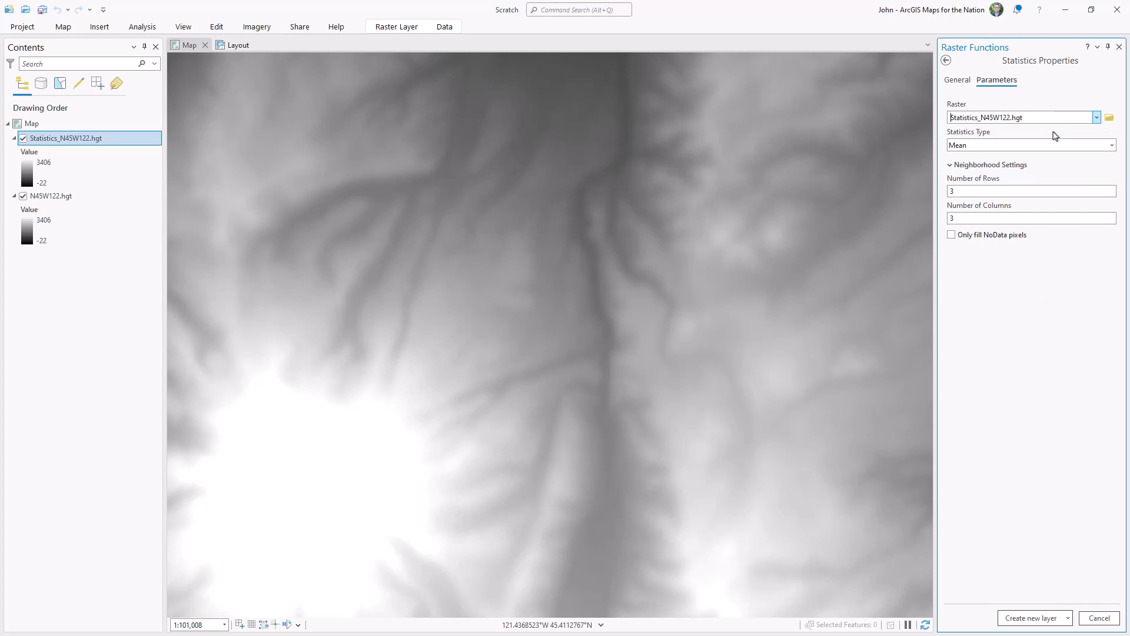
mouse_move(1027, 630)
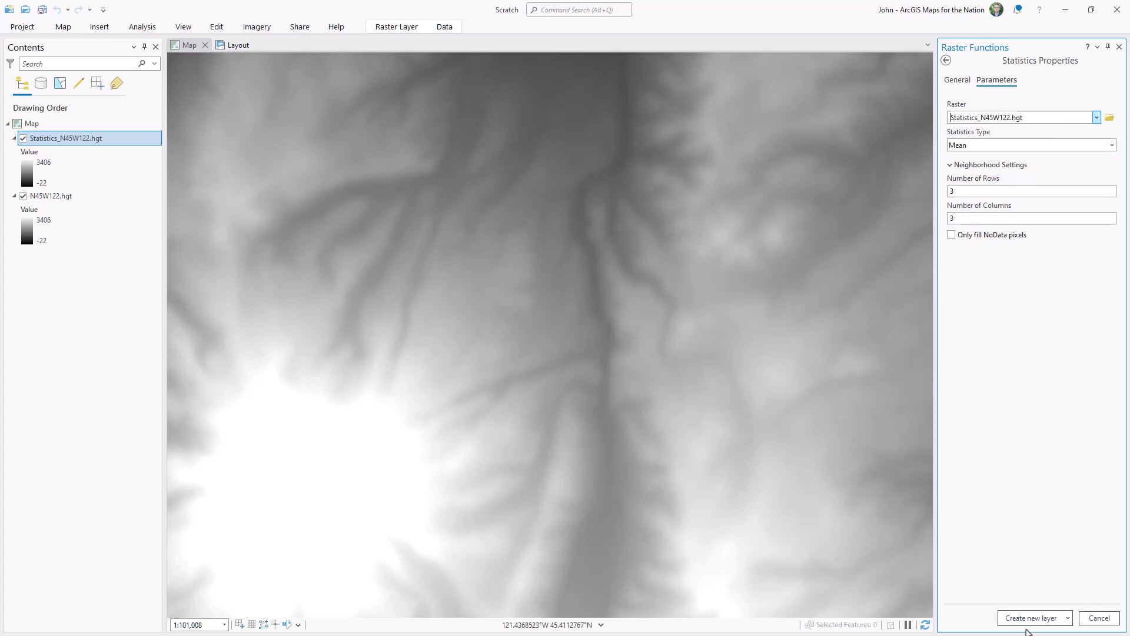
click(1030, 617)
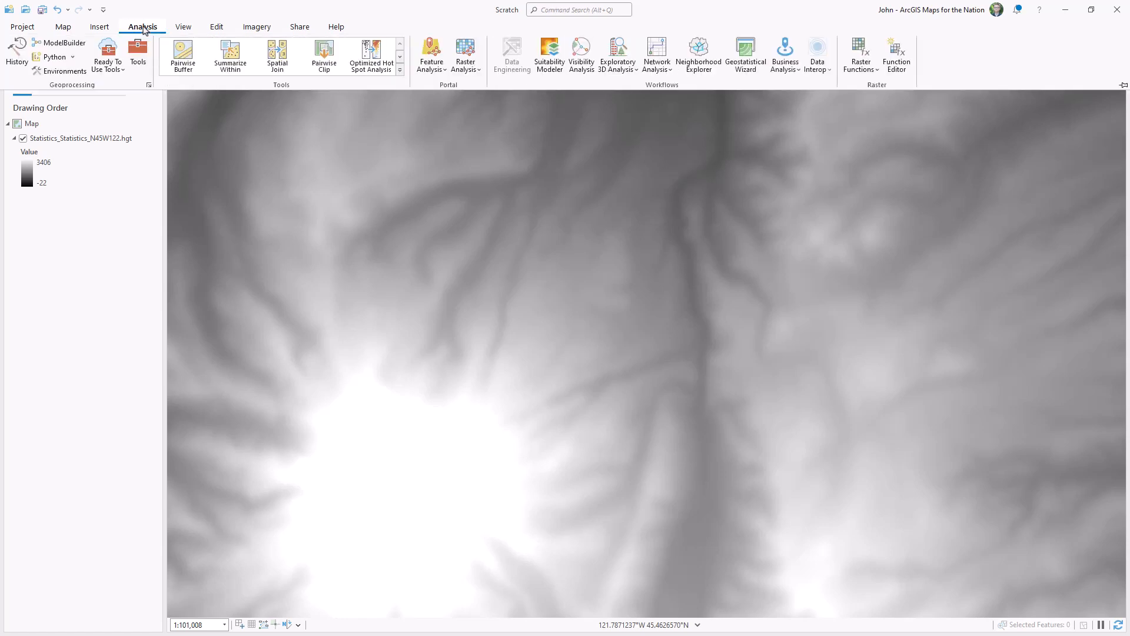
Run Spatial Analyst Contour on the smoothed raster with interval 50, type Contour shell up
click(138, 54)
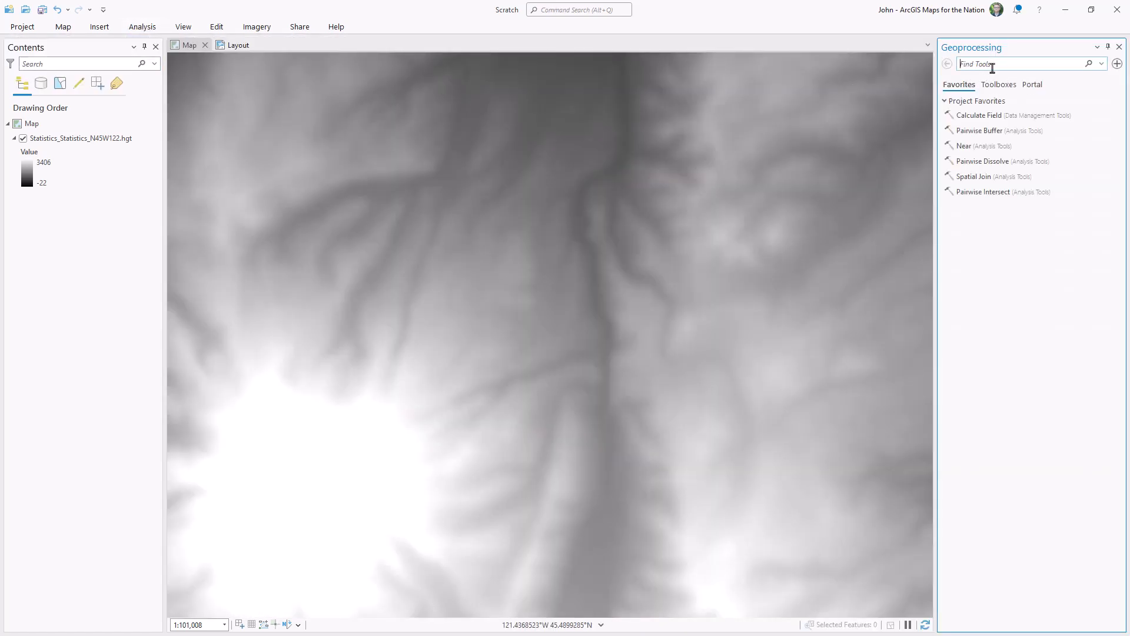
text(contour)
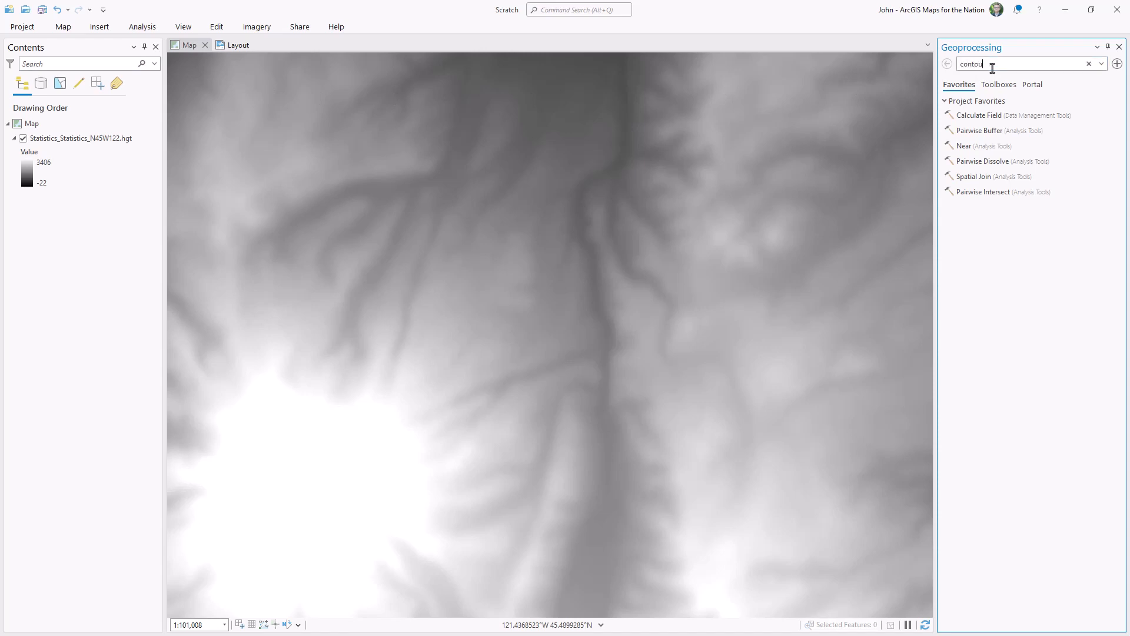
key(Return)
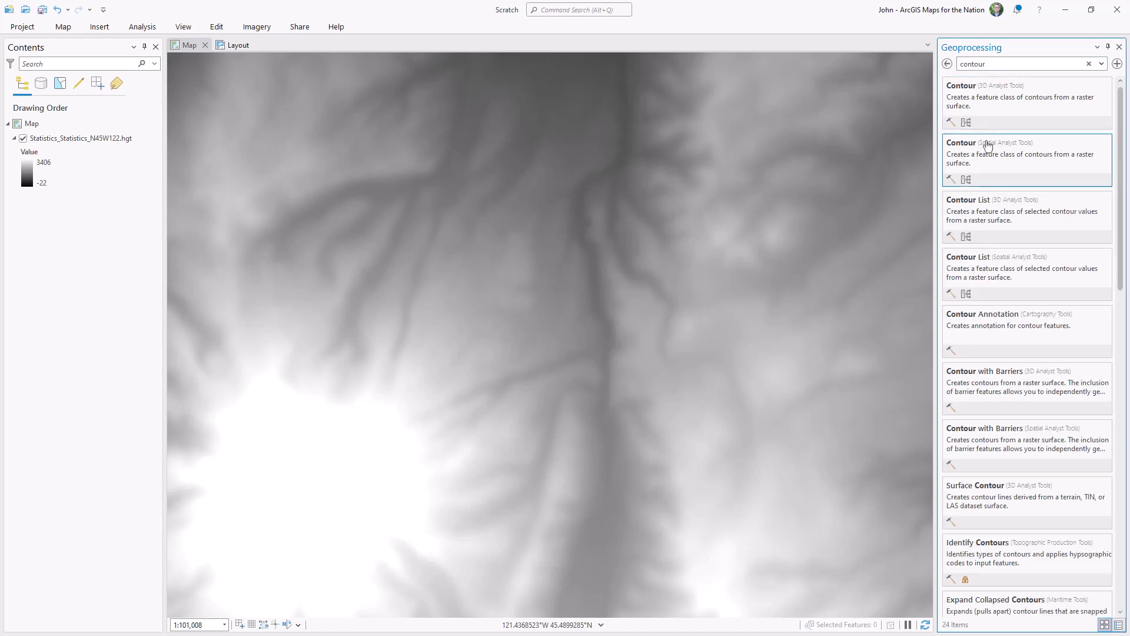
click(960, 141)
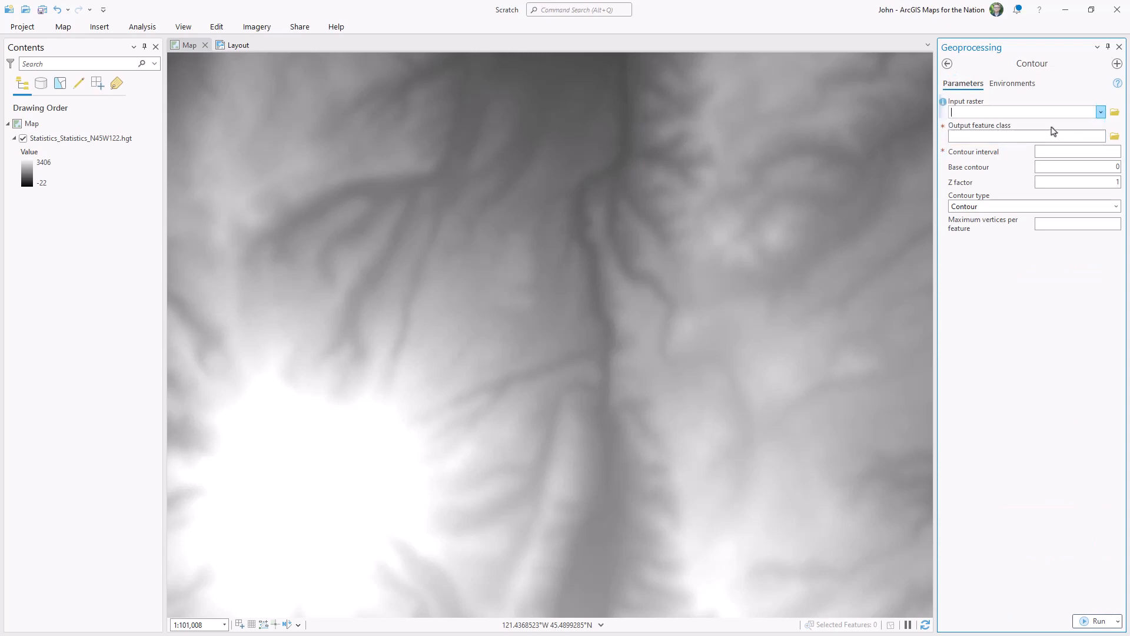
click(1100, 112)
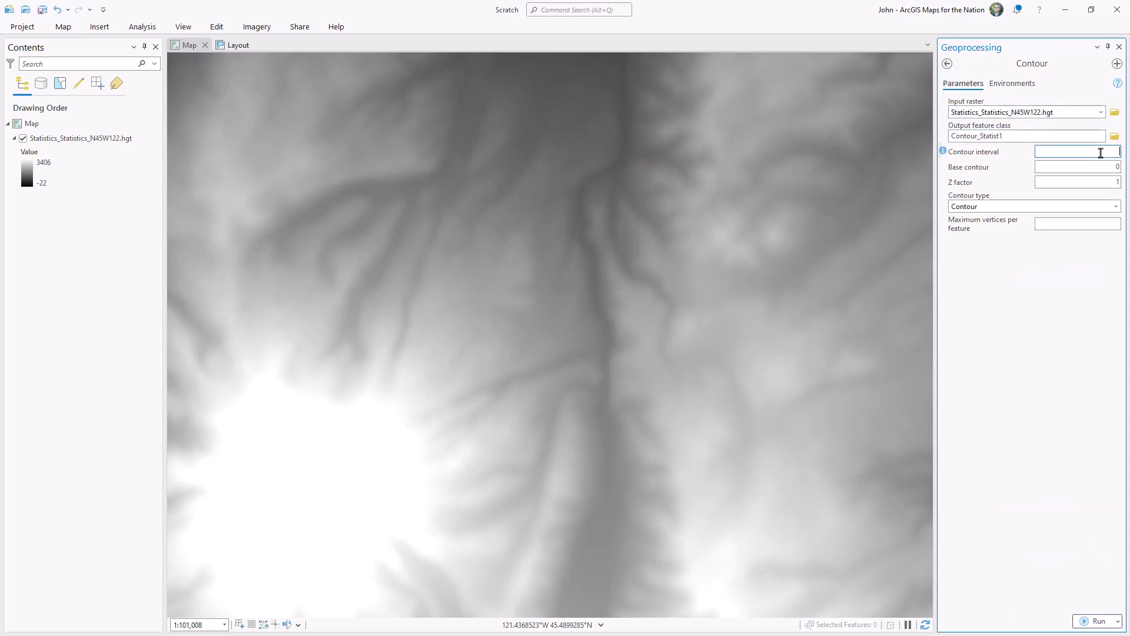
text(50)
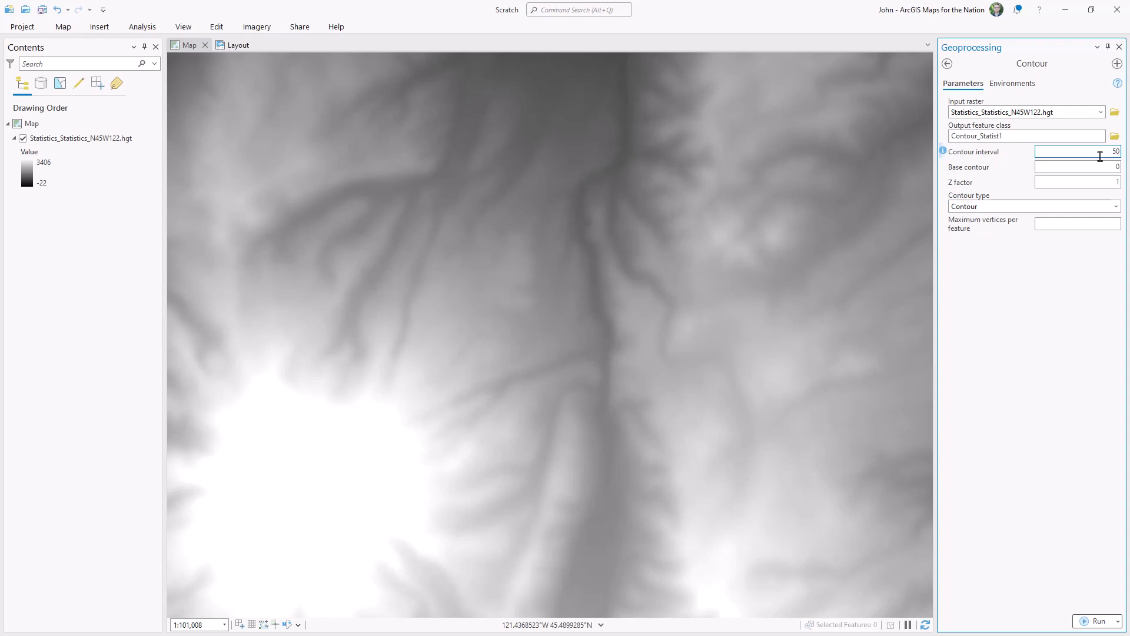
click(1117, 206)
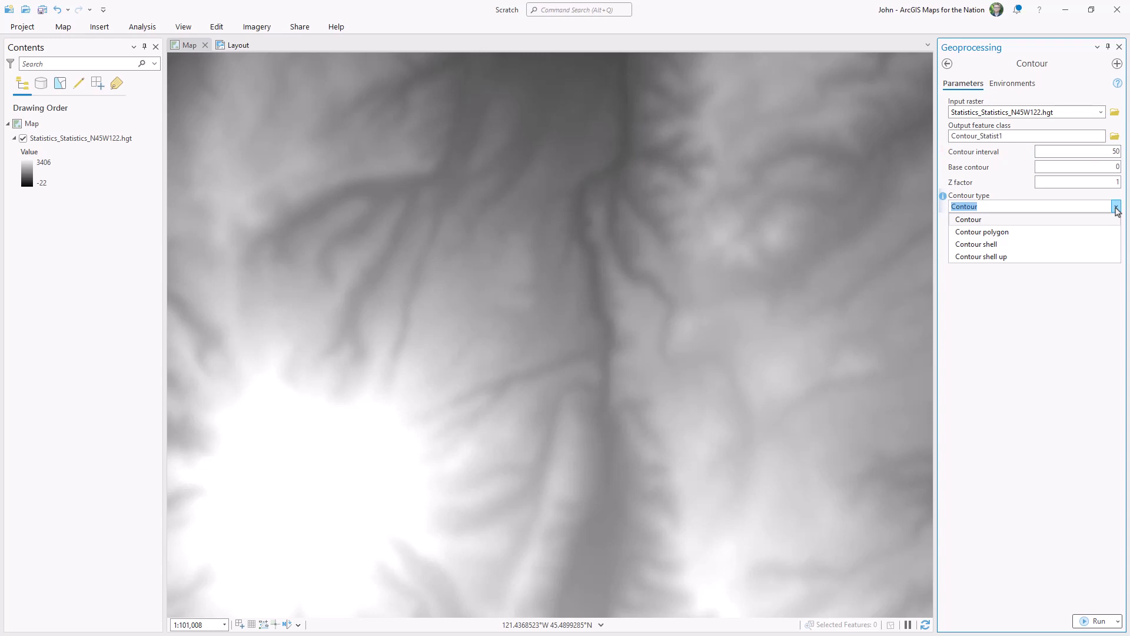
mouse_move(1018, 245)
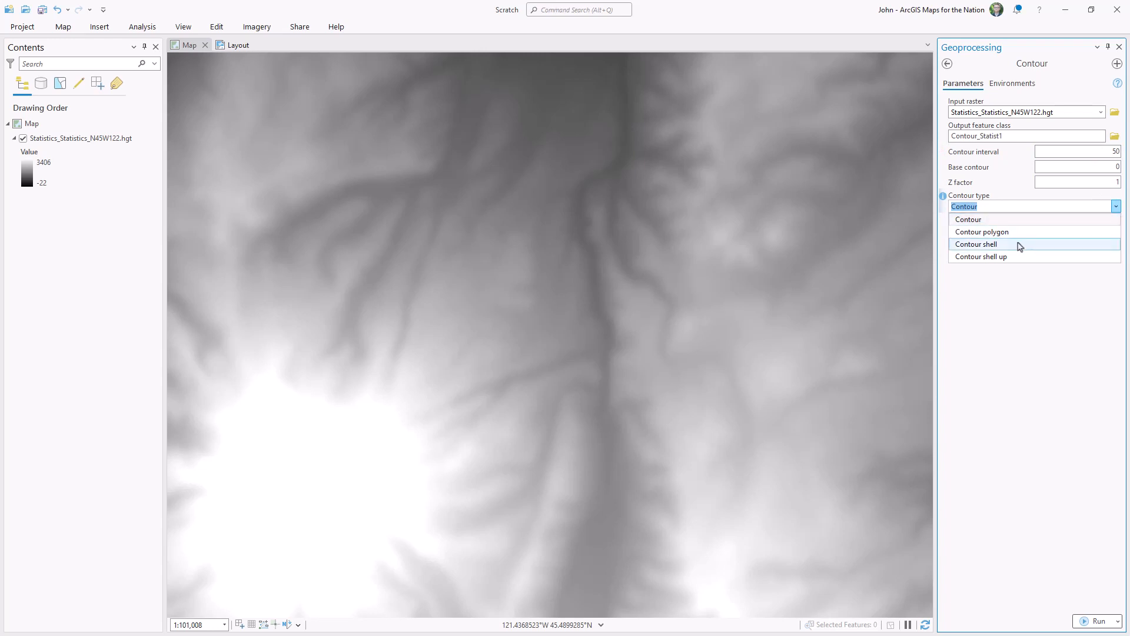
click(980, 256)
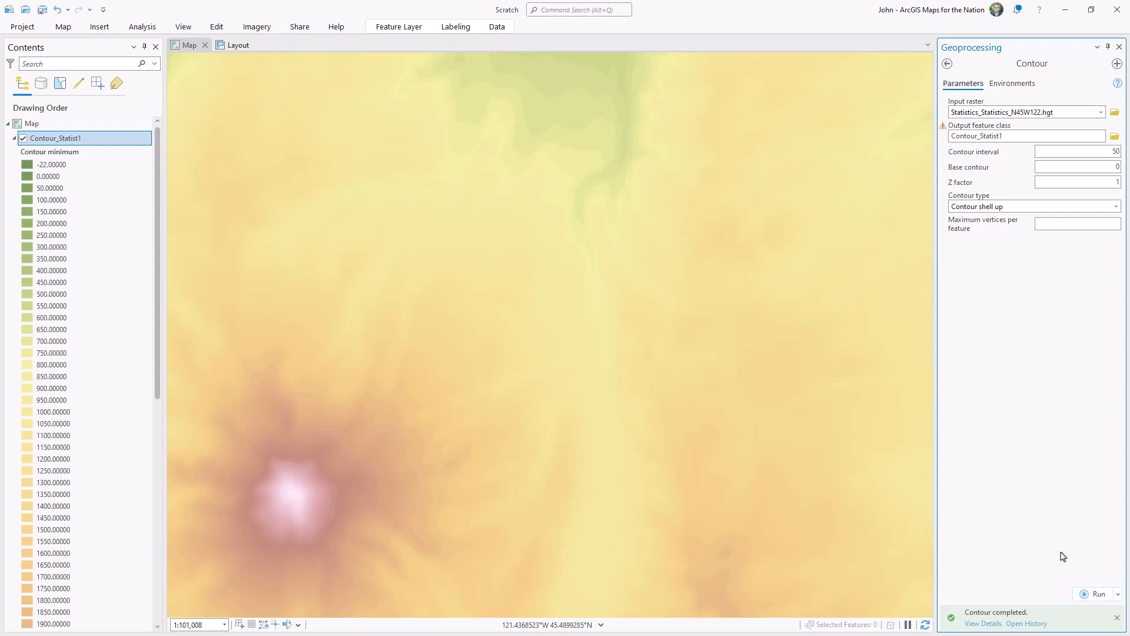
mouse_move(402, 462)
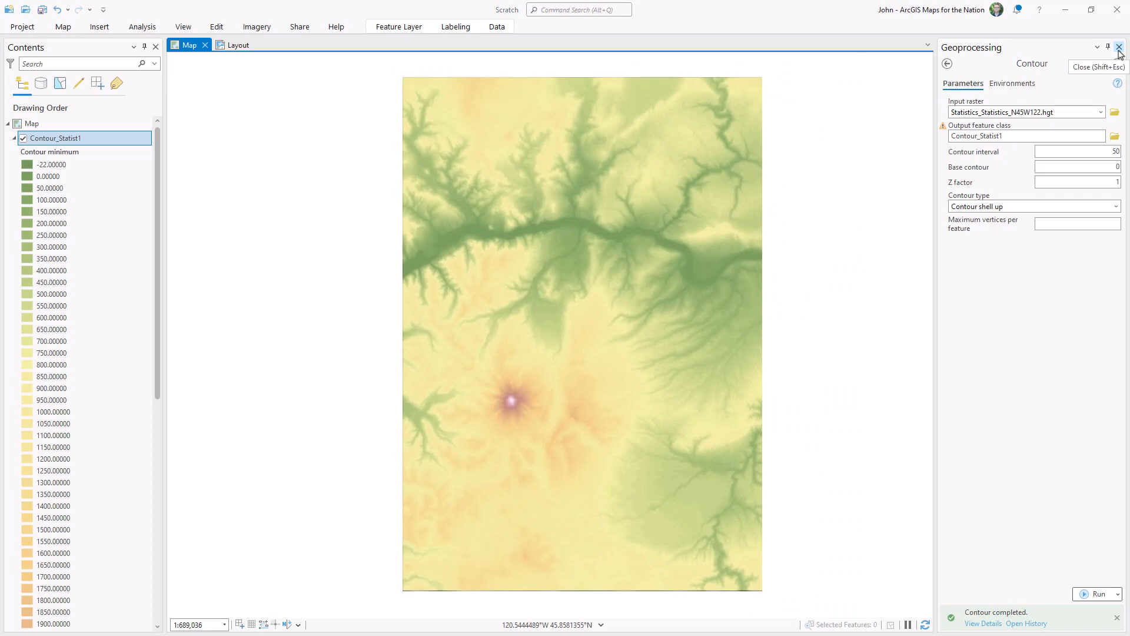
Close the Contour geoprocessing tool
click(1119, 47)
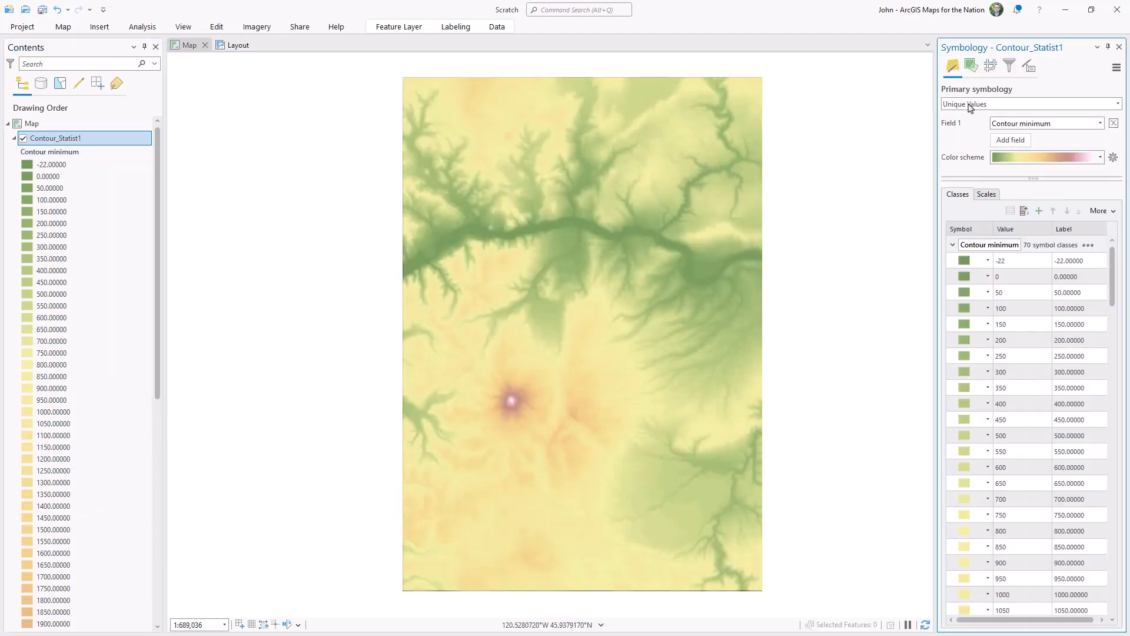
Switch Contour_Statist1 primary symbology to Single Symbol
click(1030, 103)
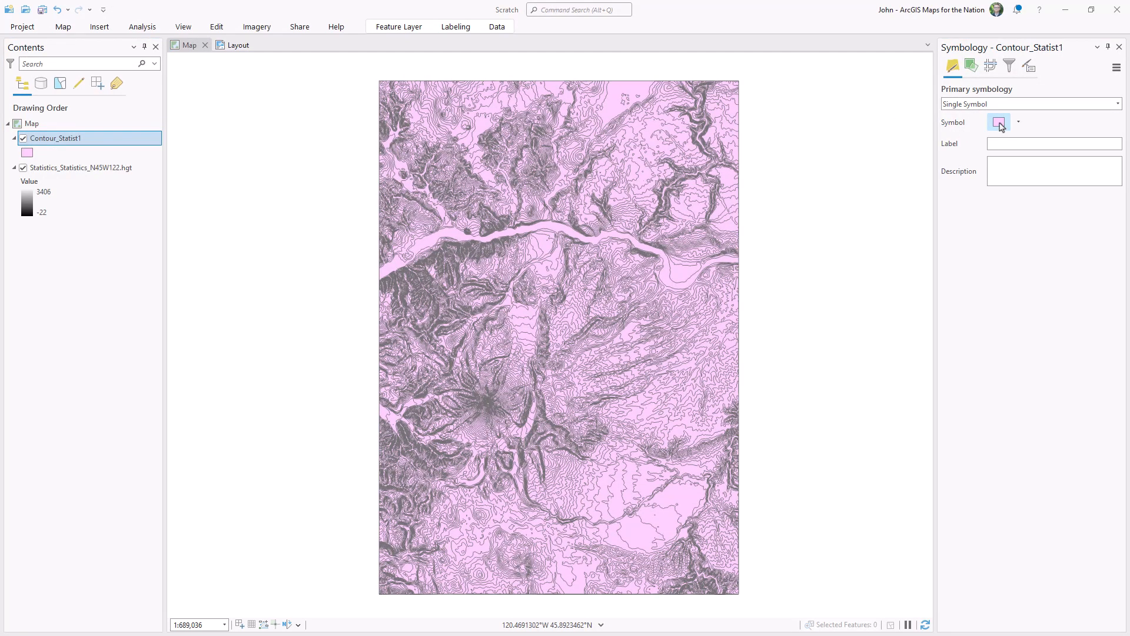
click(997, 122)
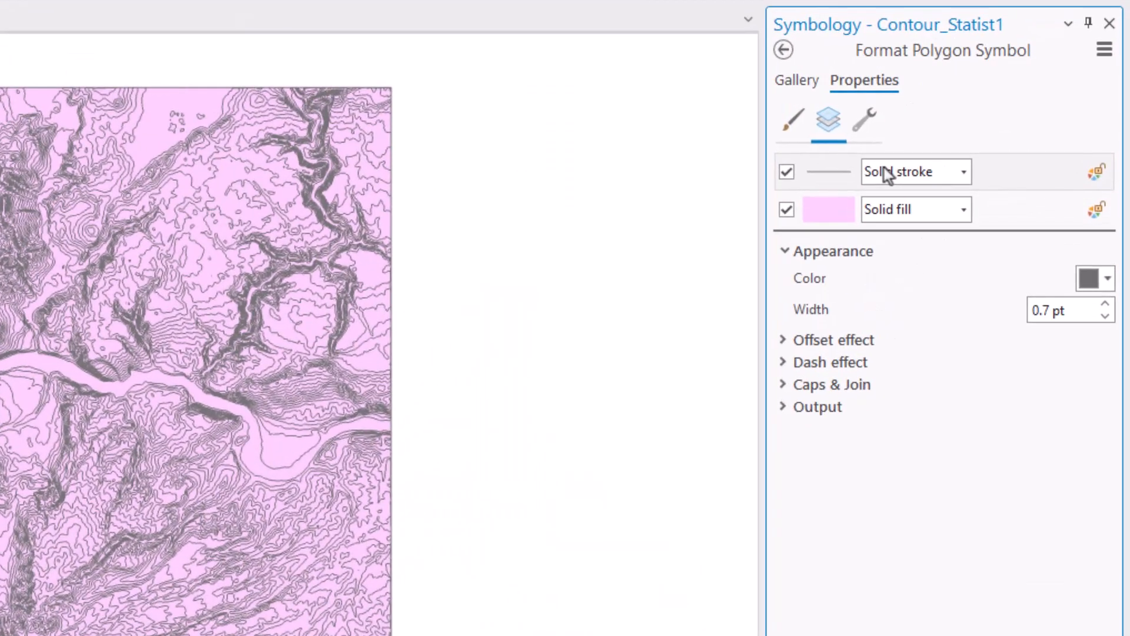
click(1104, 50)
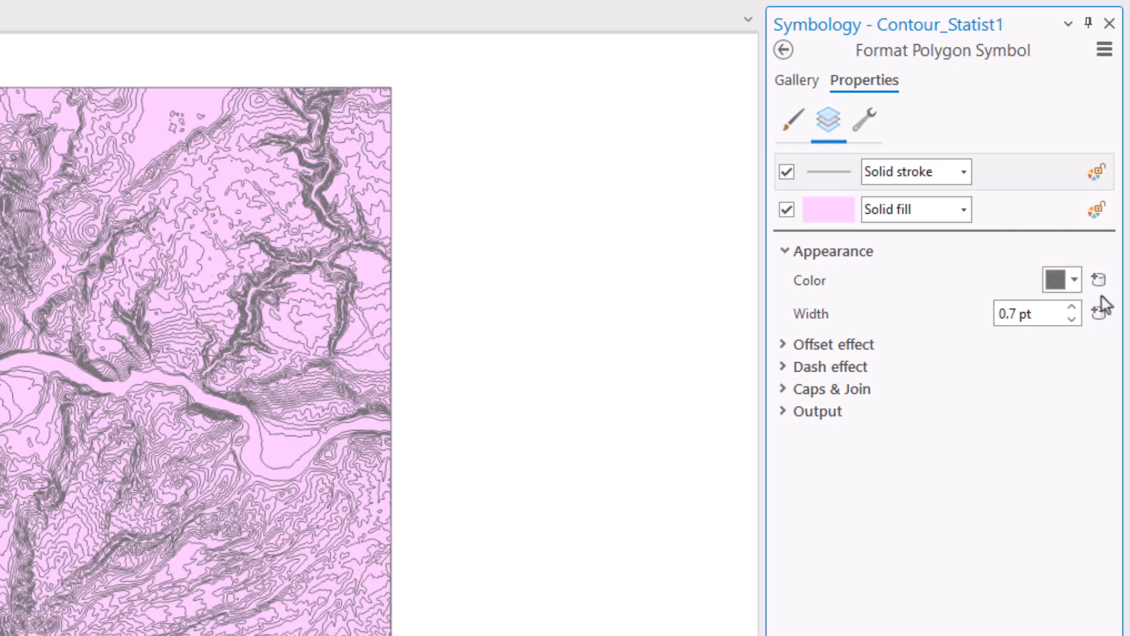
Add Move effects to both the outline and fill symbol layers
click(864, 121)
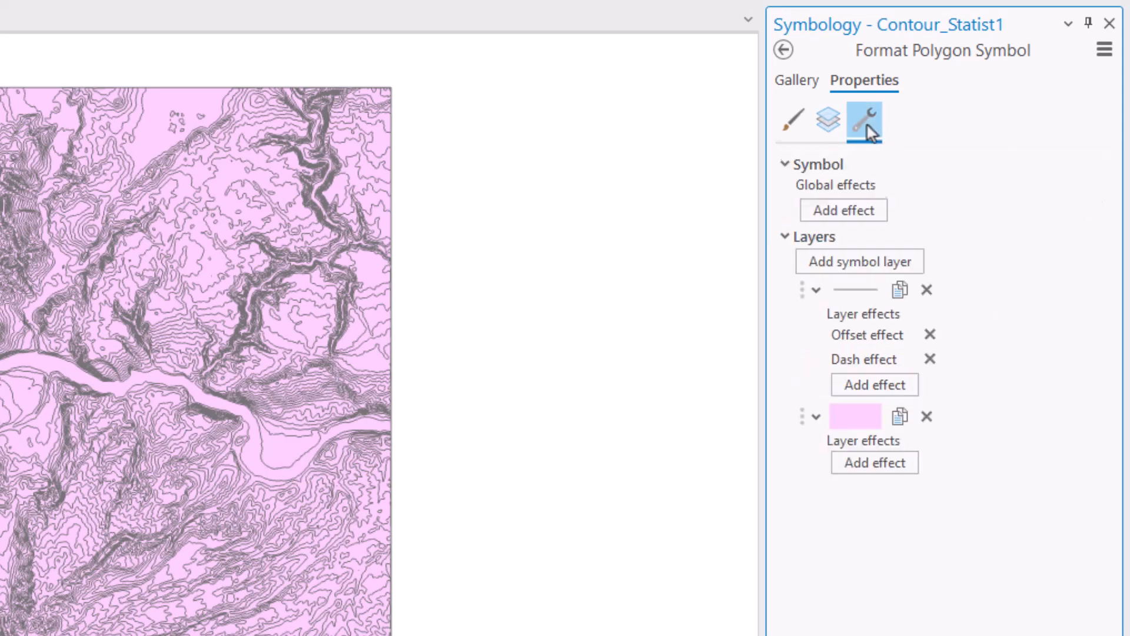
click(874, 384)
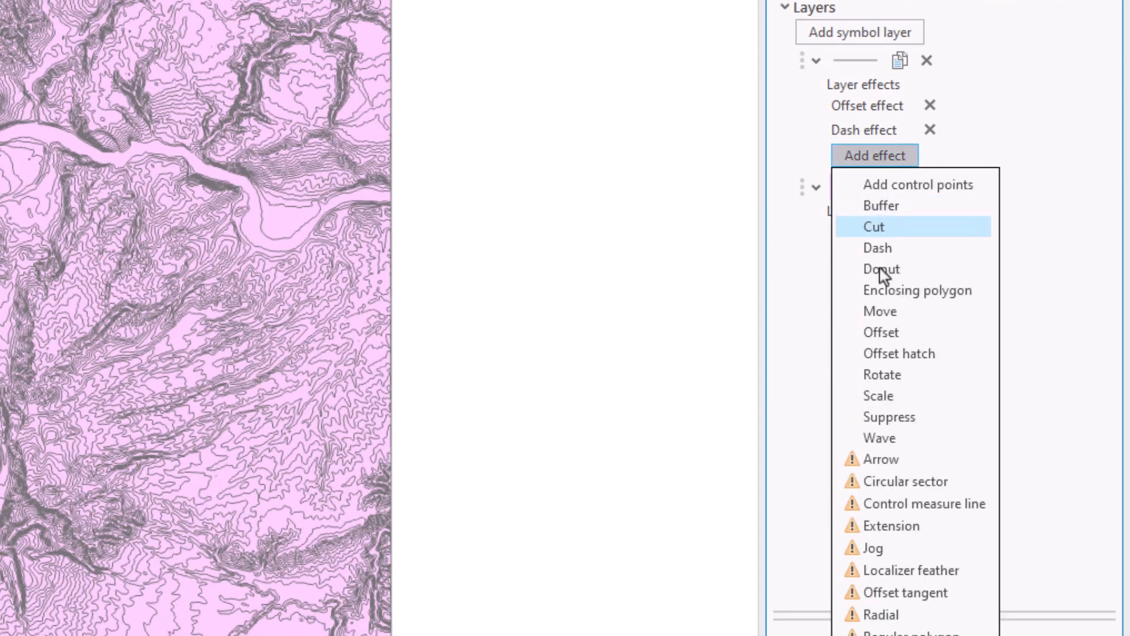
click(879, 310)
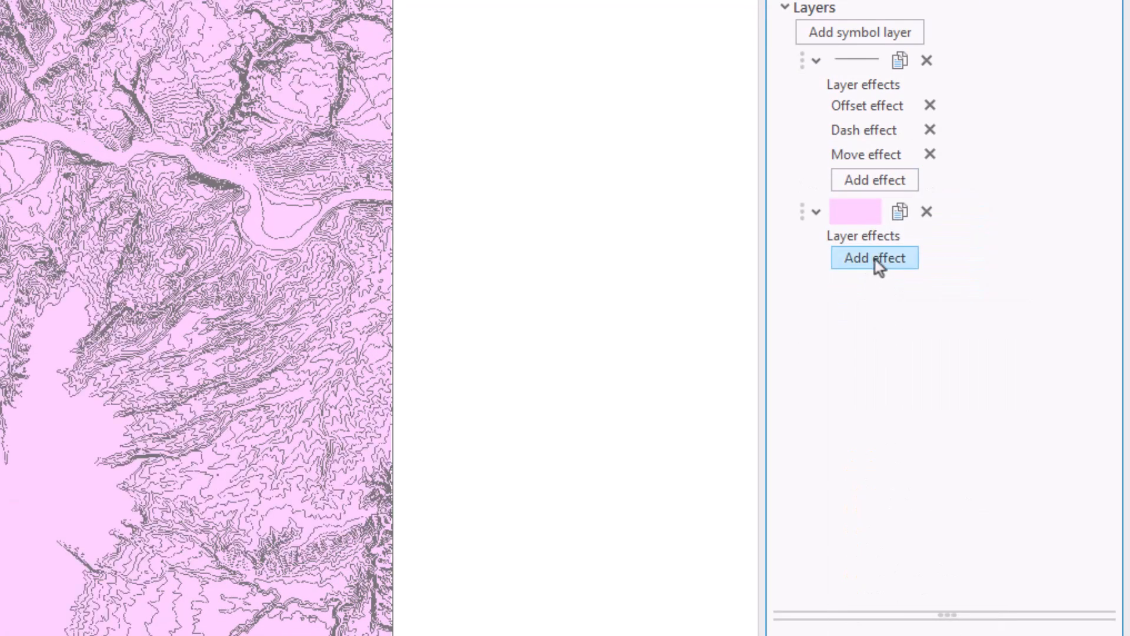
click(873, 257)
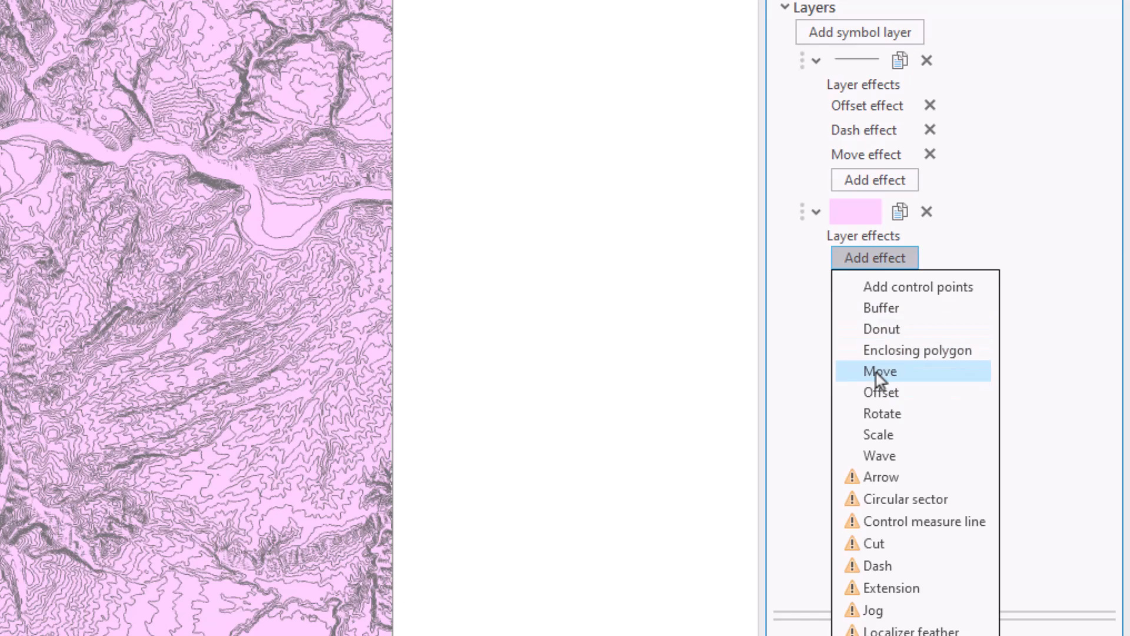
click(878, 371)
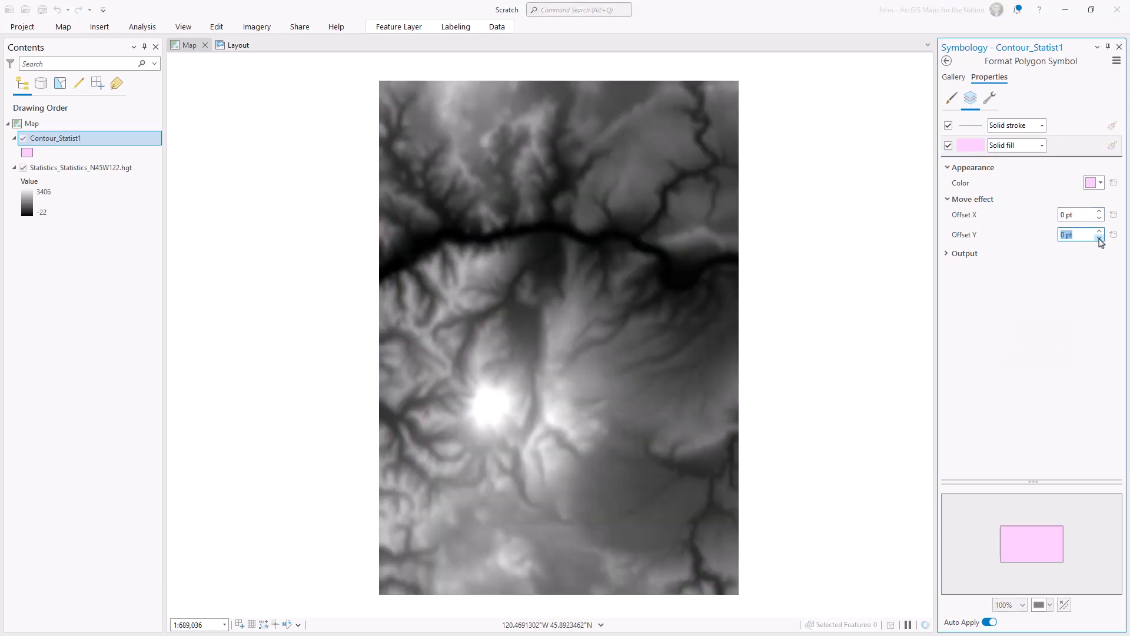
Map the outline Move effect's Offset Y to a feature attribute
click(1009, 125)
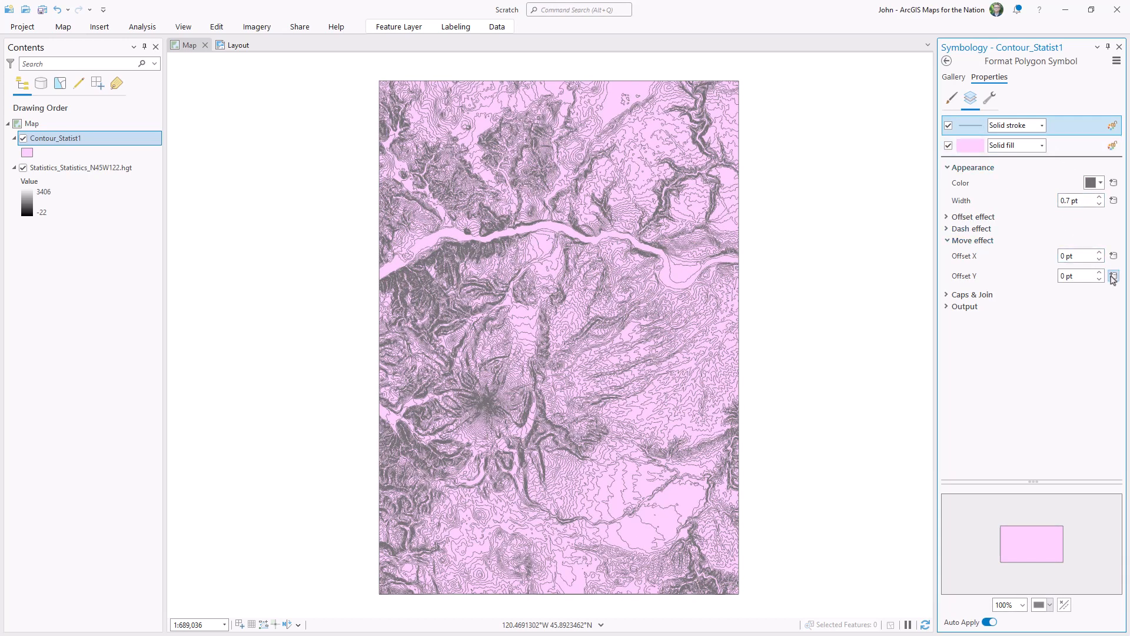
click(1113, 276)
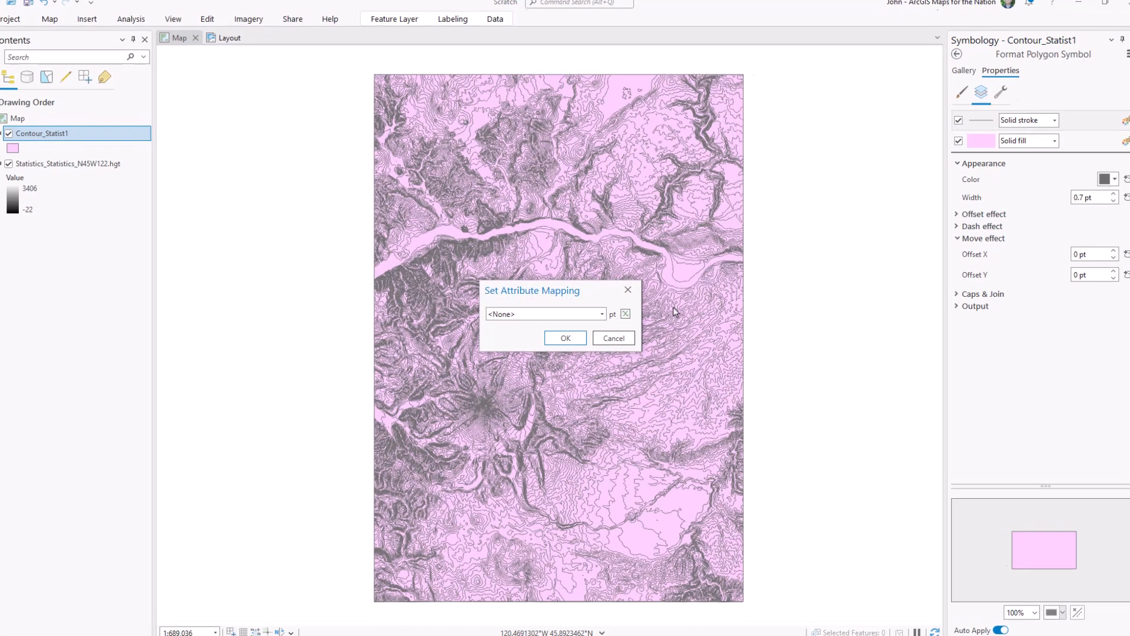
click(601, 313)
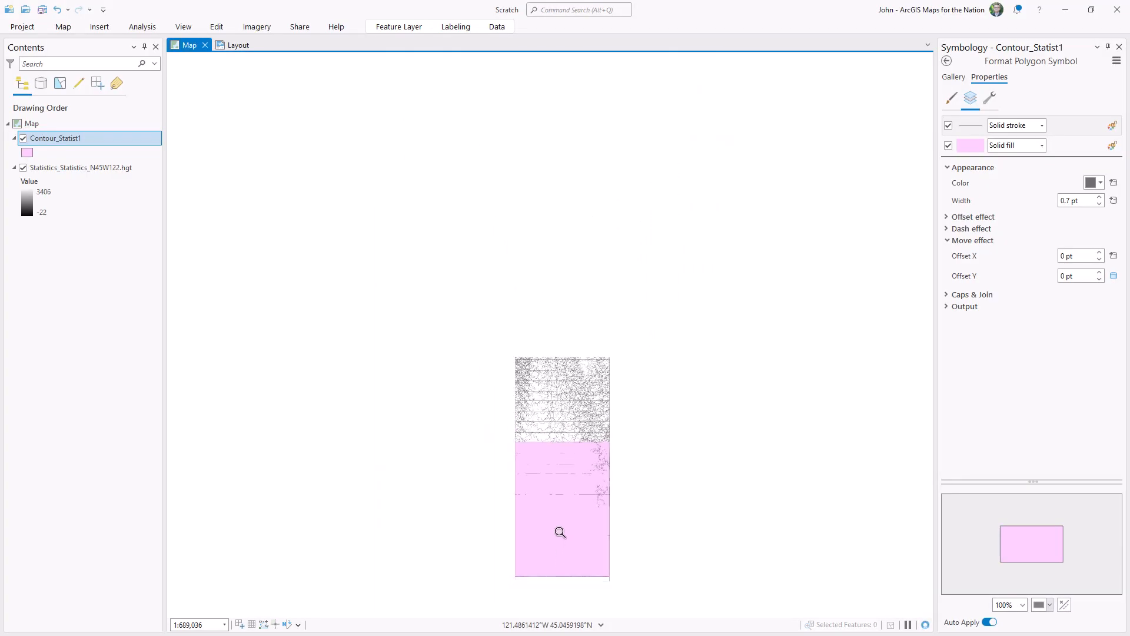
scroll(down, 3)
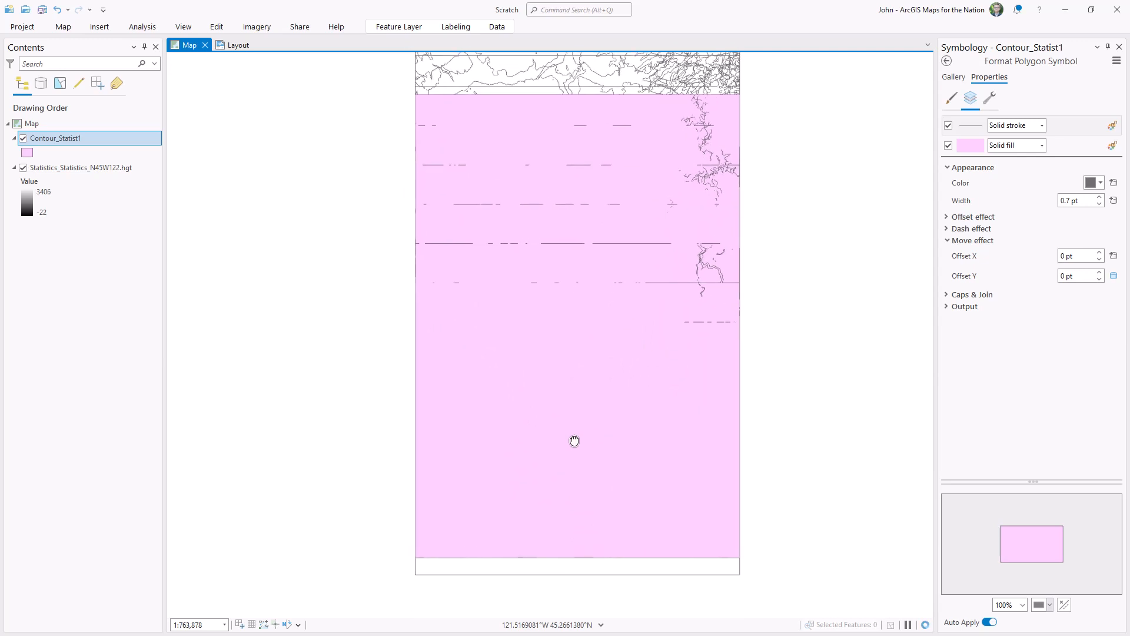
Change the outline's Offset Y expression to [ContourMin]/10
click(1113, 276)
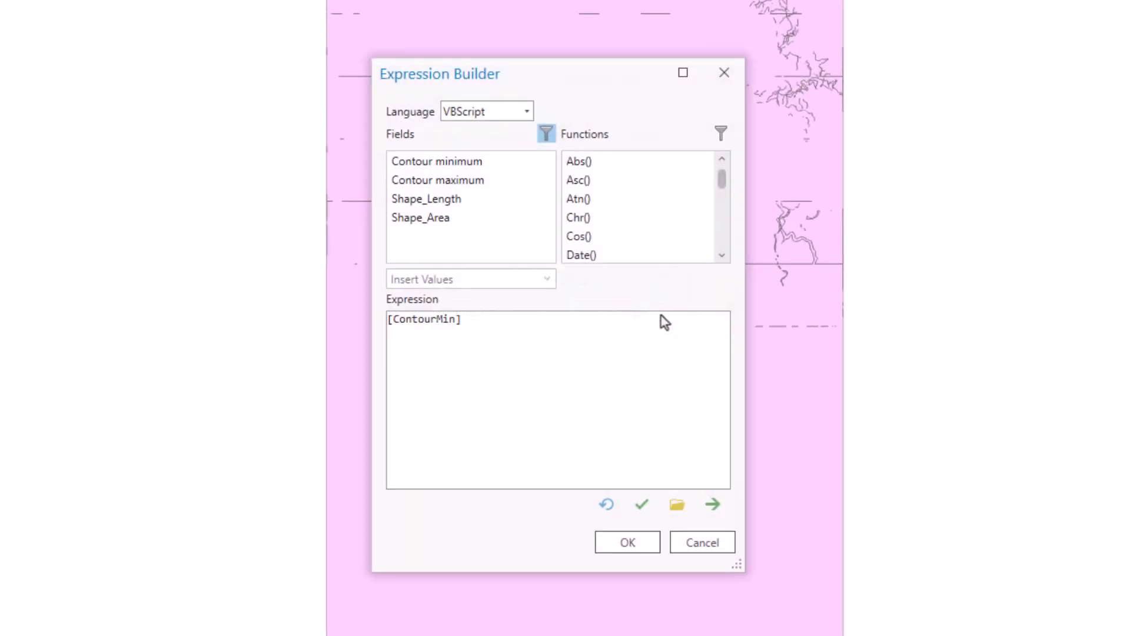
text(/)
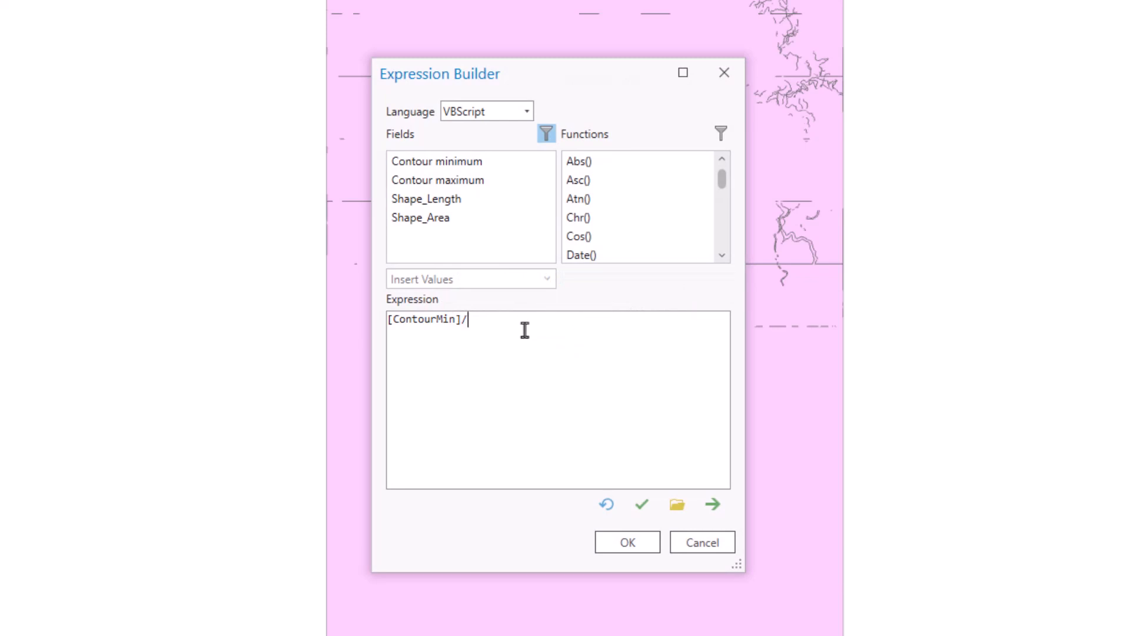
text(10)
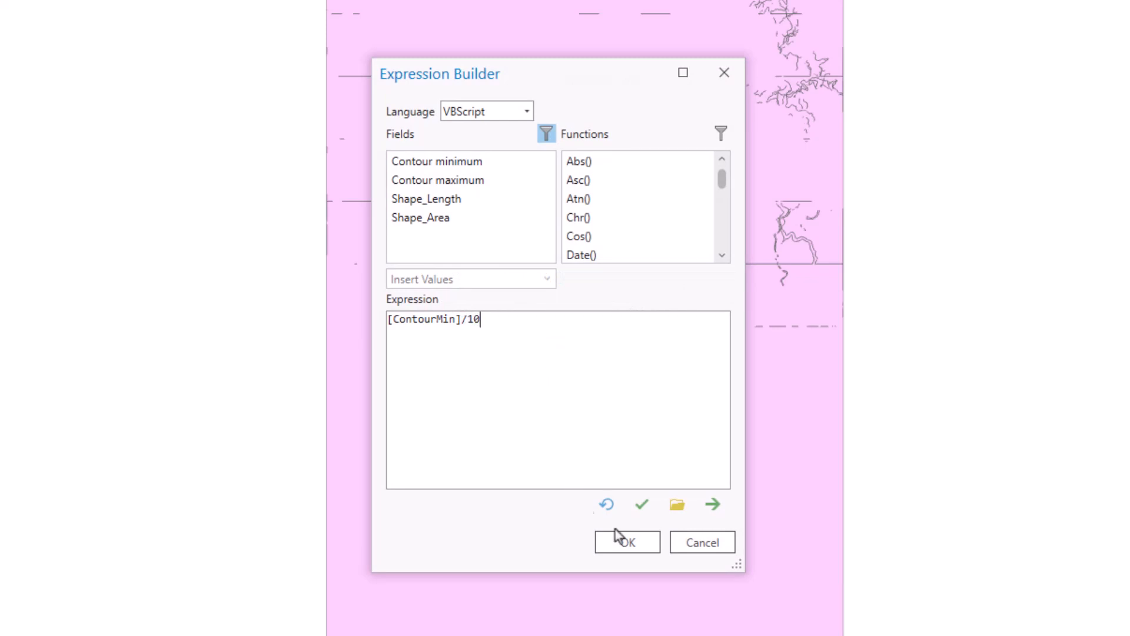
click(626, 541)
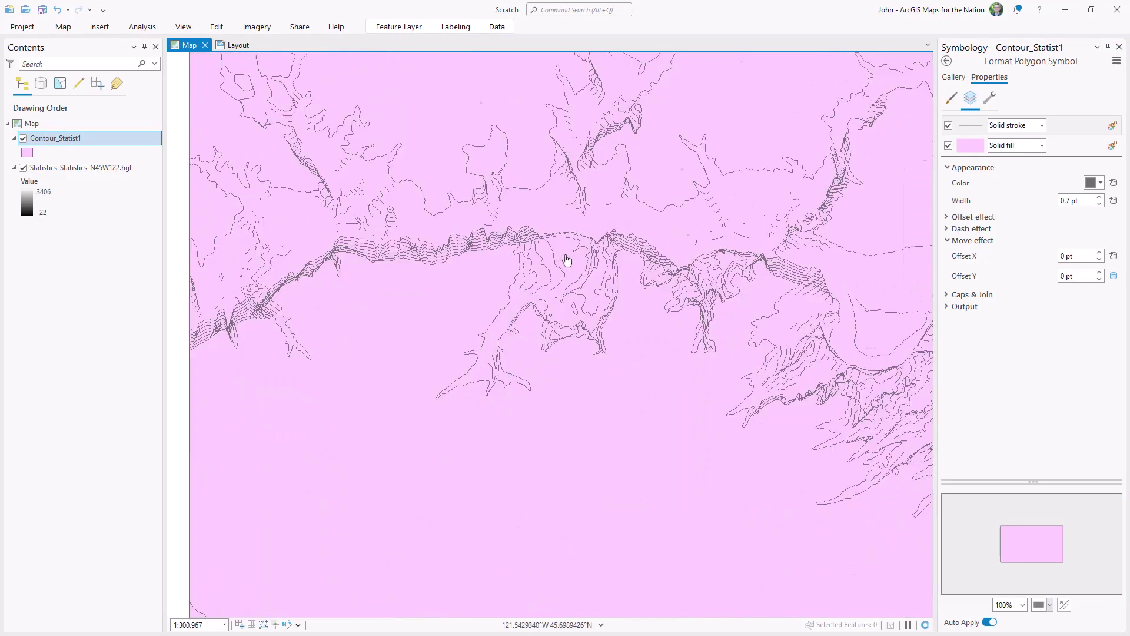
Set the fill Move effect's Offset Y expression to [ContourMin]/10
scroll(up, 3)
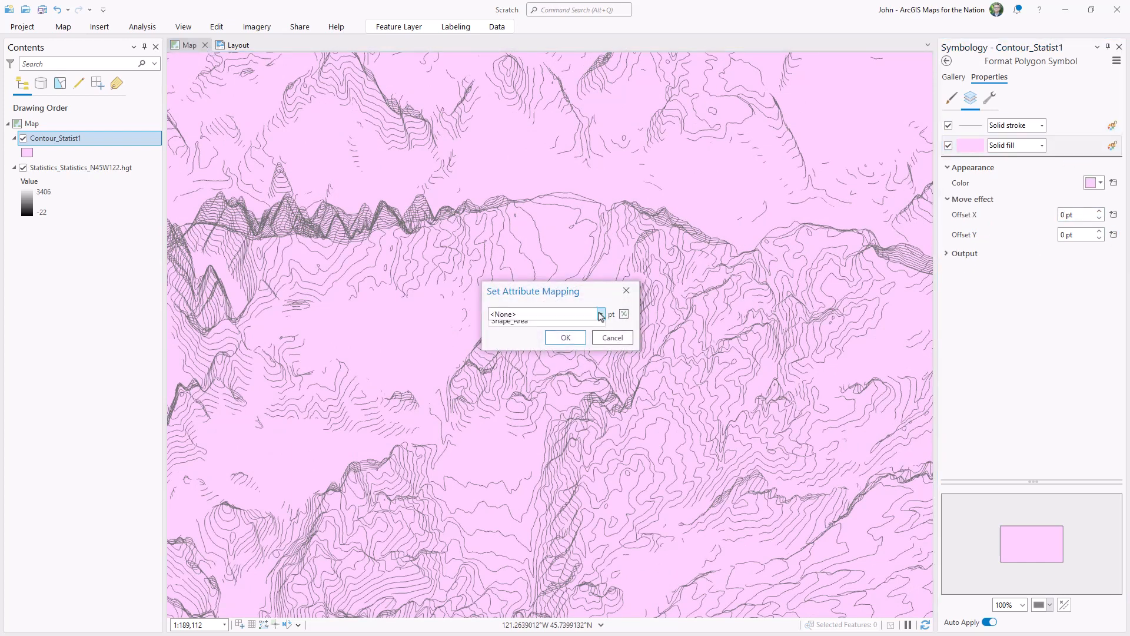
click(623, 314)
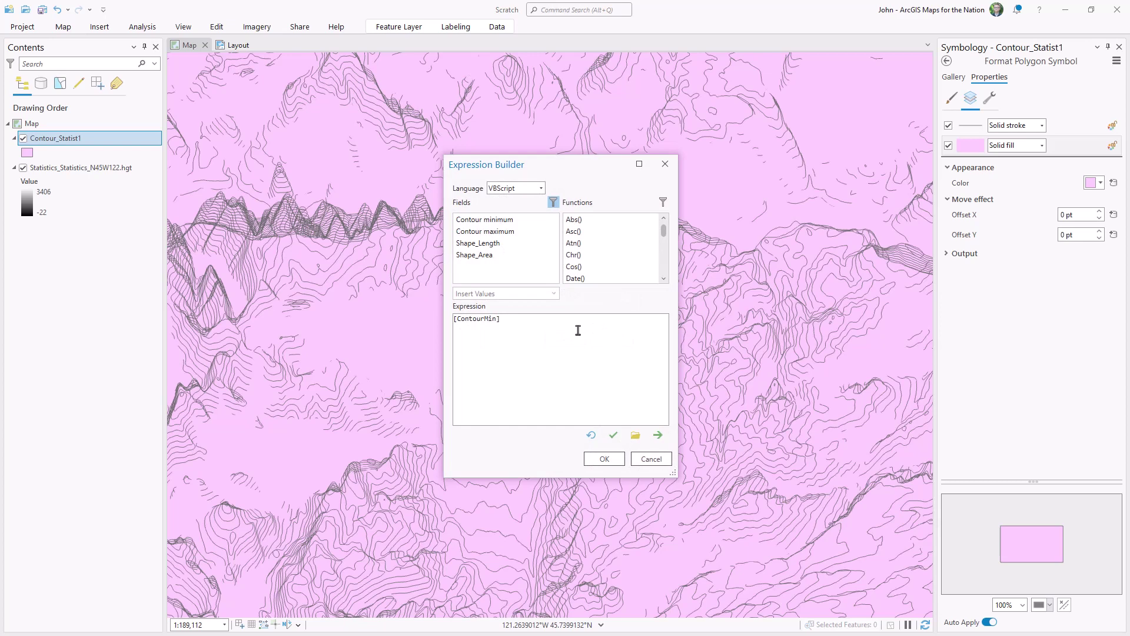
click(603, 459)
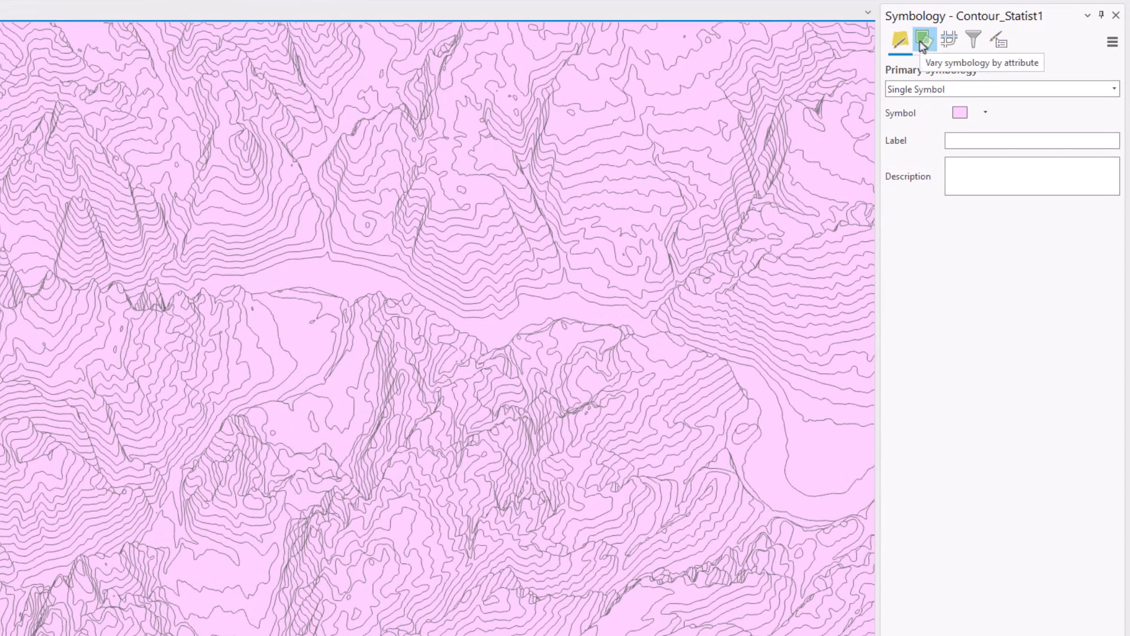
click(924, 40)
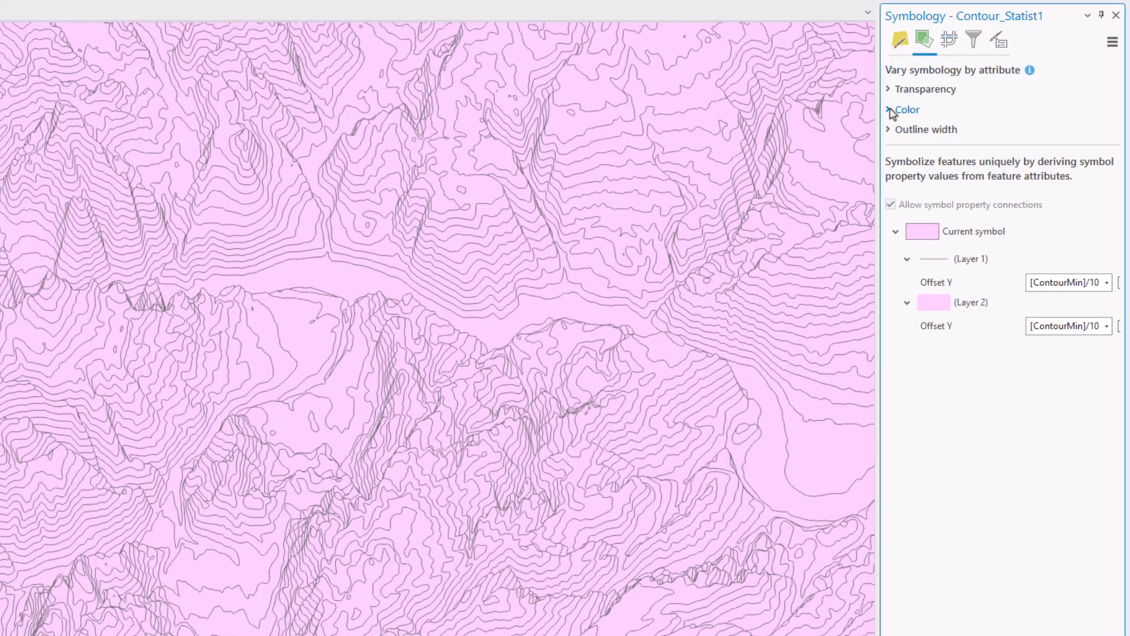
Colour Contour_Statist1 by Contour minimum with a custom teal-yellow-orange colour ramp
click(905, 109)
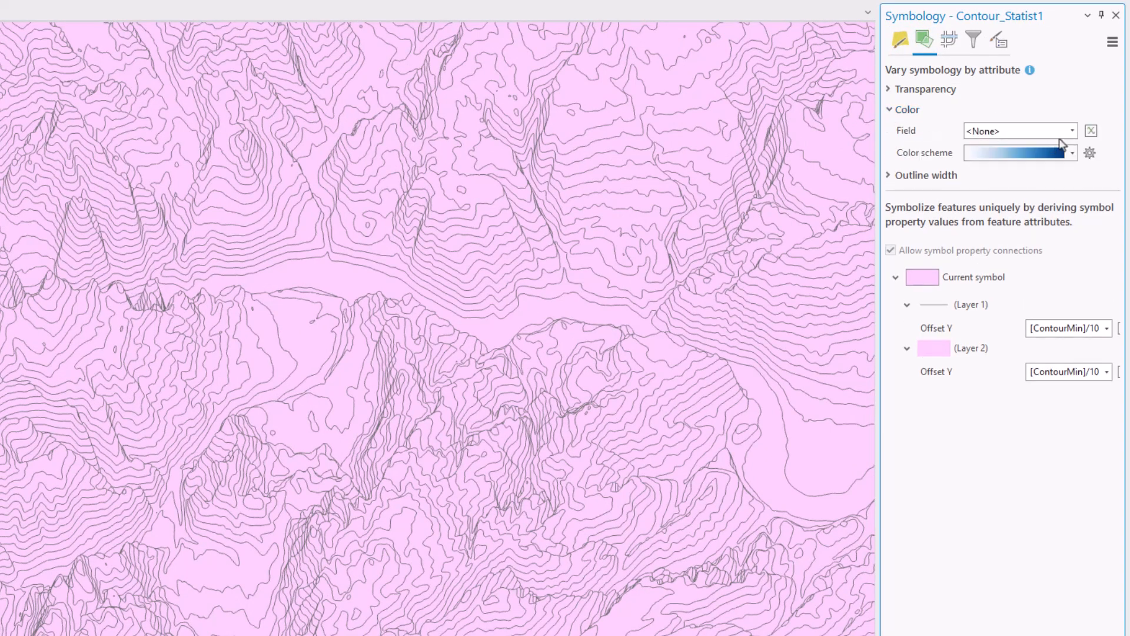
click(1069, 130)
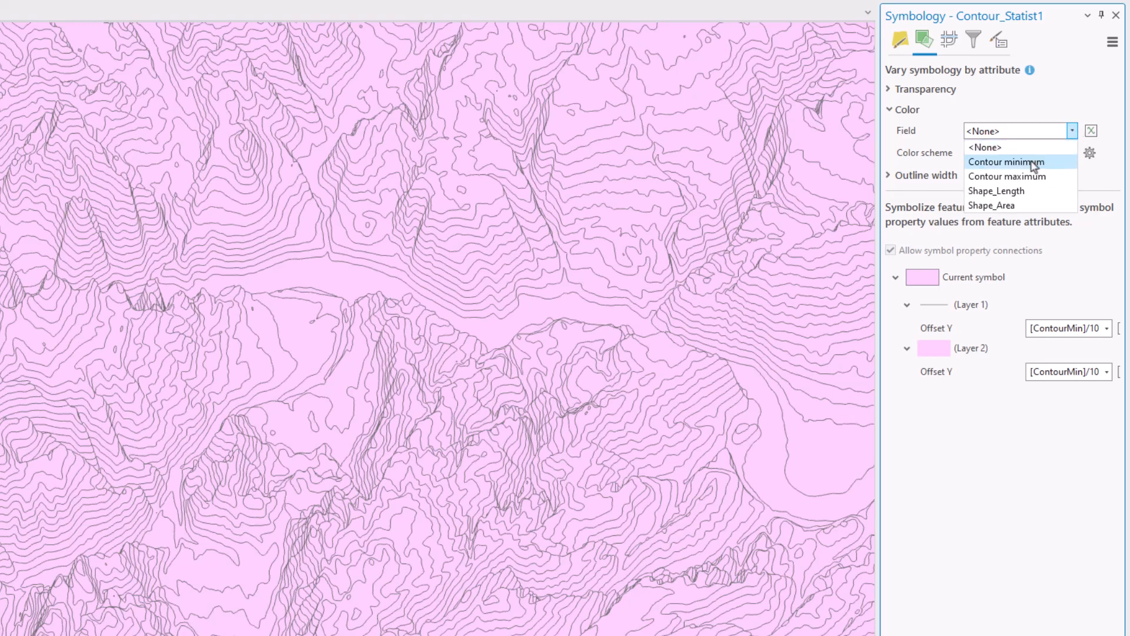
click(1006, 161)
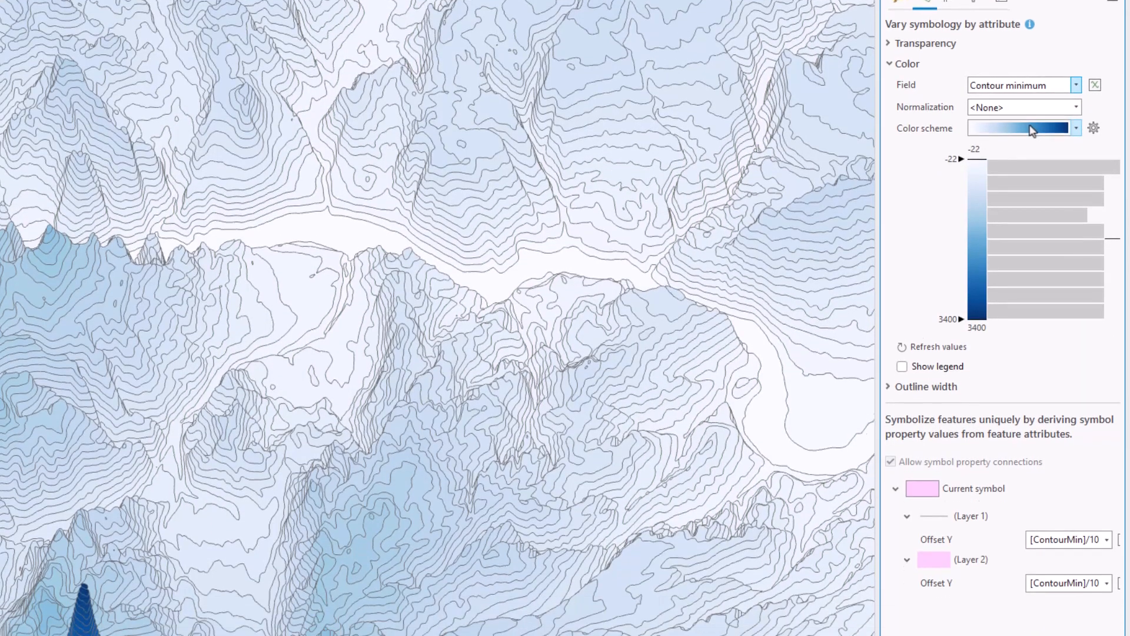
click(1076, 128)
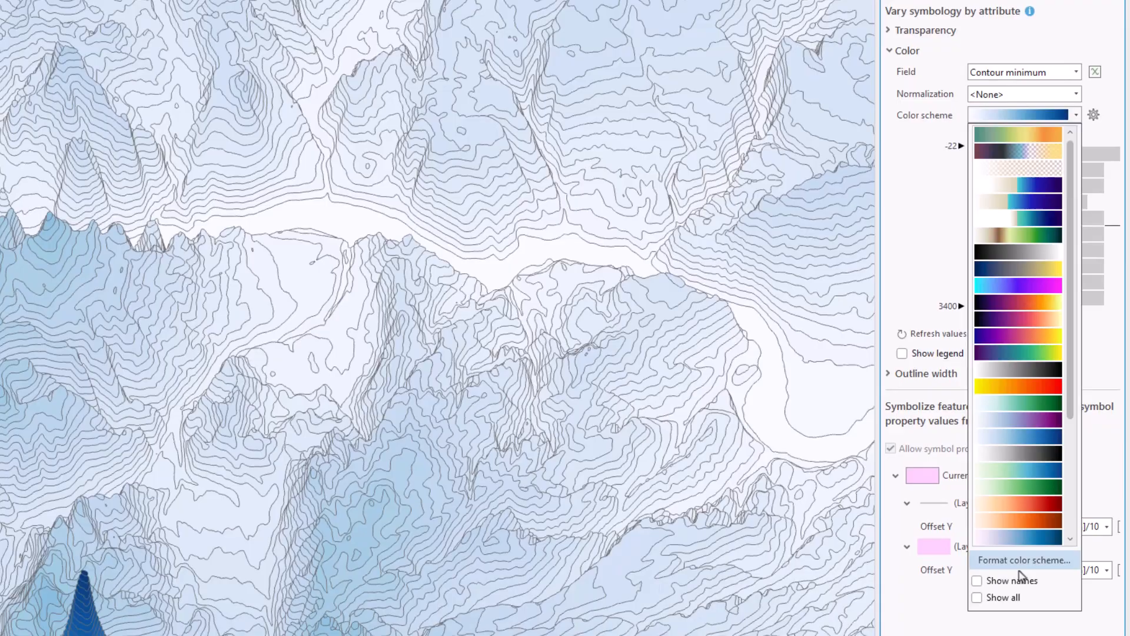
click(1023, 559)
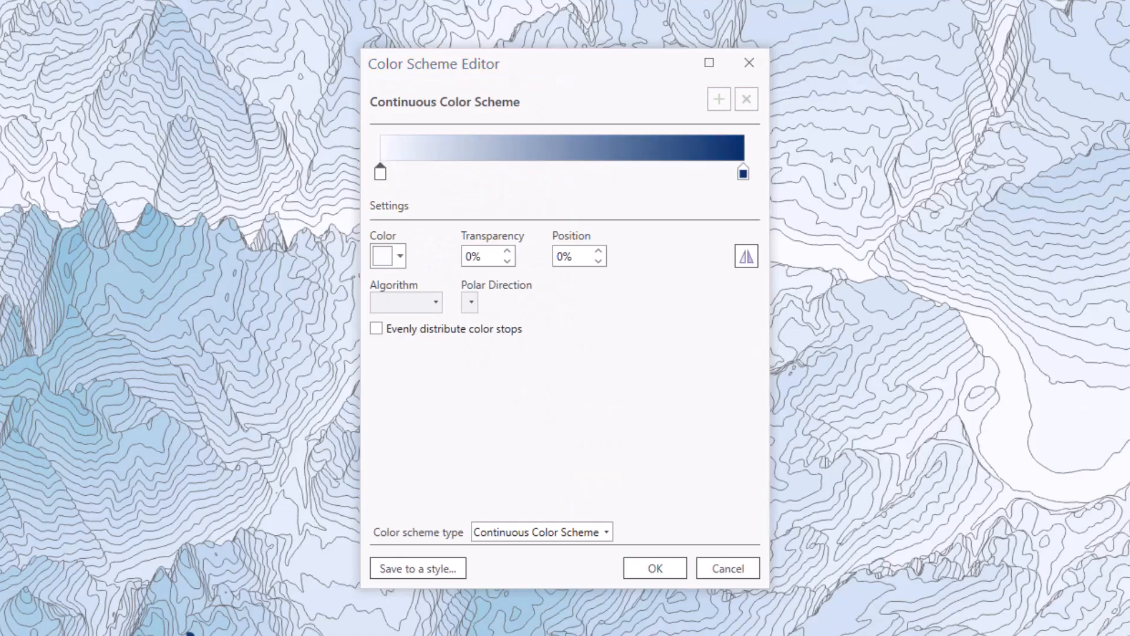
click(387, 255)
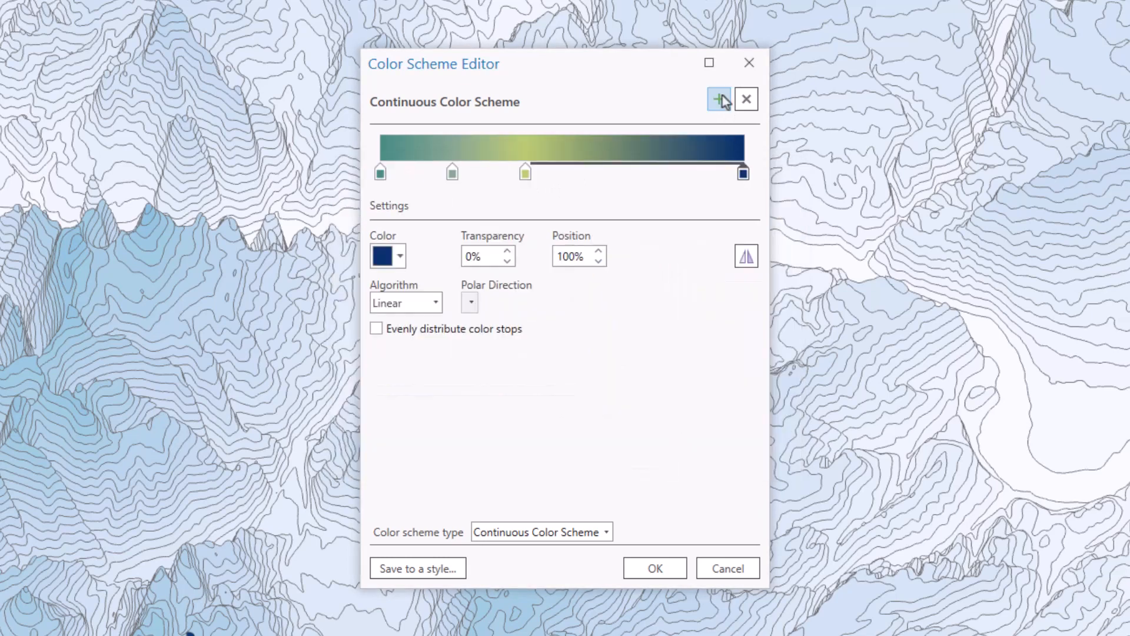
click(398, 254)
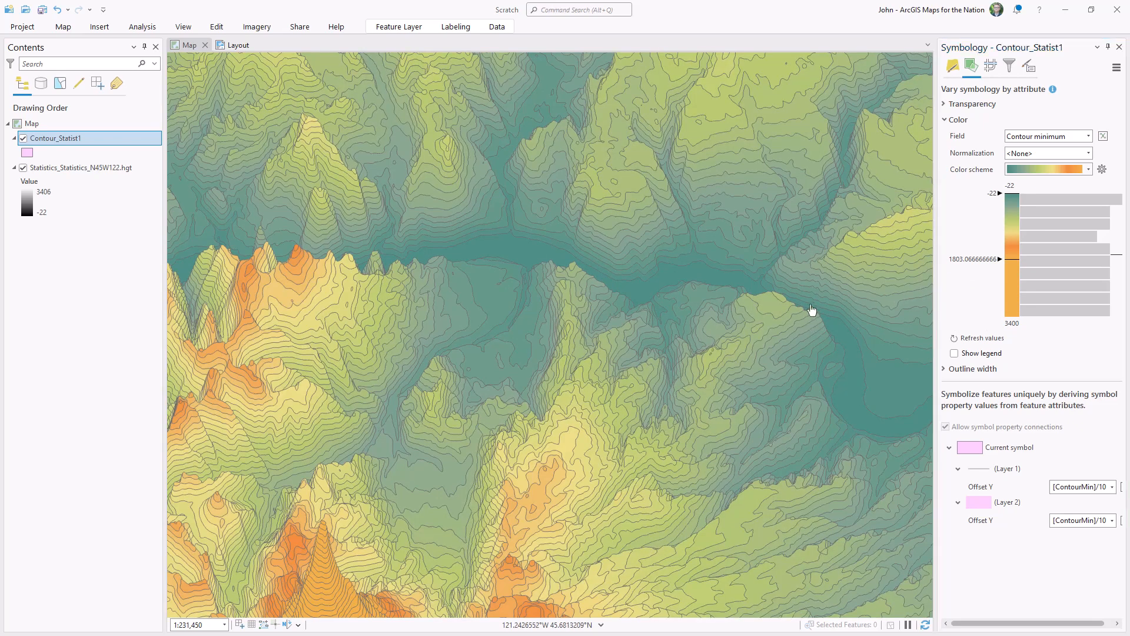
Make the outline a 4 pt white gradient stroke with an accurate -2 pt offset
click(952, 65)
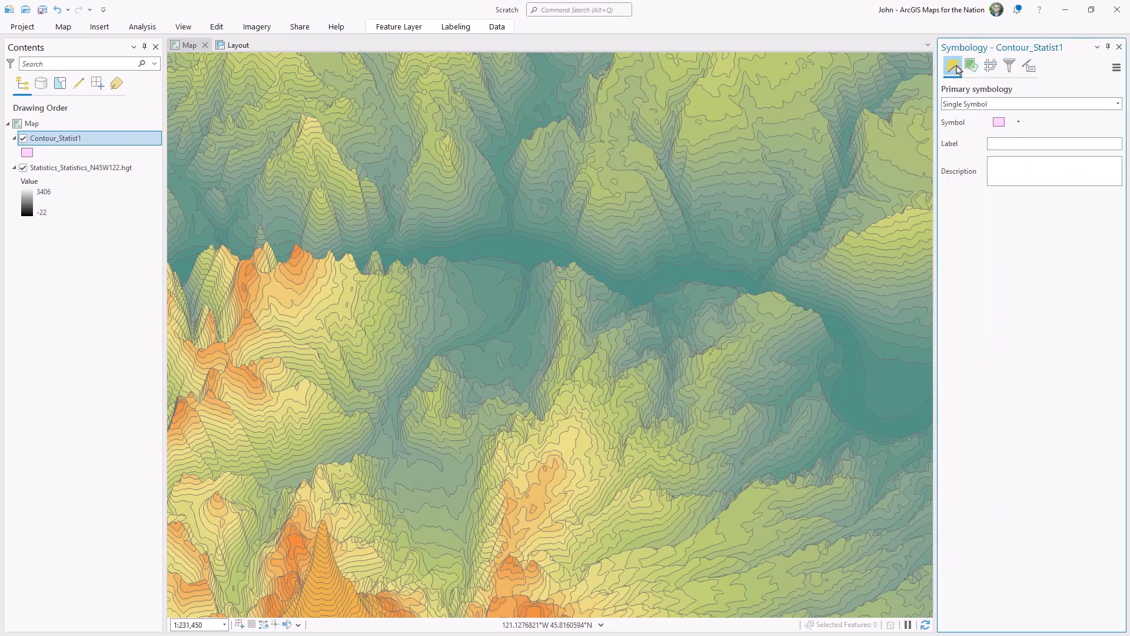
click(998, 121)
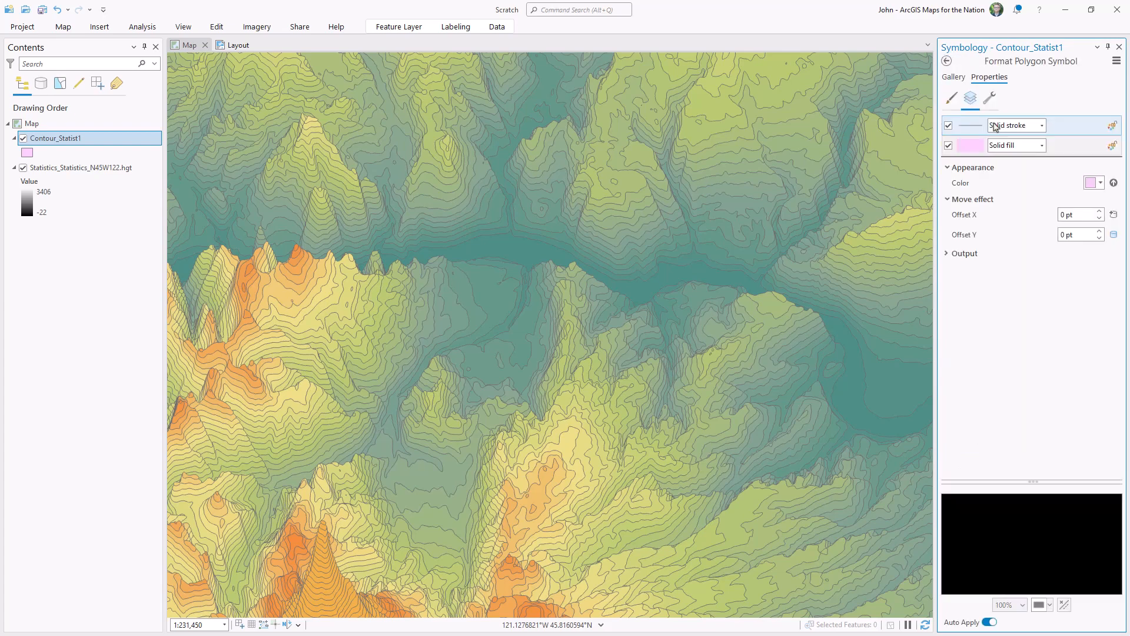
click(1015, 124)
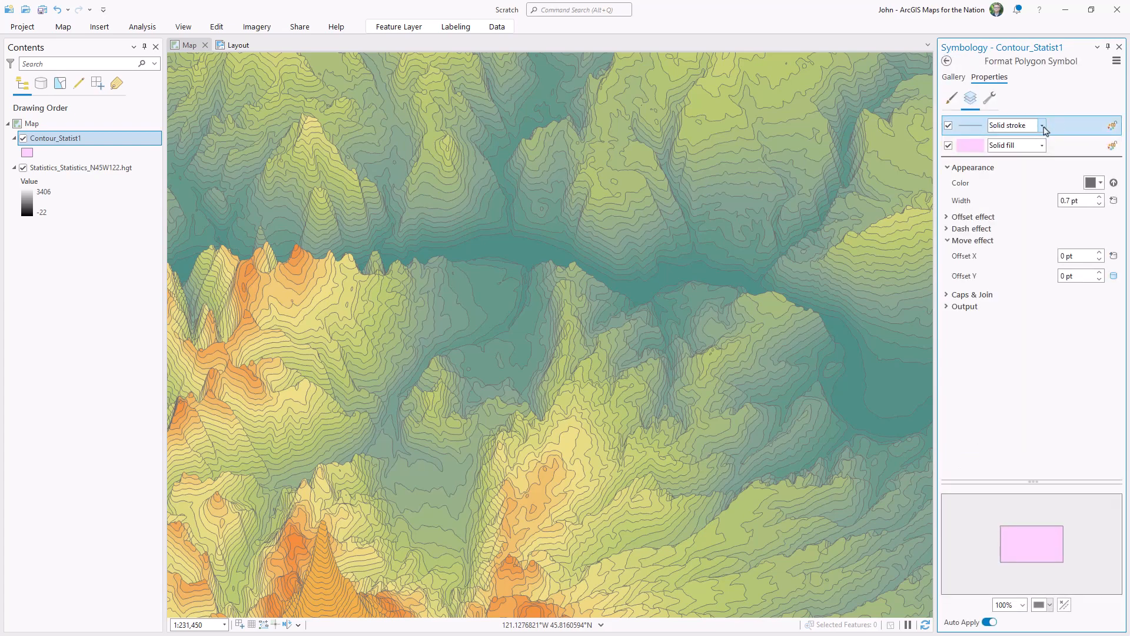
click(1043, 125)
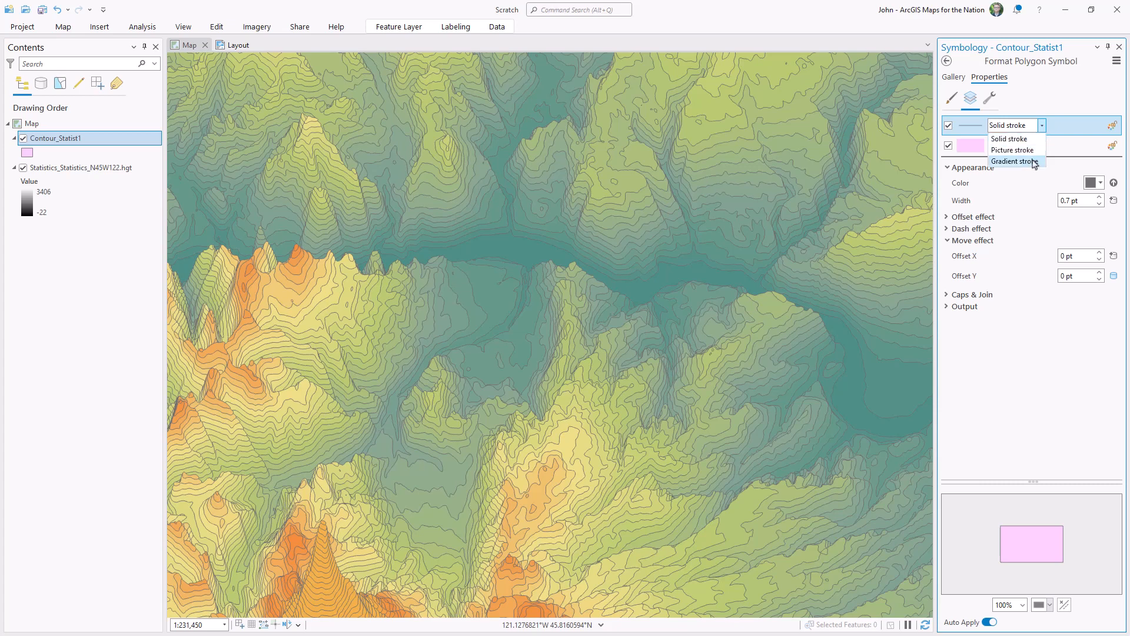
click(1016, 160)
text(4)
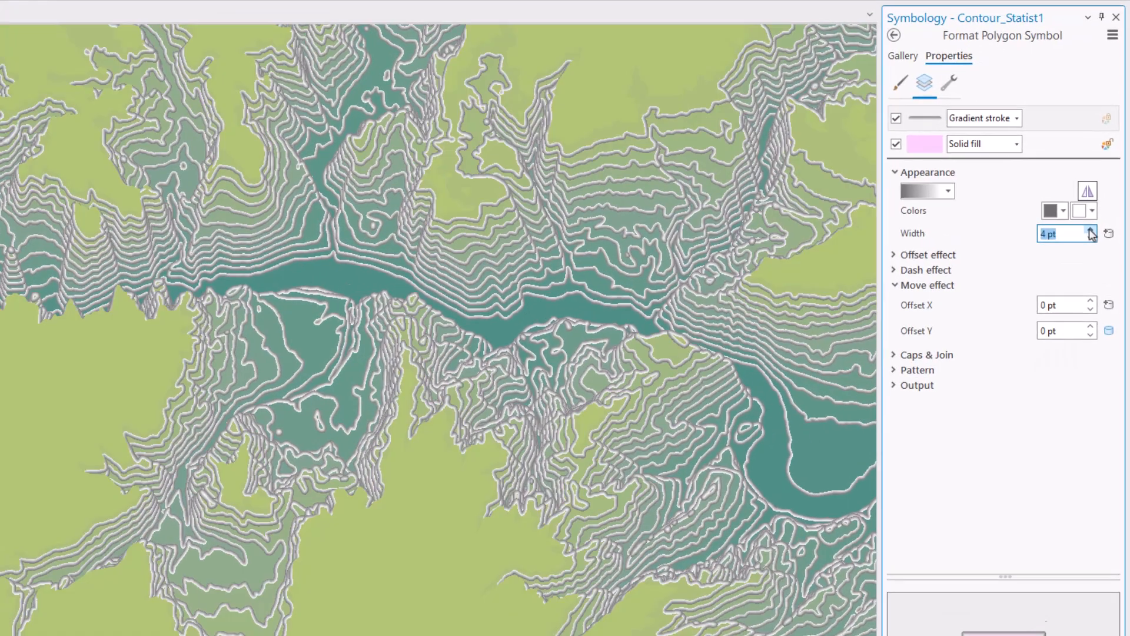
click(925, 255)
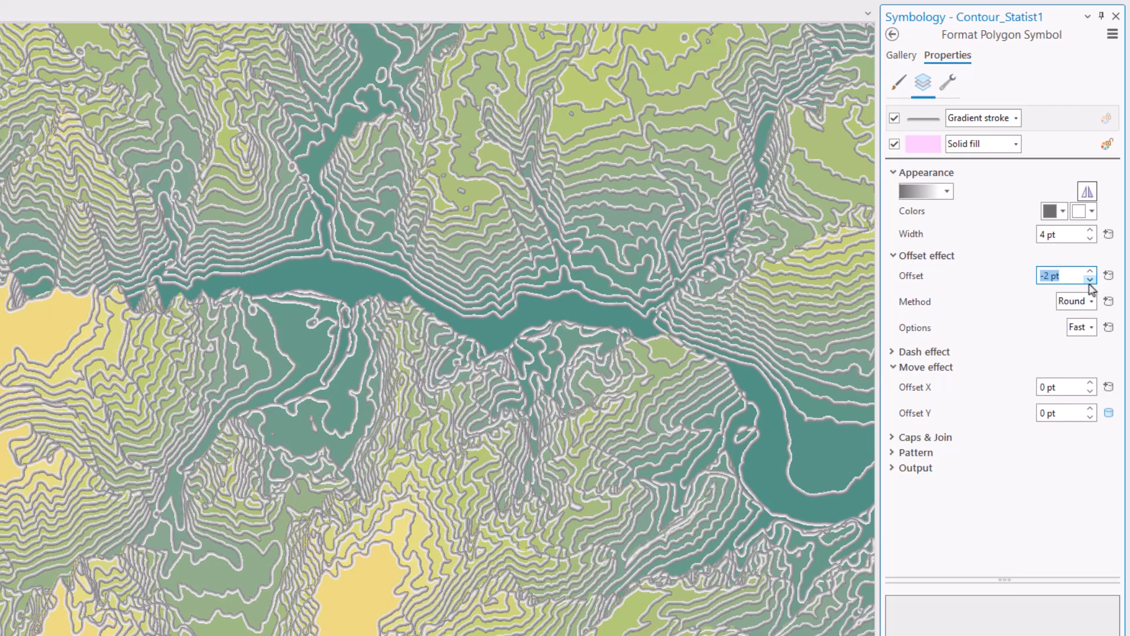
click(1090, 327)
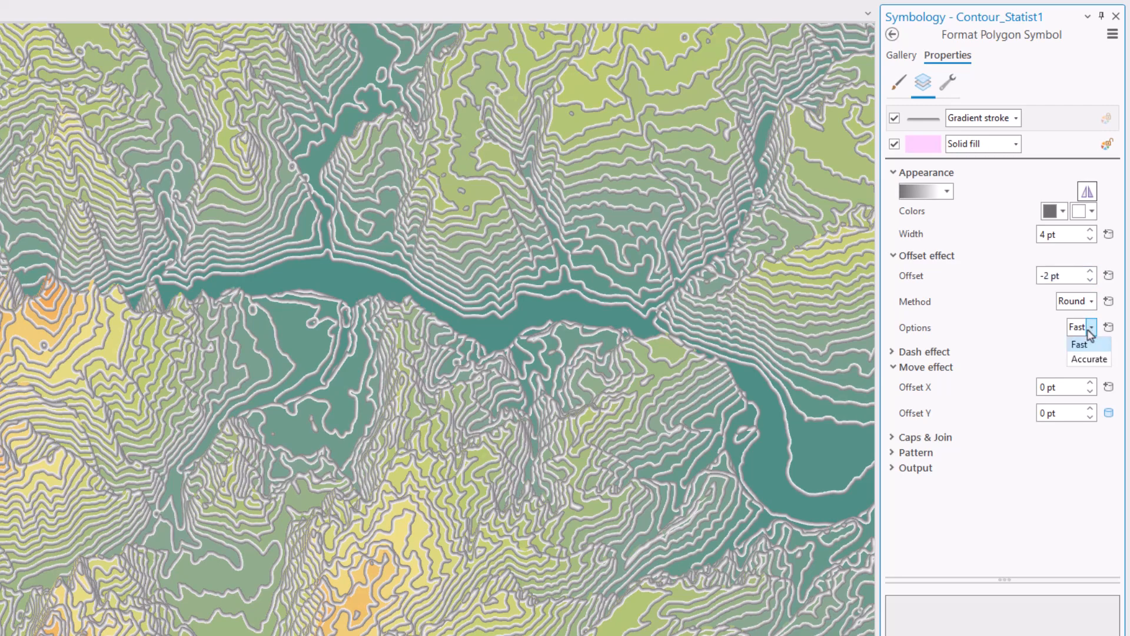
click(1088, 358)
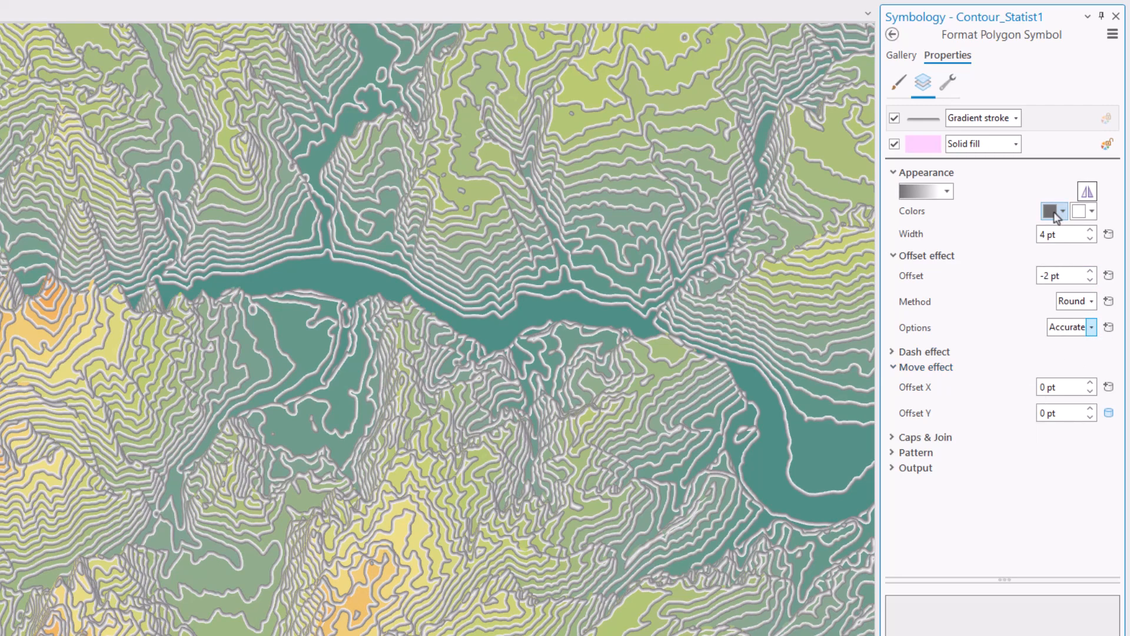
click(1052, 210)
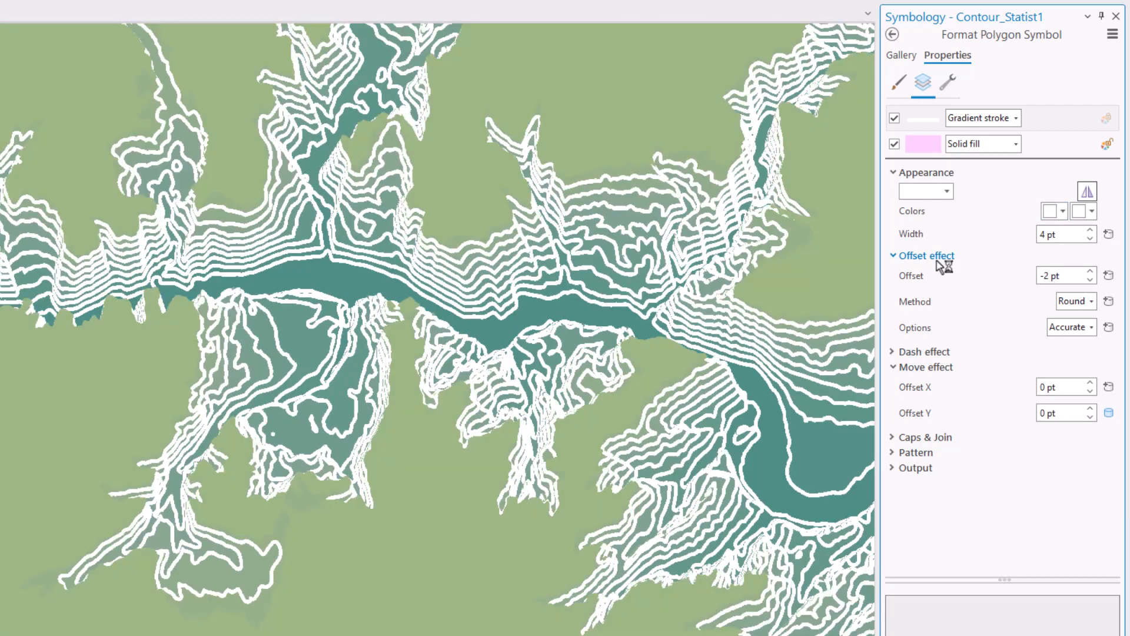
Make the outline gradient fade from white to fully transparent, repositioning the semi-transparent middle stop
click(1083, 211)
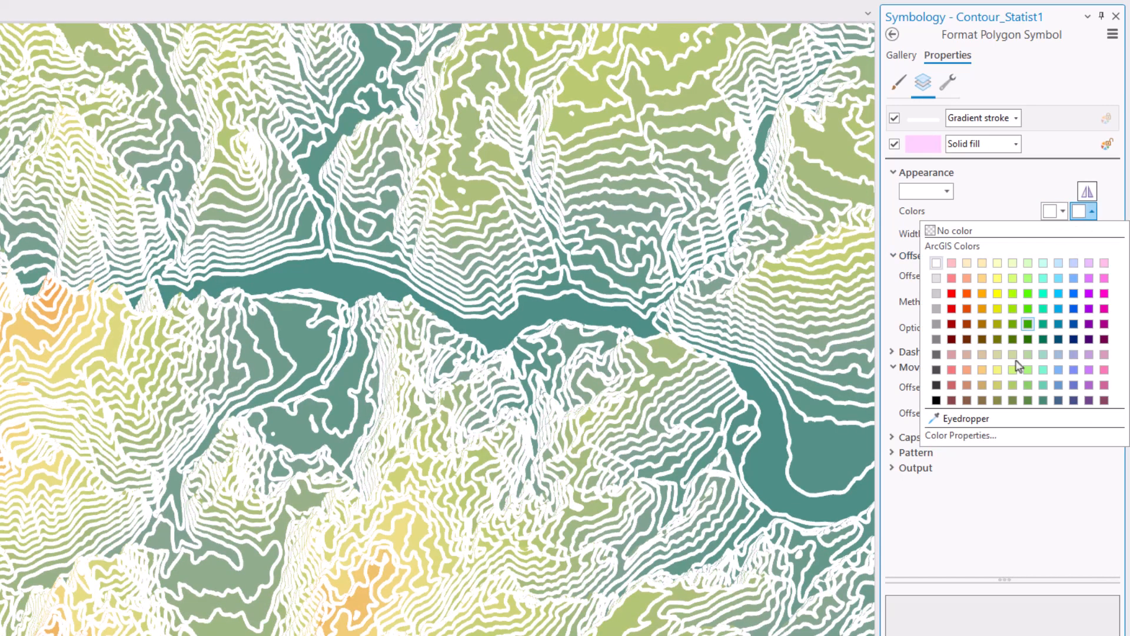
click(959, 435)
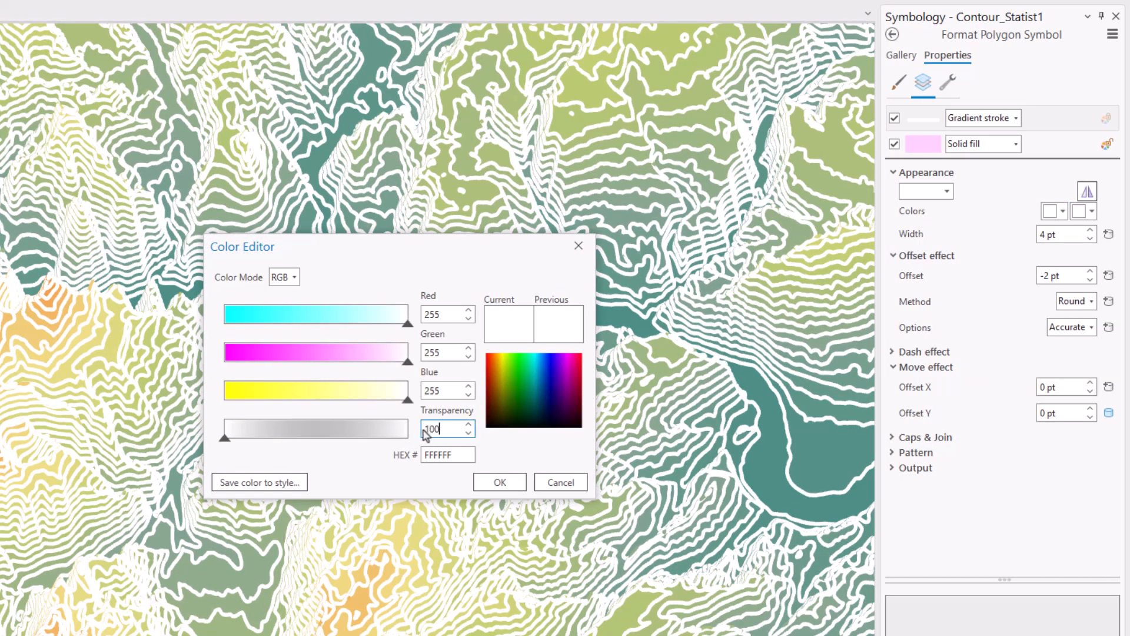
click(498, 482)
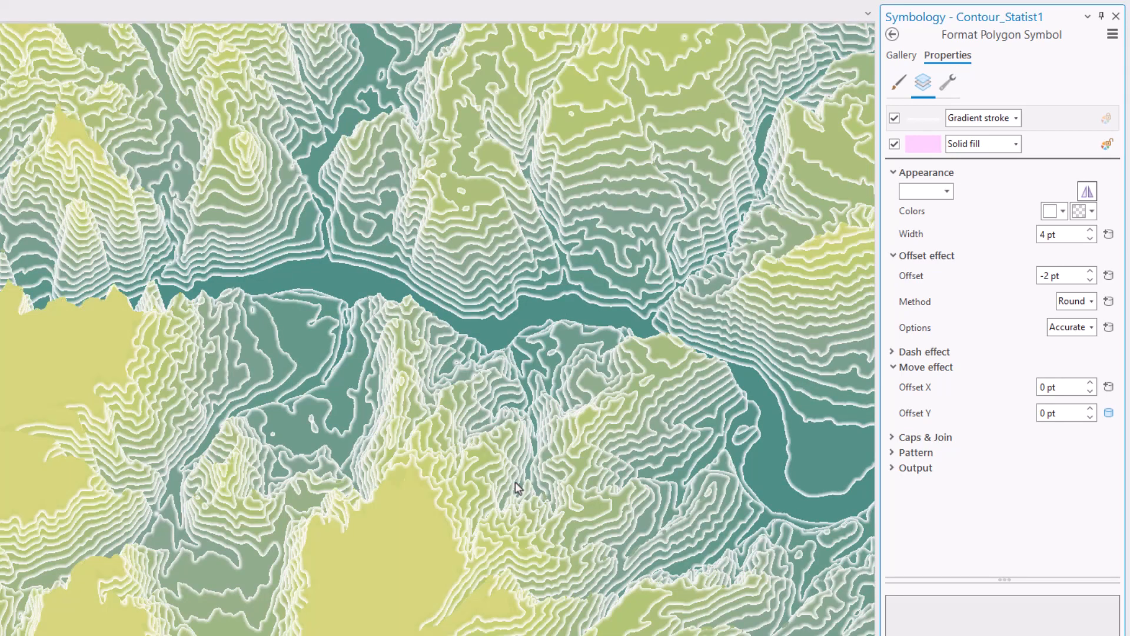
click(1084, 211)
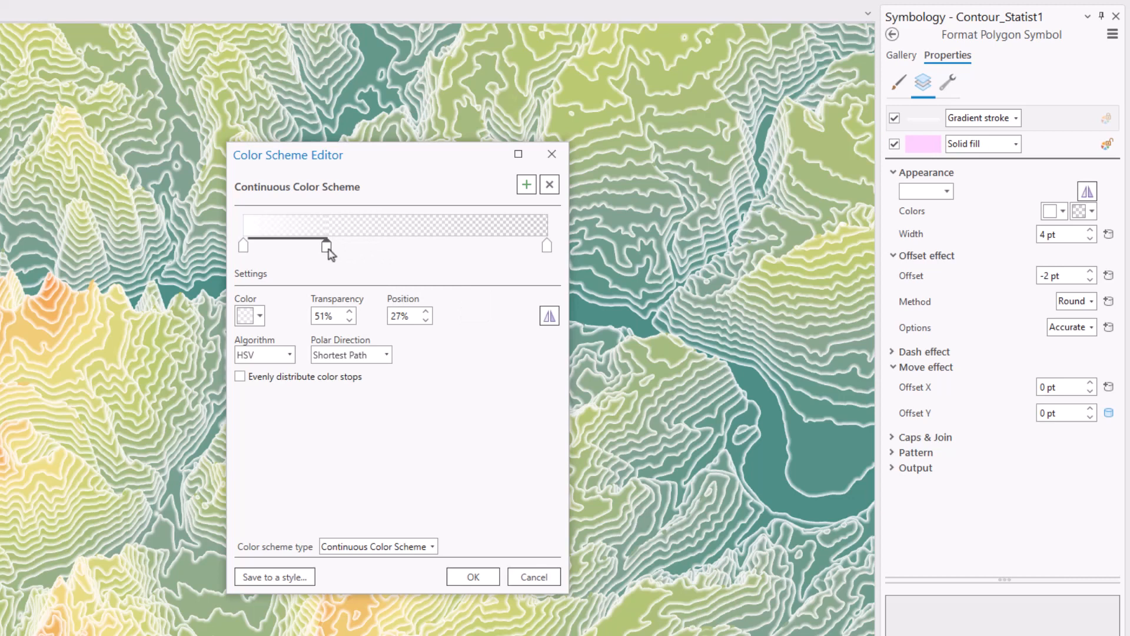
drag(326, 246, 243, 246)
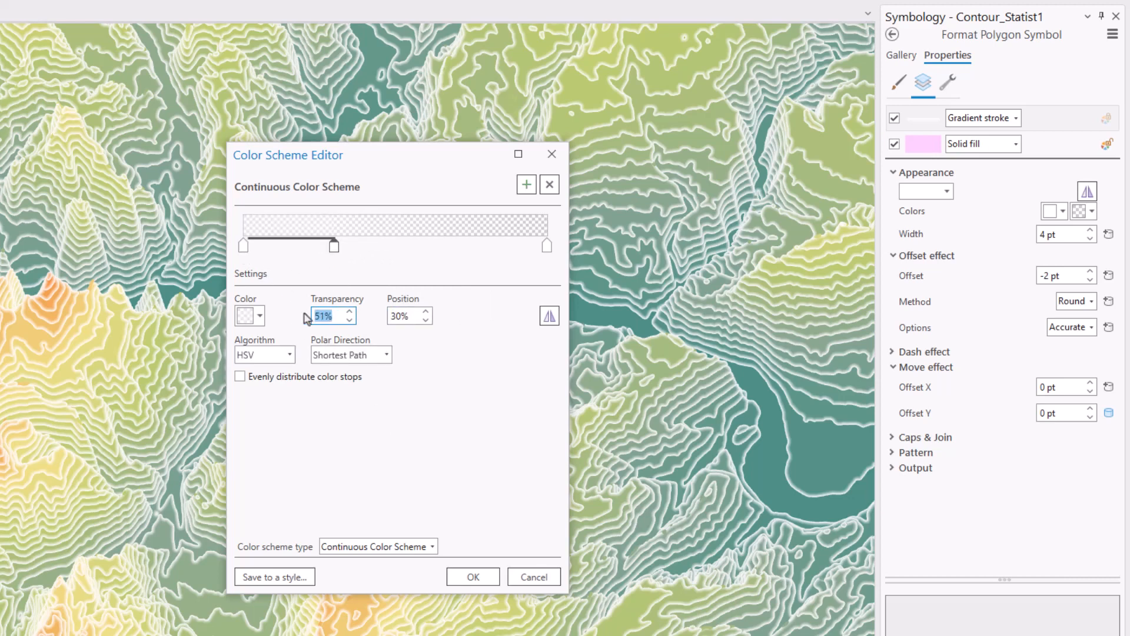
click(472, 576)
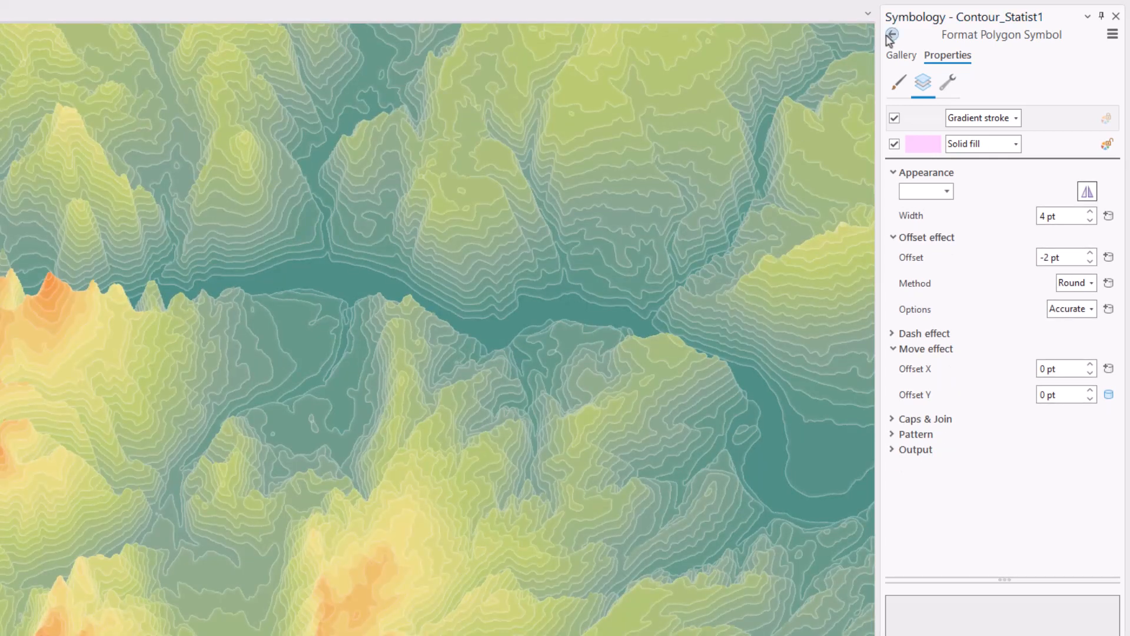
Rename the contour layer 'Color base' and rename its duplicate 'Lighting Overlay'
click(892, 35)
text(Col)
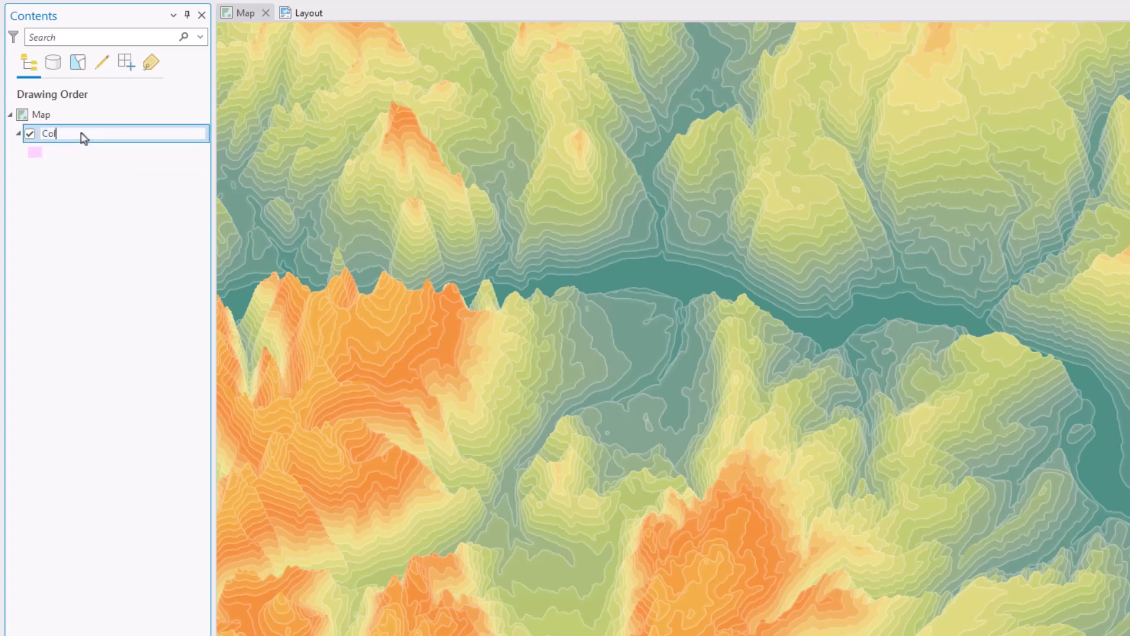
text(or base)
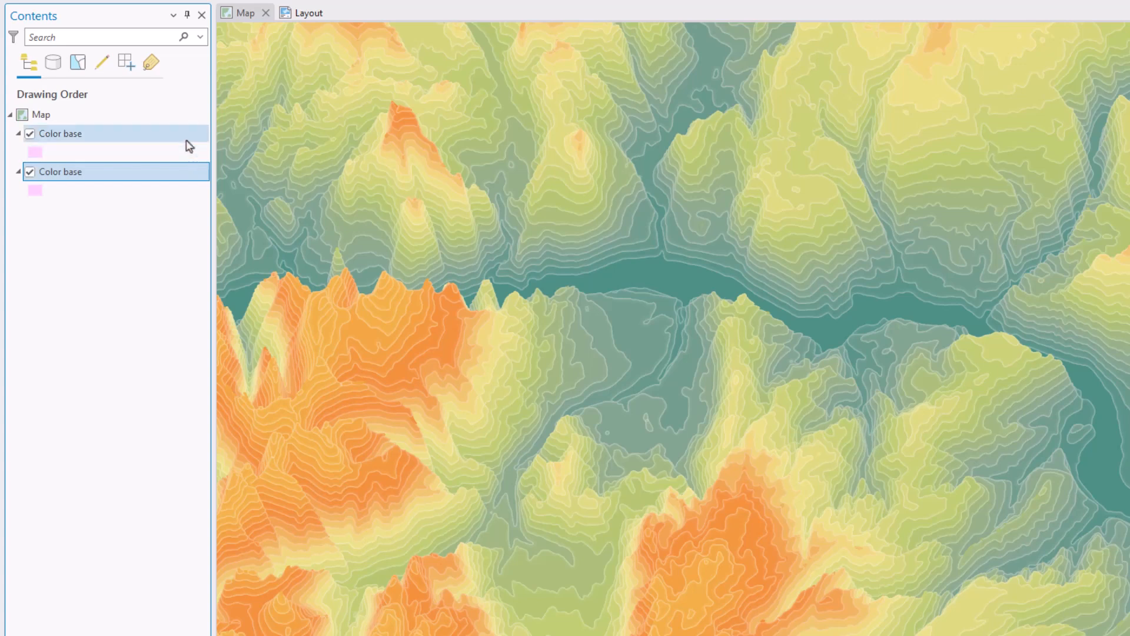
double_click(60, 134)
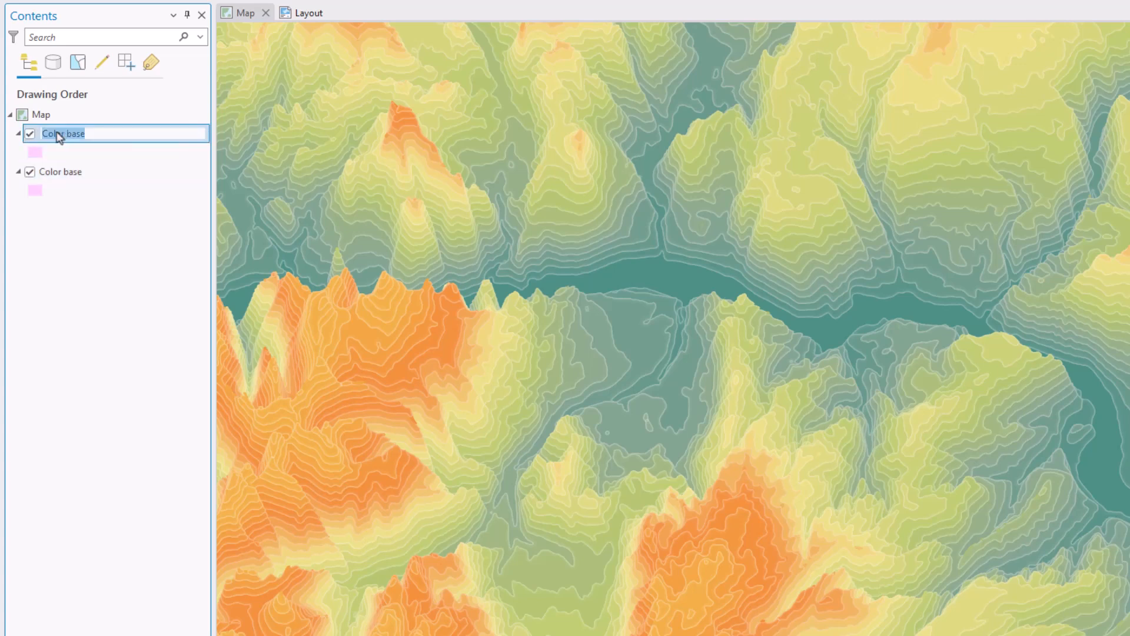
text(Li)
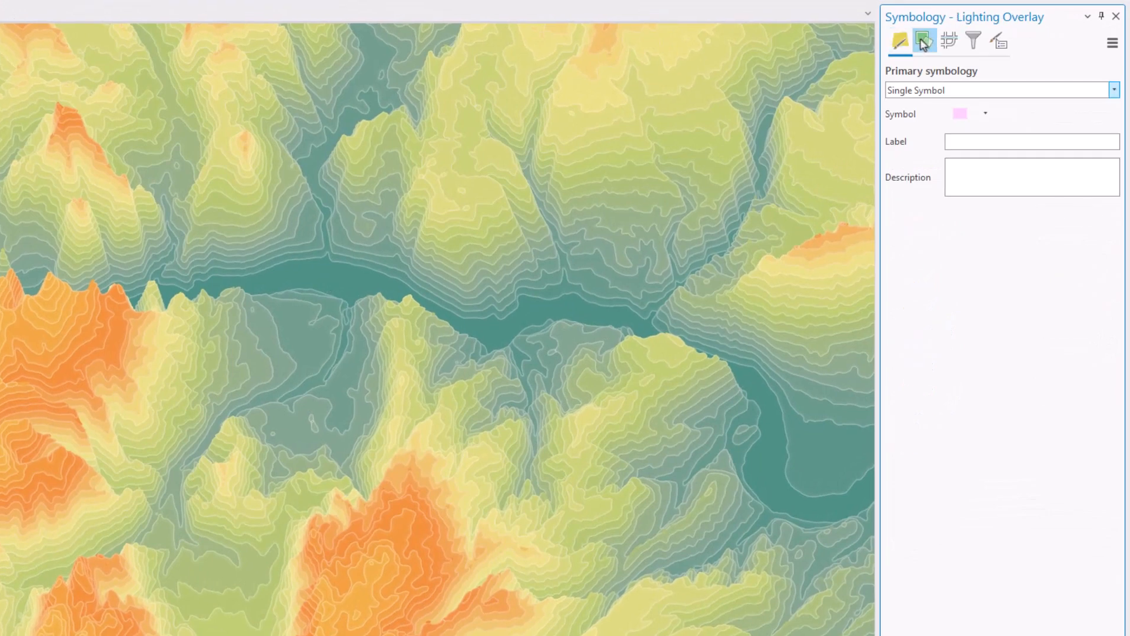
Set the Lighting Overlay's Color Field to None and open its symbol layers for editing
click(924, 41)
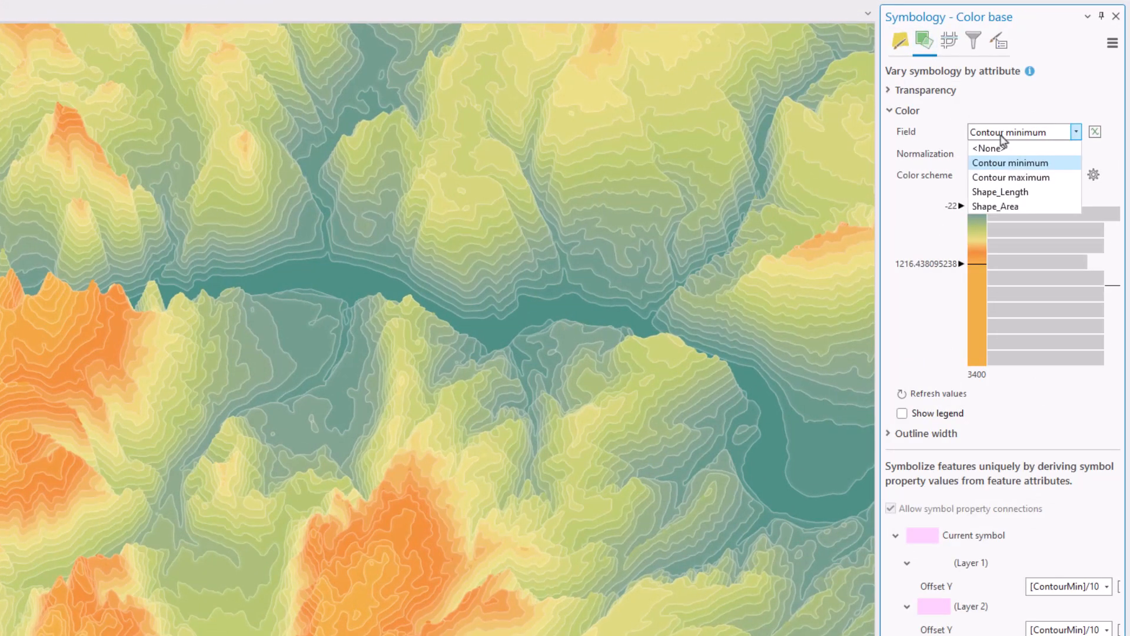
click(987, 147)
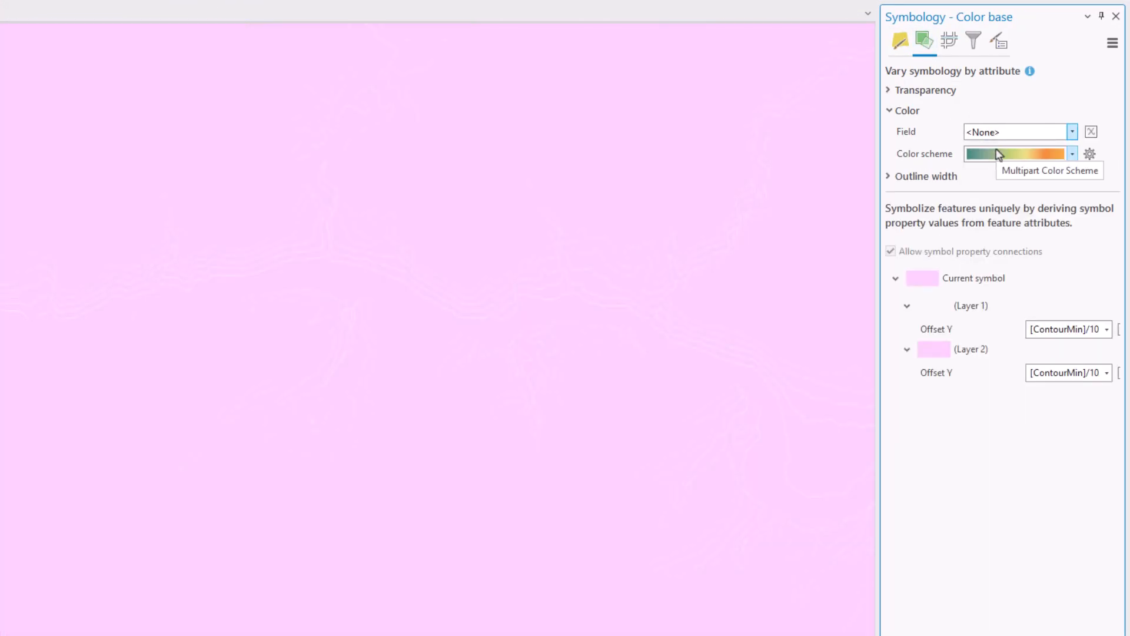
click(899, 41)
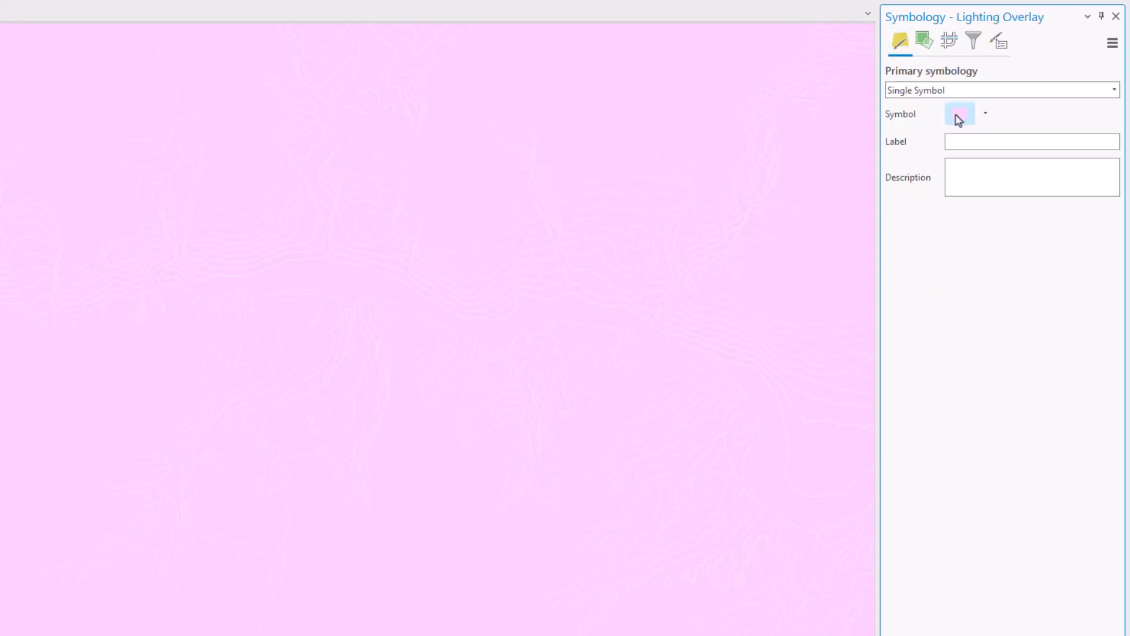
click(959, 114)
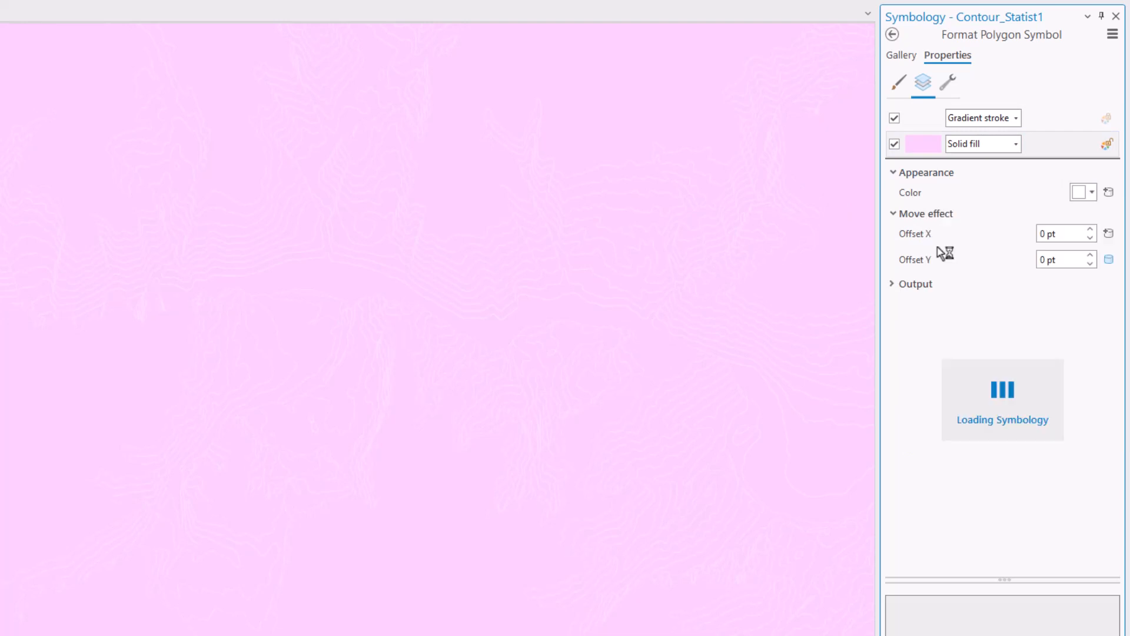
click(947, 83)
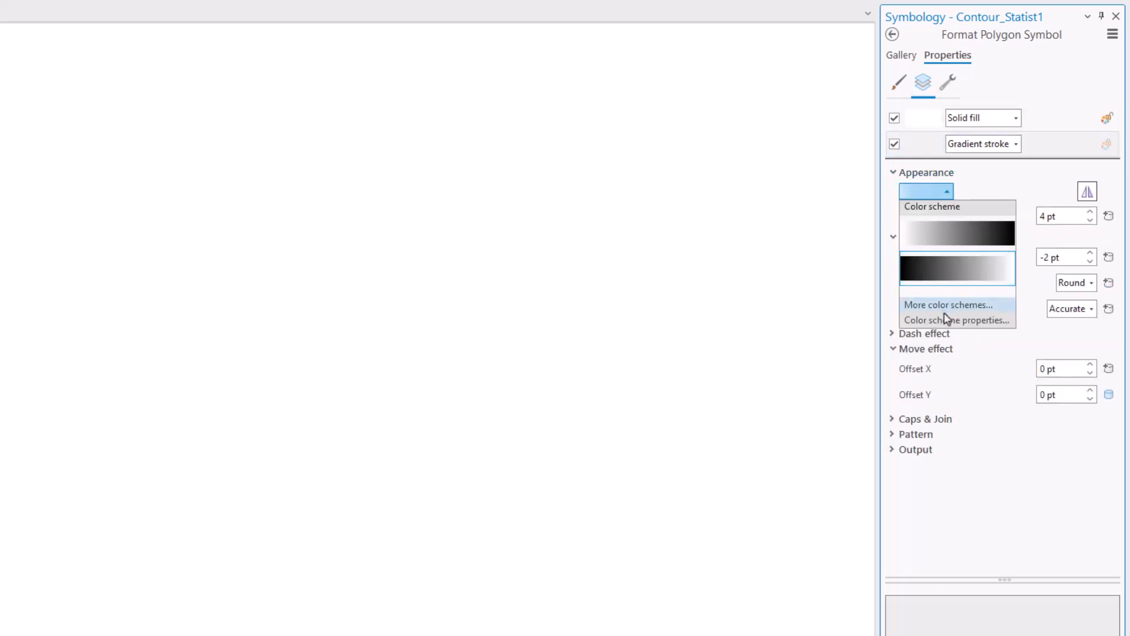
Make the outline gradient black at the end, middle stop at 60%, first stop black and transparent
click(953, 319)
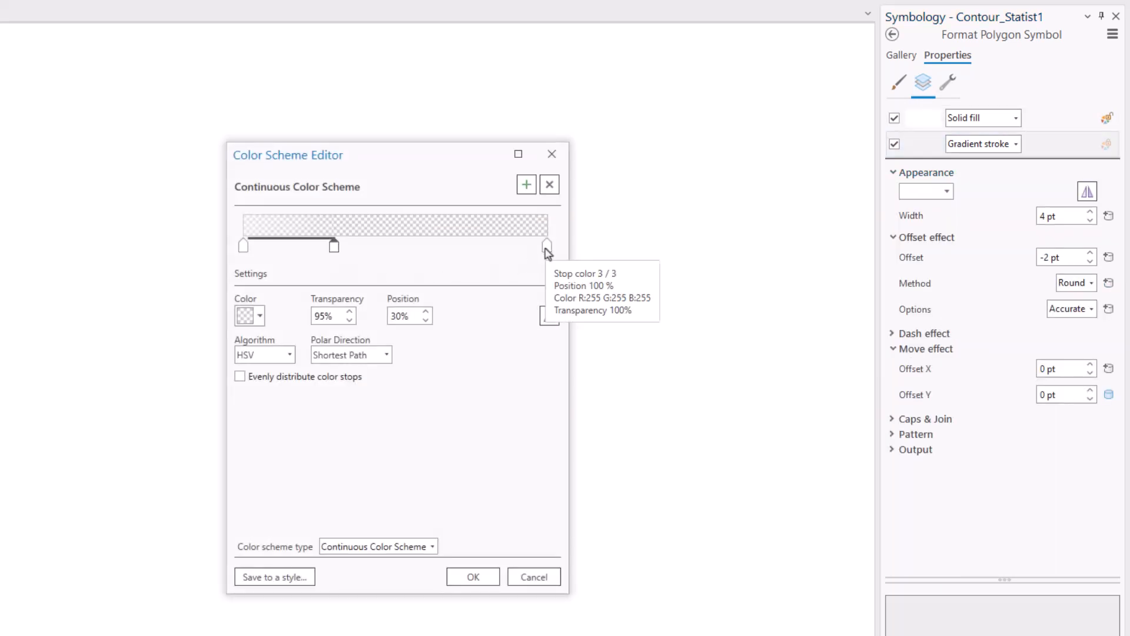
click(546, 245)
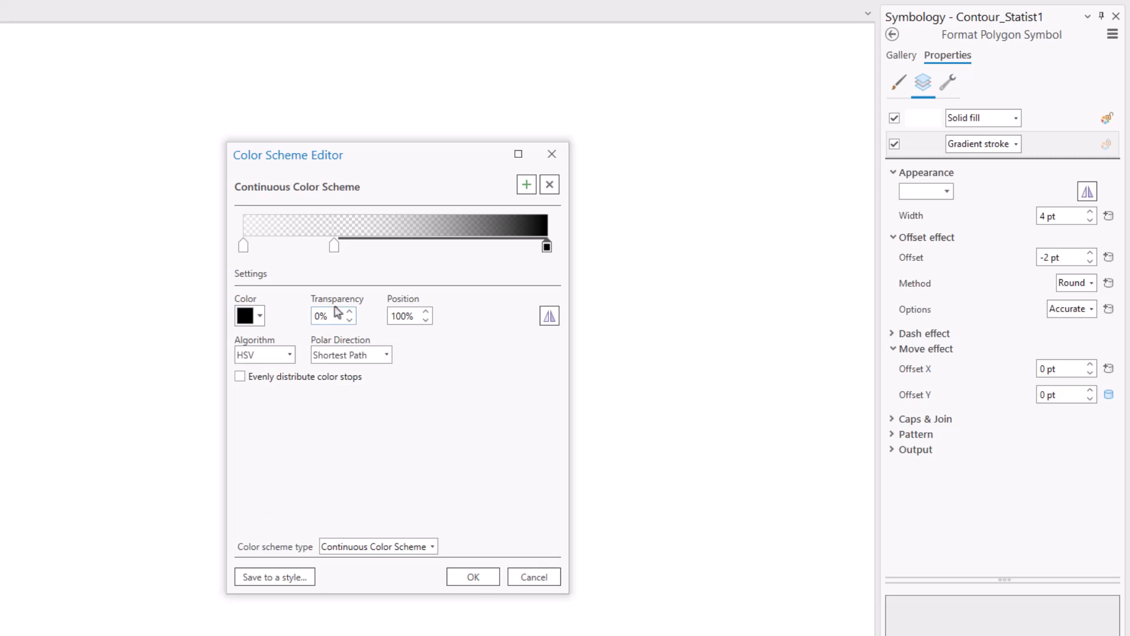
drag(334, 245, 427, 245)
text(90)
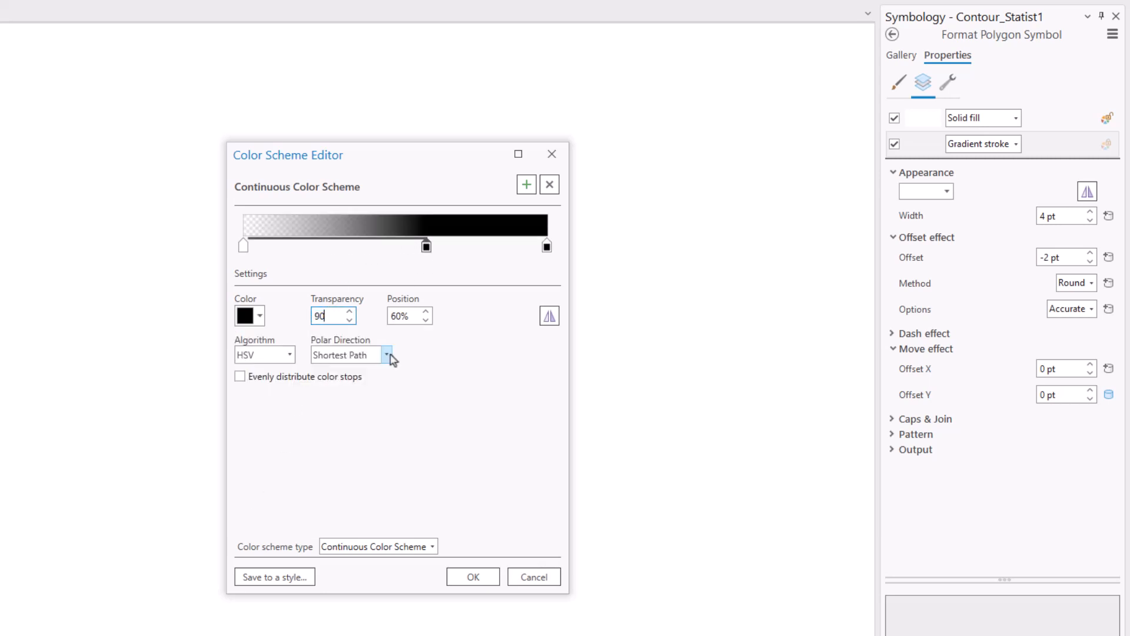
click(259, 316)
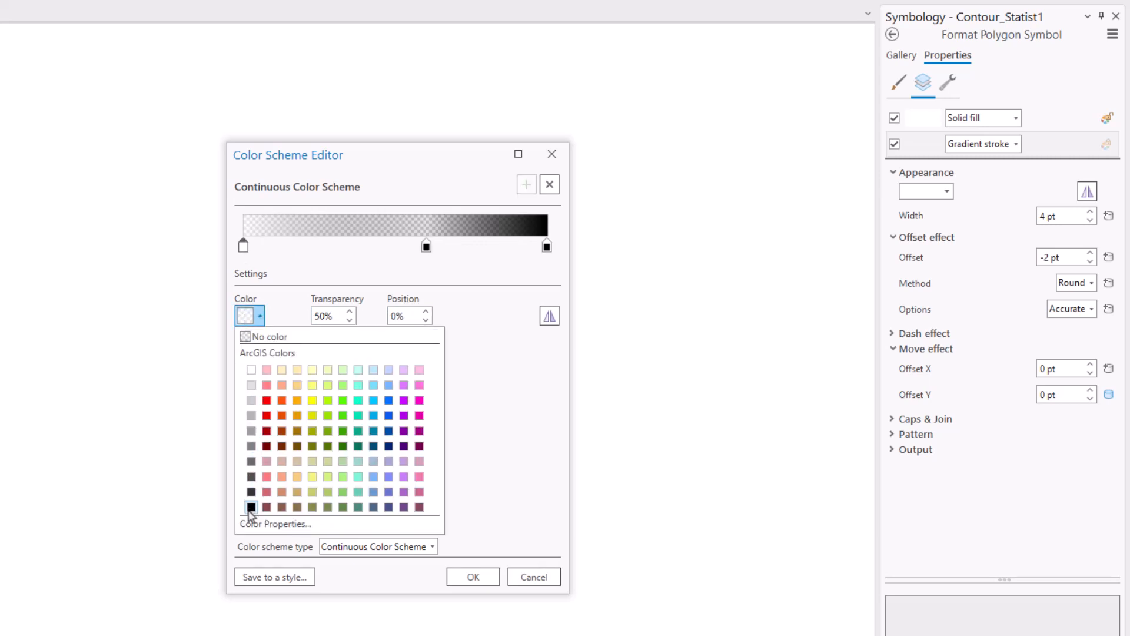
click(250, 506)
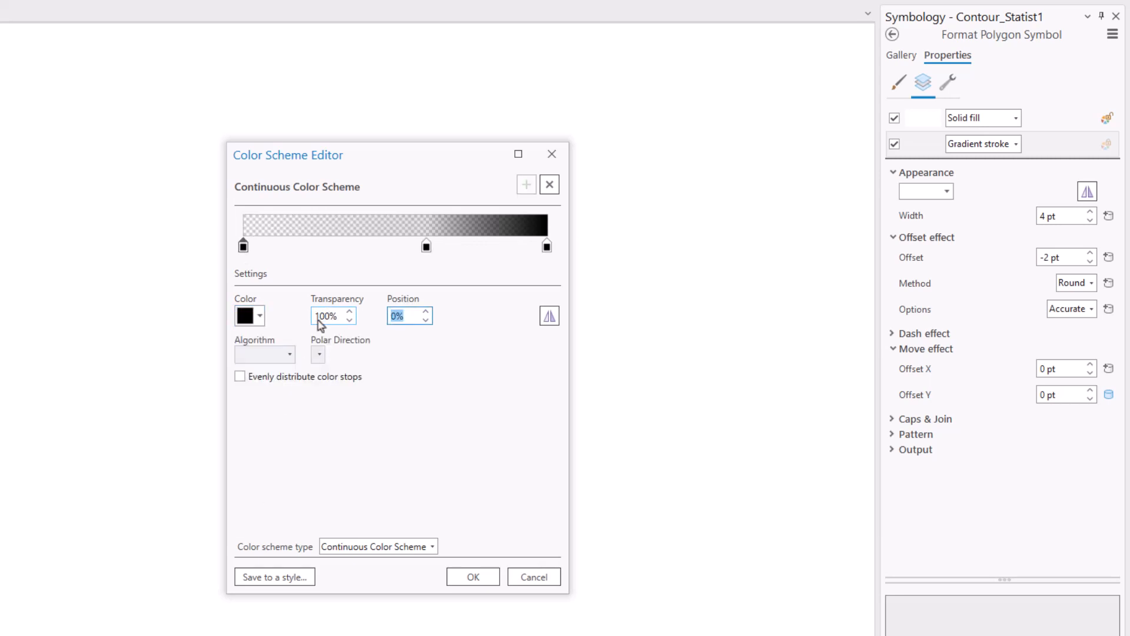
click(471, 576)
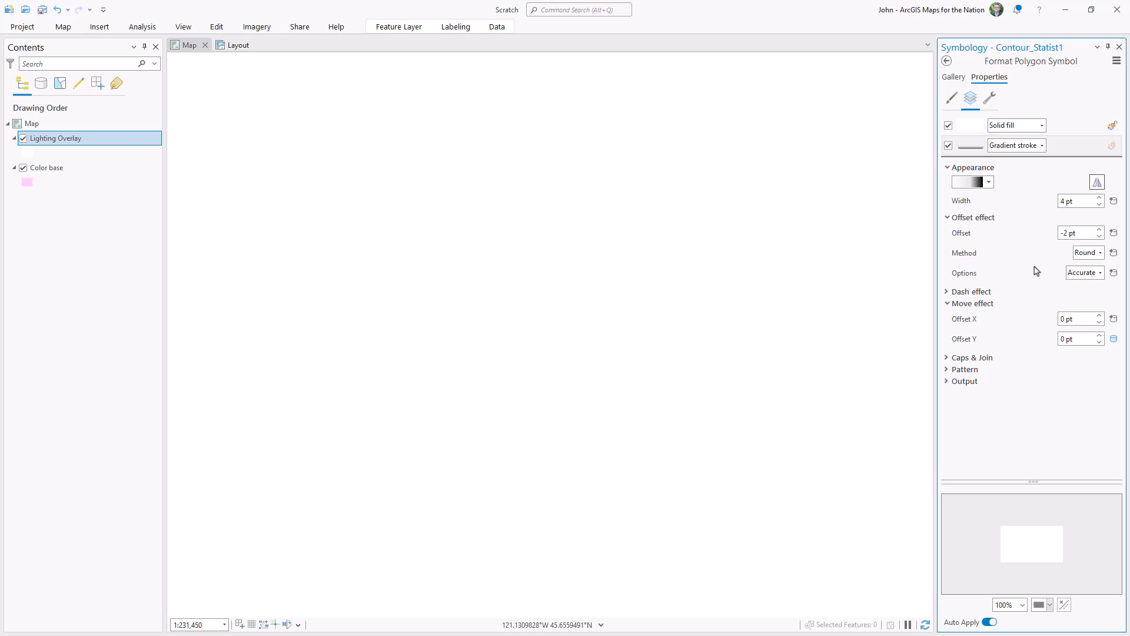
Set the outline width to 8 pt and map its Offset Y to ([ContourMin]/10)-6
triple_click(1075, 232)
text(0)
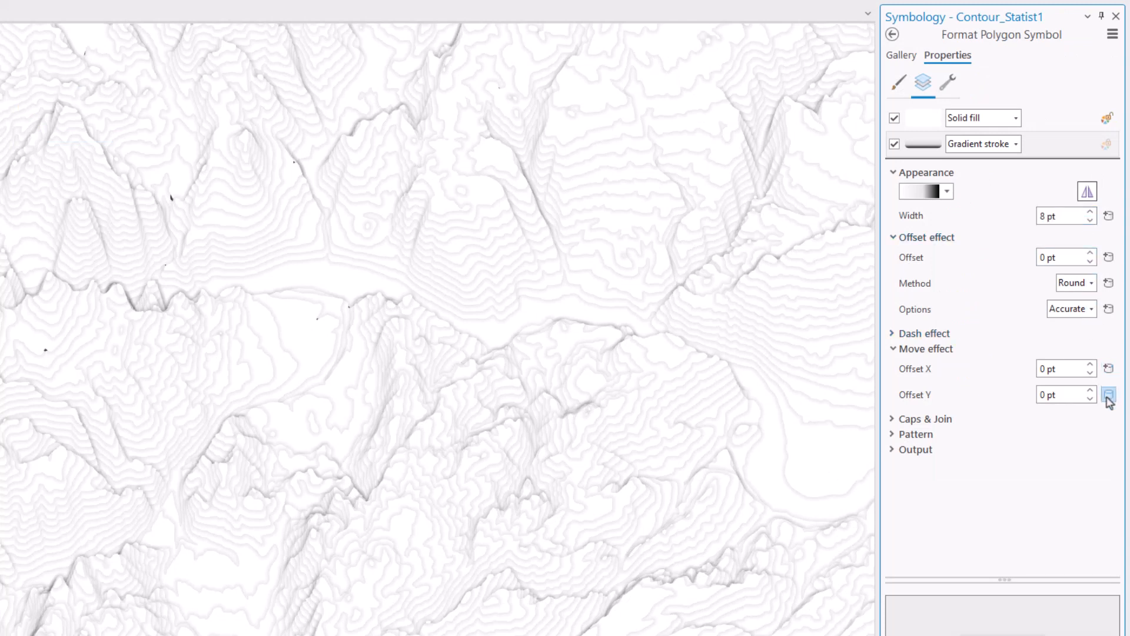
click(1108, 395)
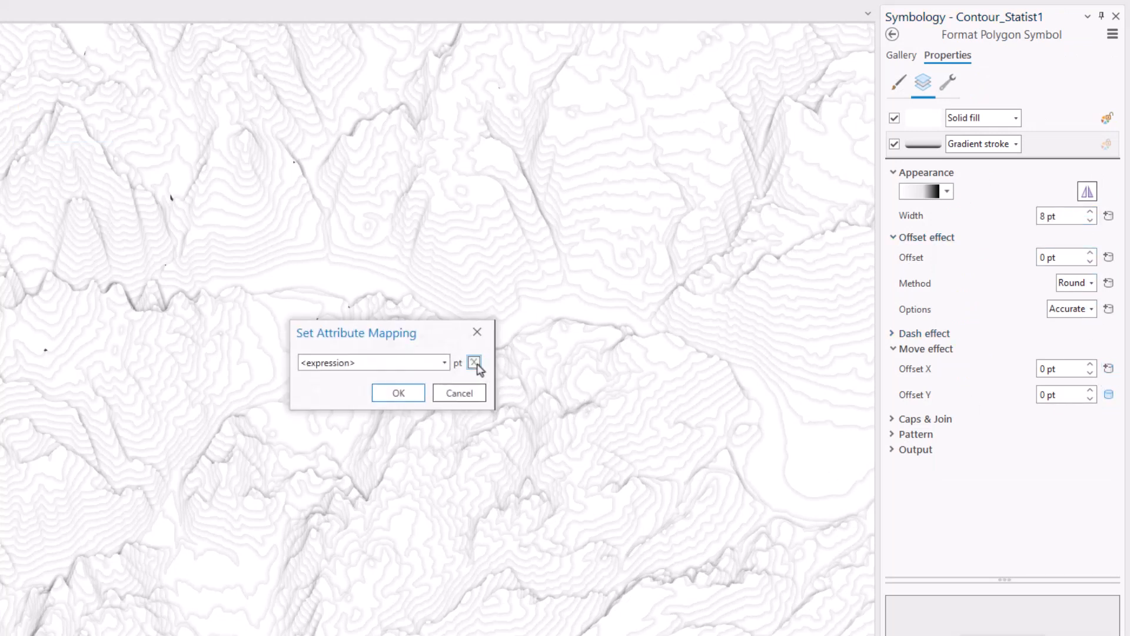
click(474, 362)
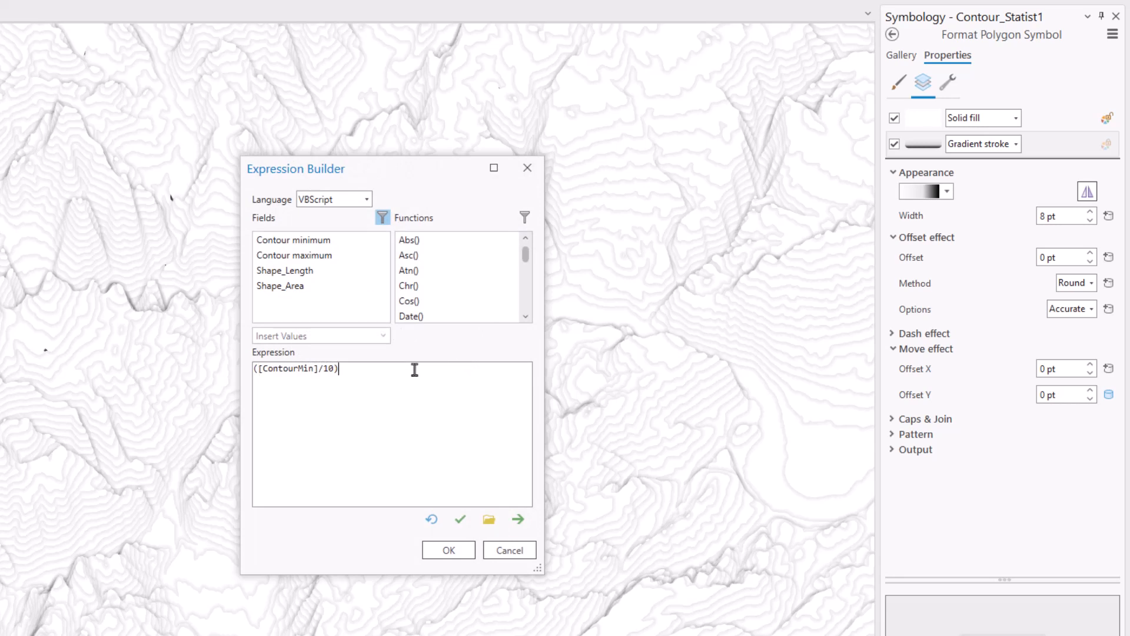
text(-6)
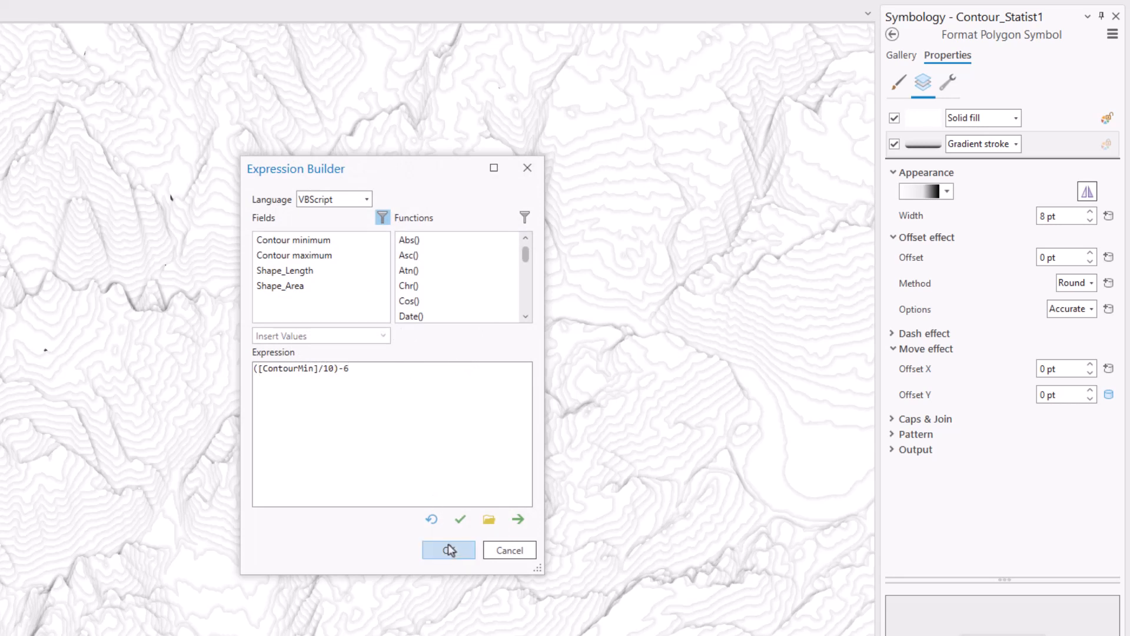
click(448, 549)
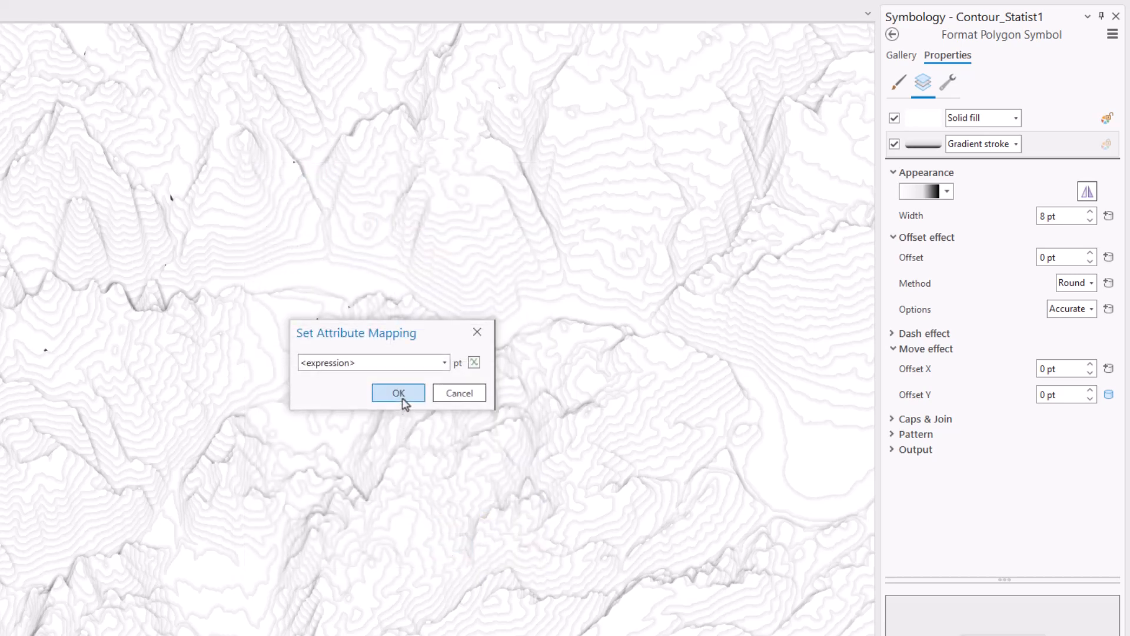
click(398, 393)
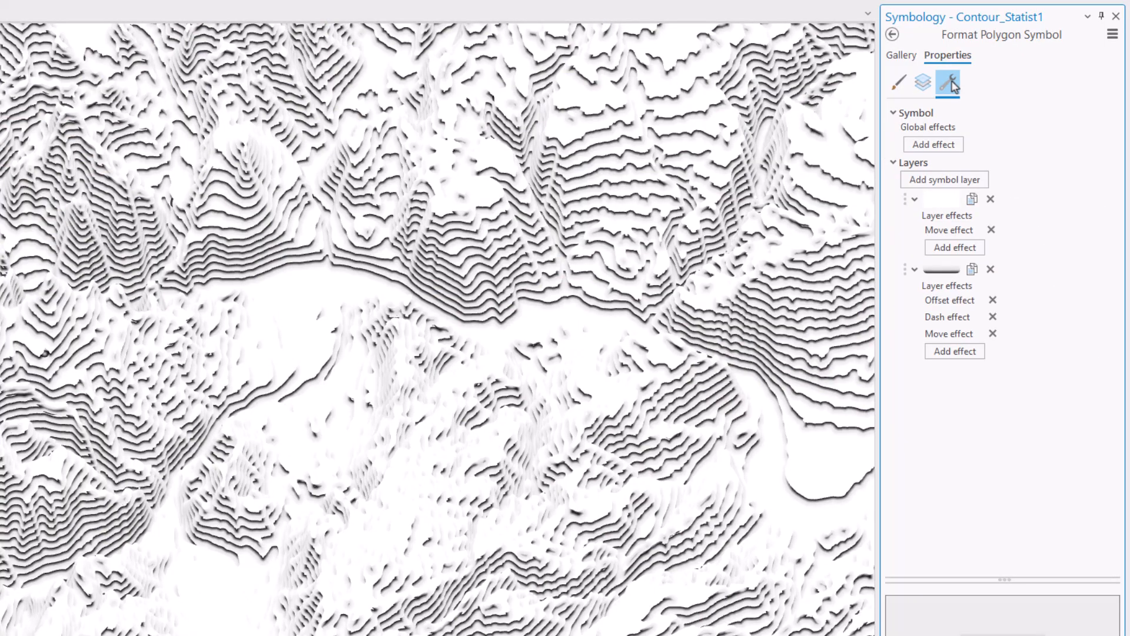
Add a new 2 pt stroke layer to the contour symbol
click(944, 179)
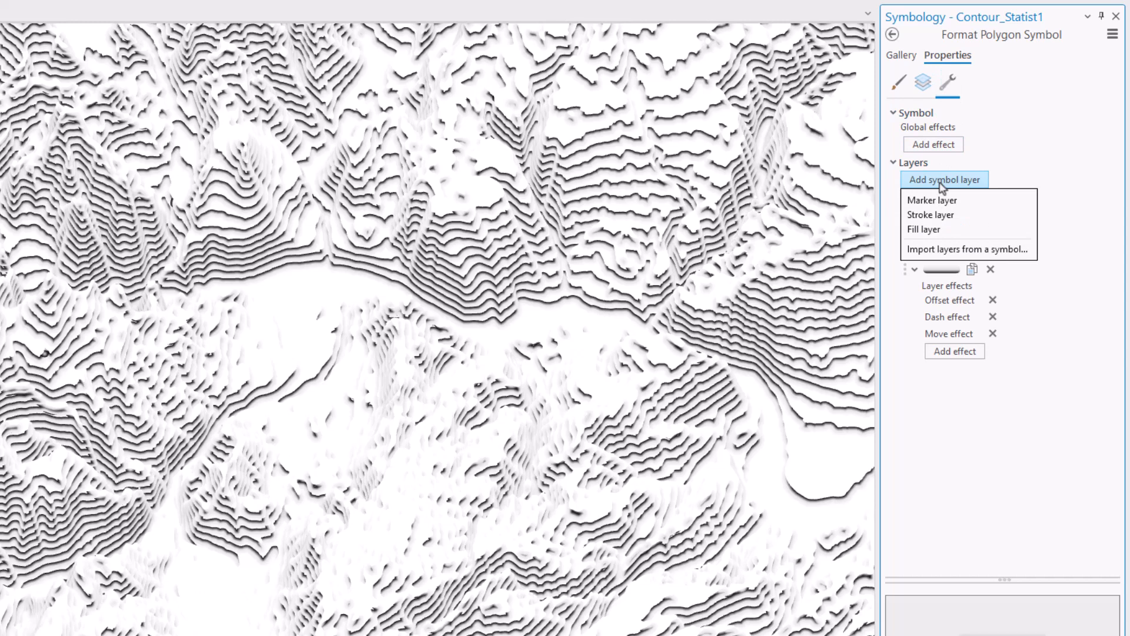
click(930, 215)
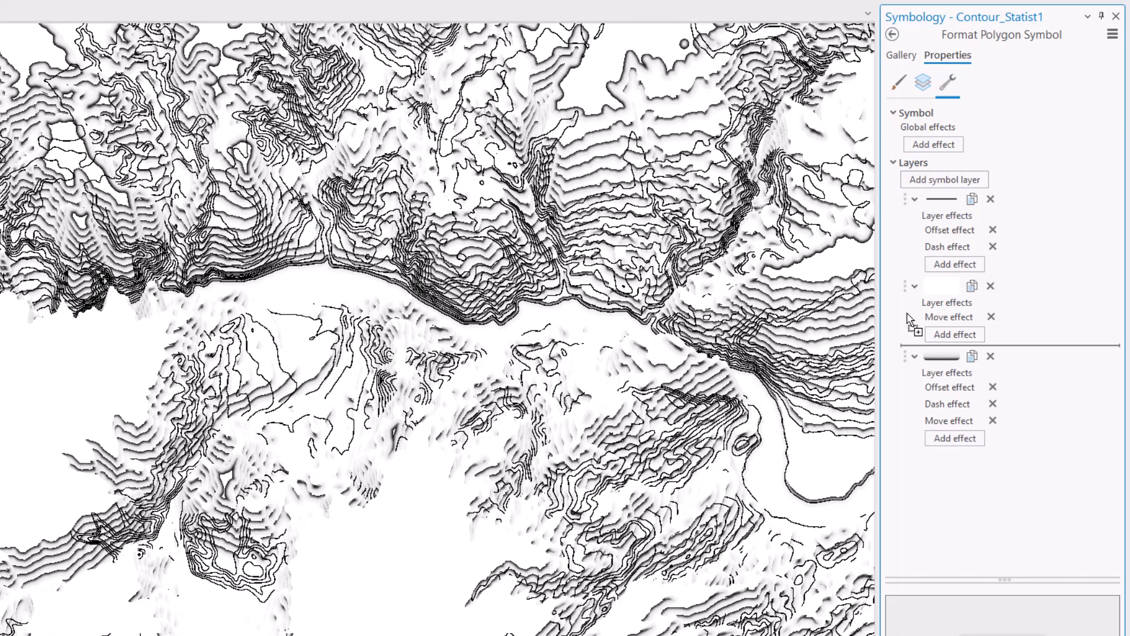
click(922, 82)
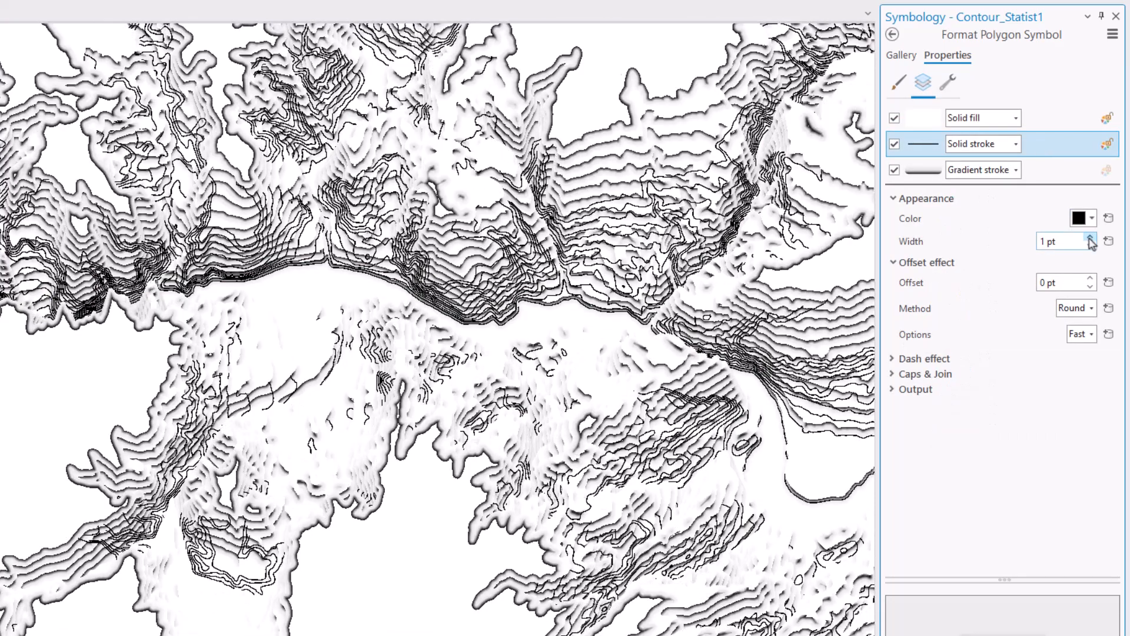
click(1090, 237)
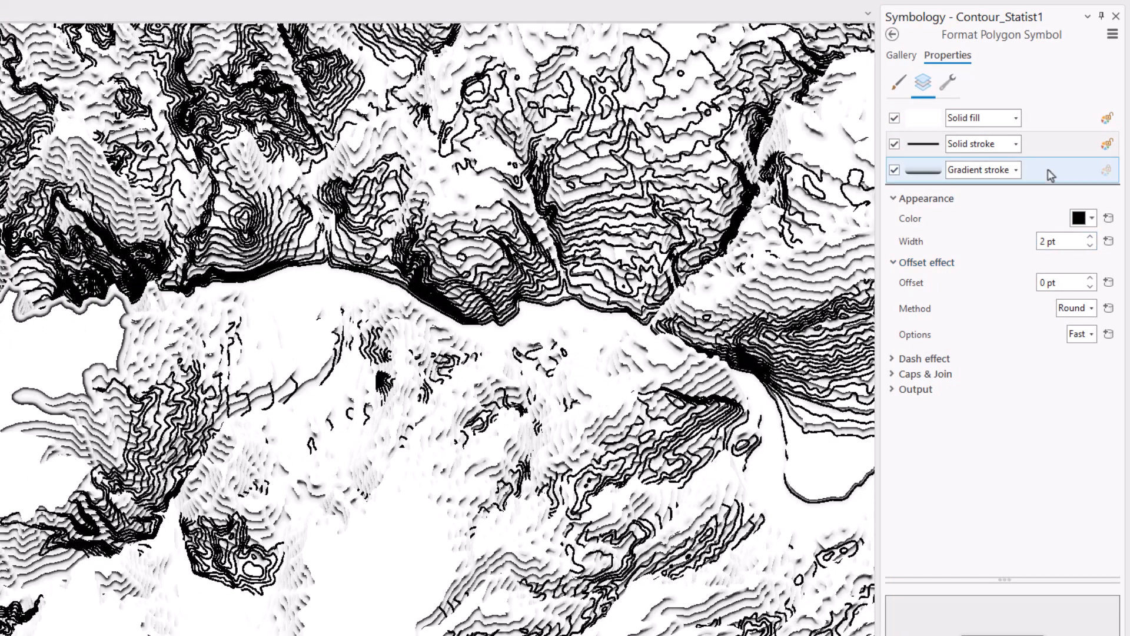
Give the new stroke a Random wave effect with 1 pt amplitude and 8 pt period
click(948, 83)
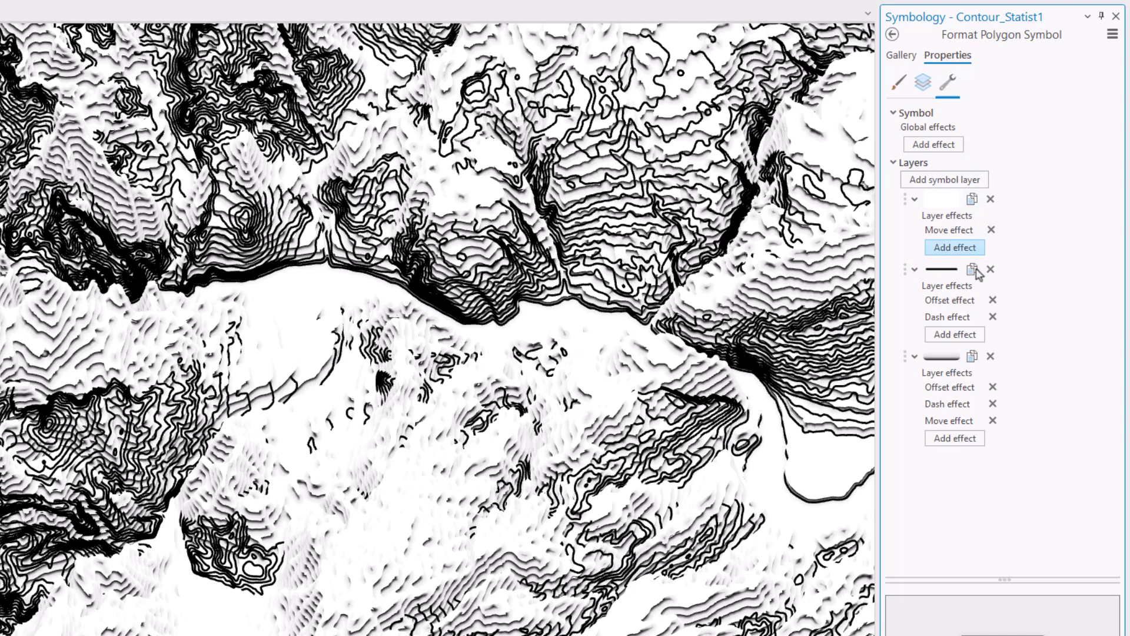
click(954, 333)
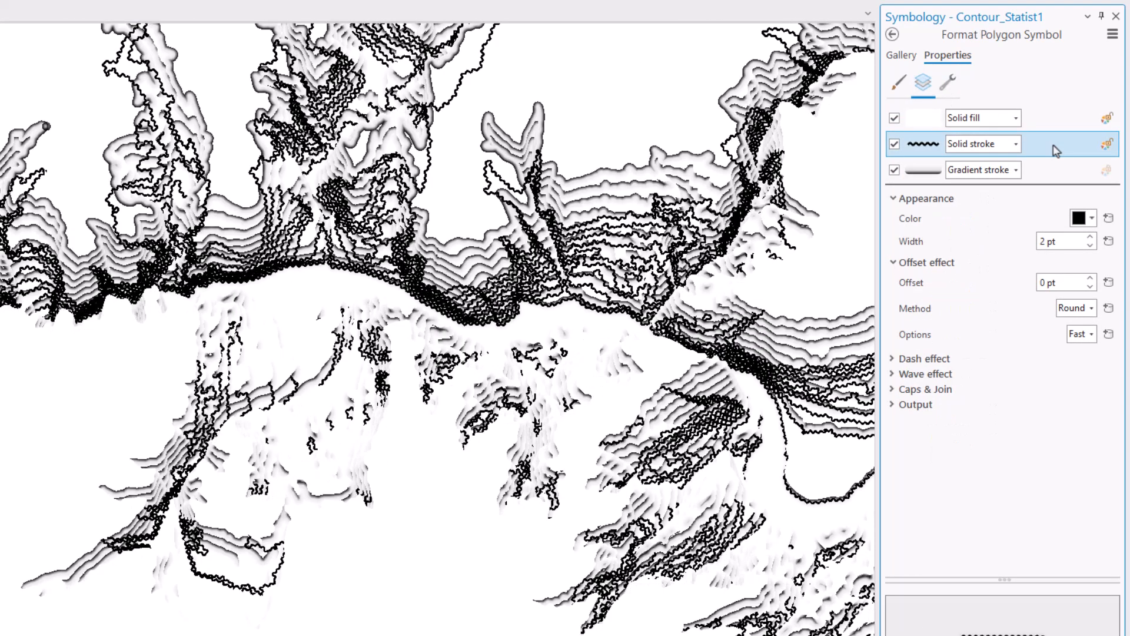
click(892, 373)
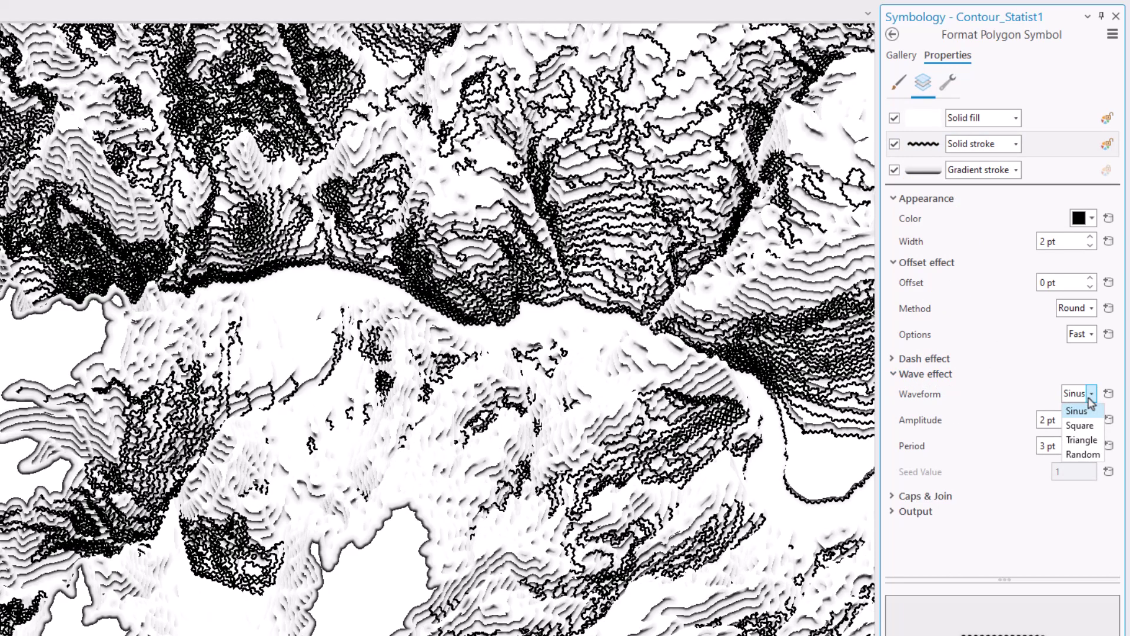
click(1083, 454)
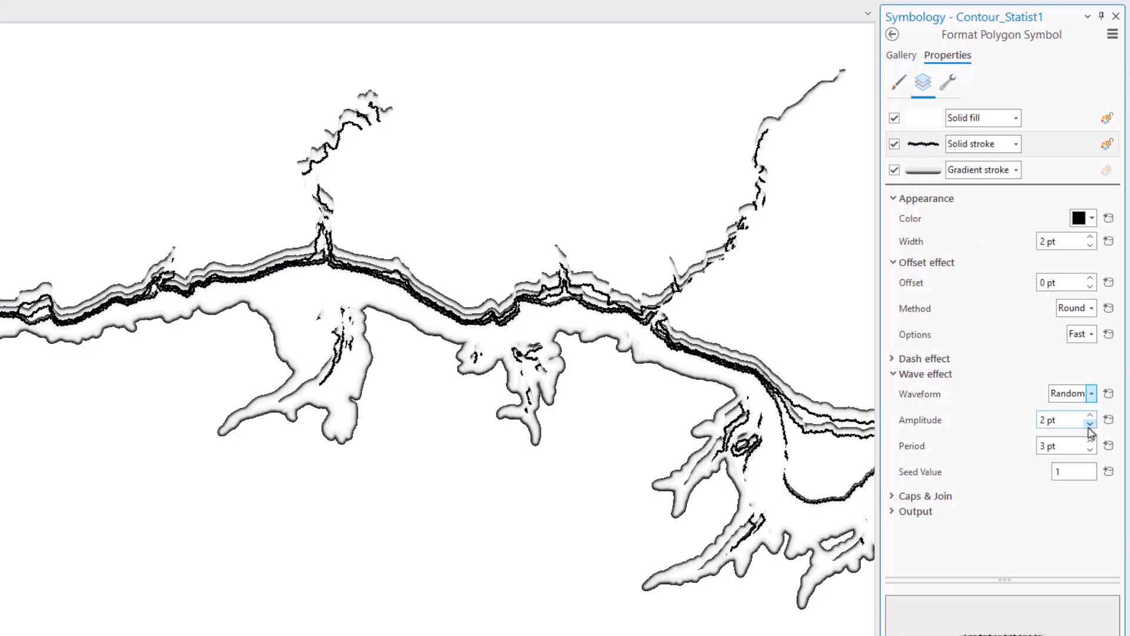
click(1090, 442)
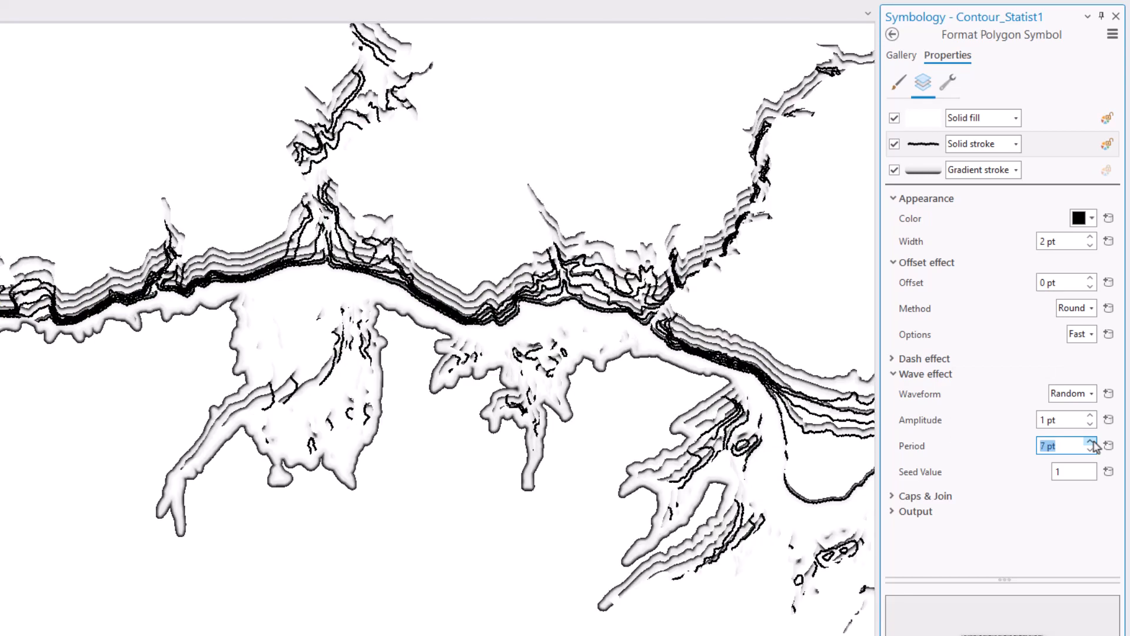
click(1091, 442)
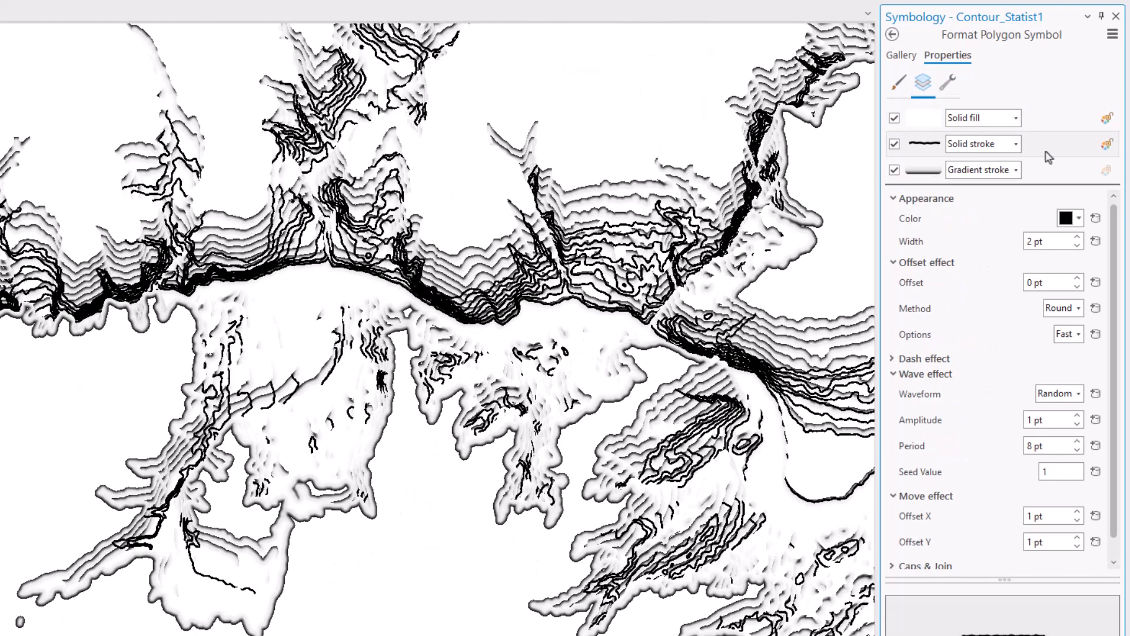
Drive the stroke's Move effect Offset Y with the expression $feature.ContourMin/10
click(1096, 542)
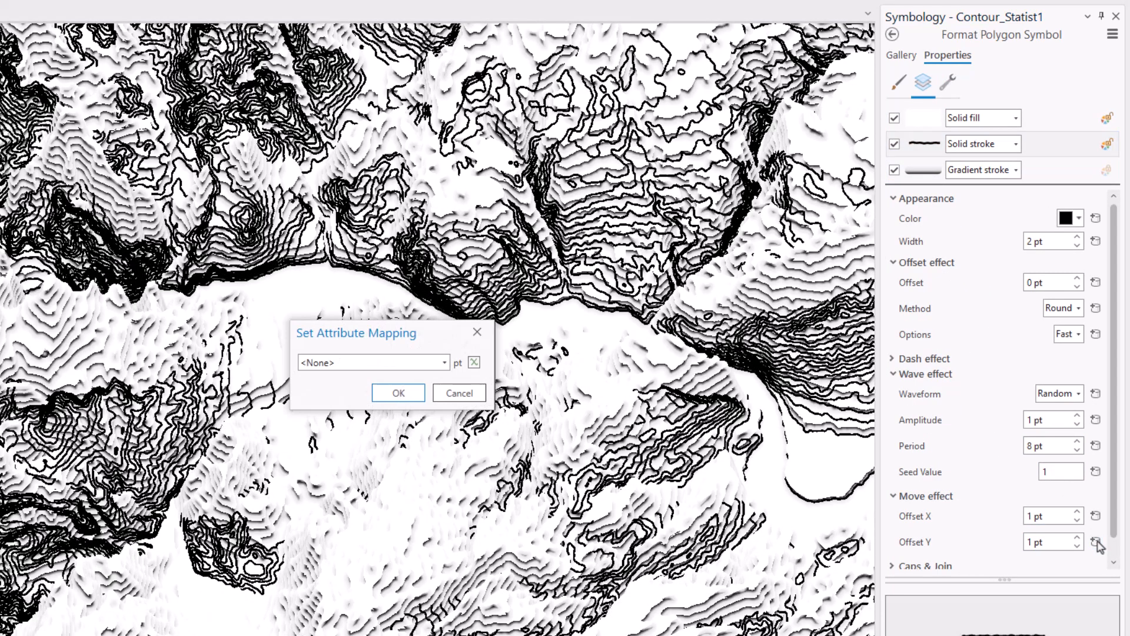
click(474, 362)
text(($feature.ContourMin/10)-)
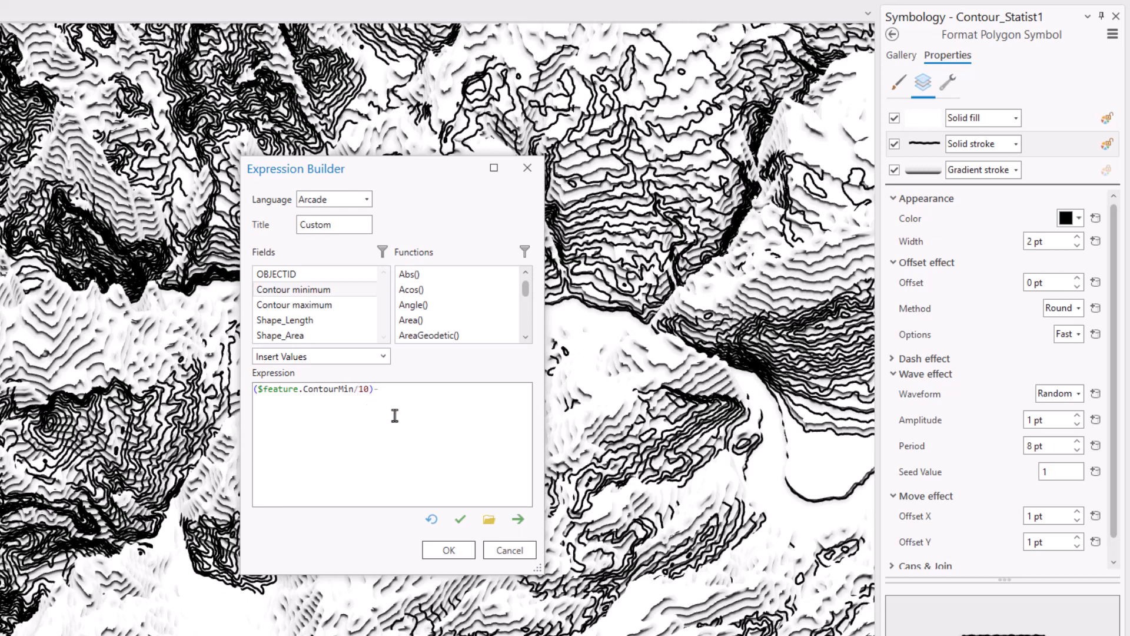
click(447, 550)
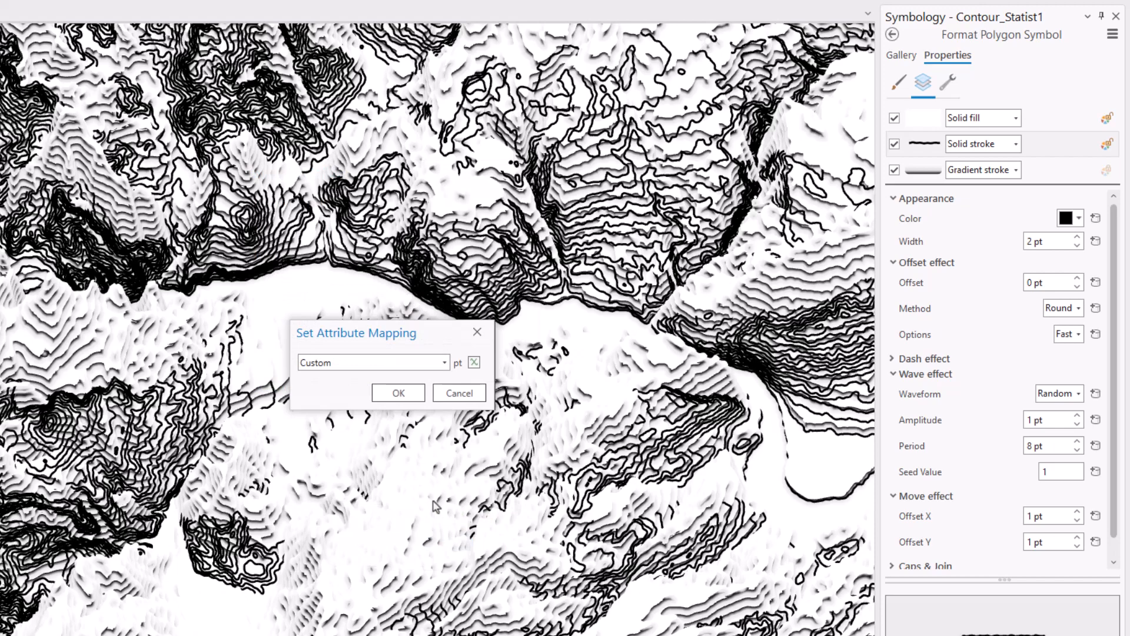
click(397, 393)
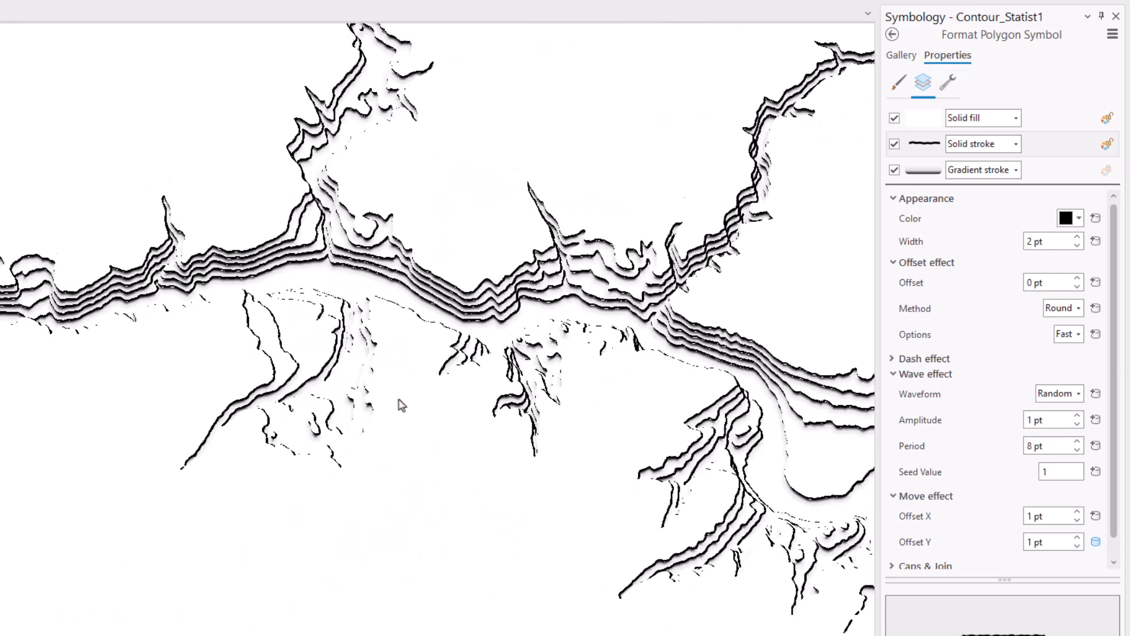
click(947, 83)
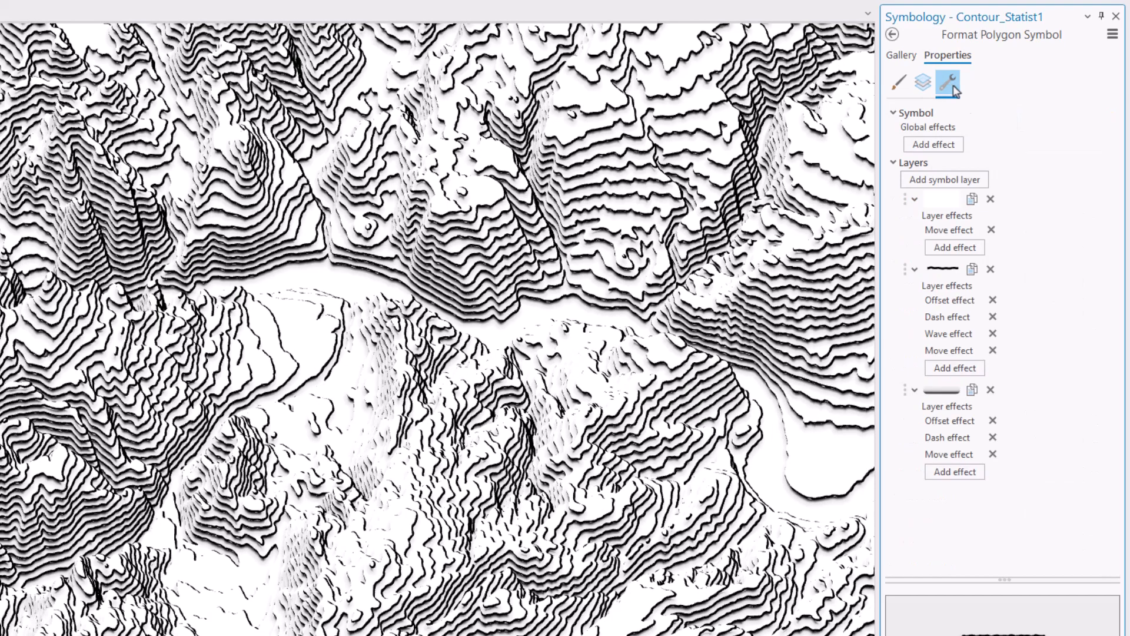
Duplicate the stroke as a 0.5 pt, 10 pt-period wave with Offset Y ContourMin/10
click(922, 82)
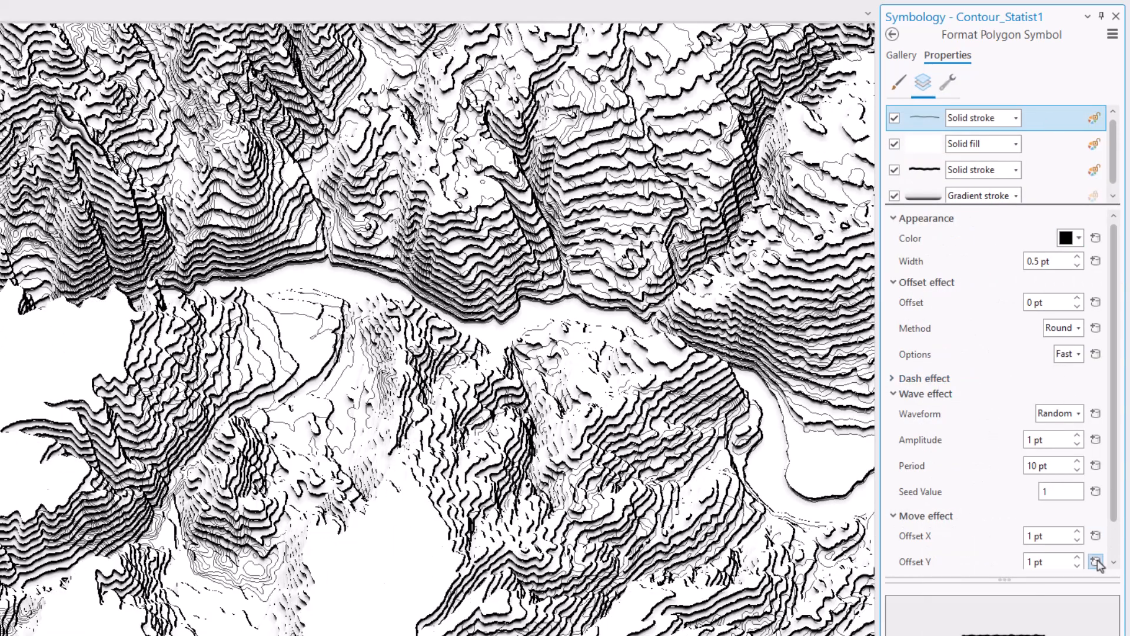
click(1095, 562)
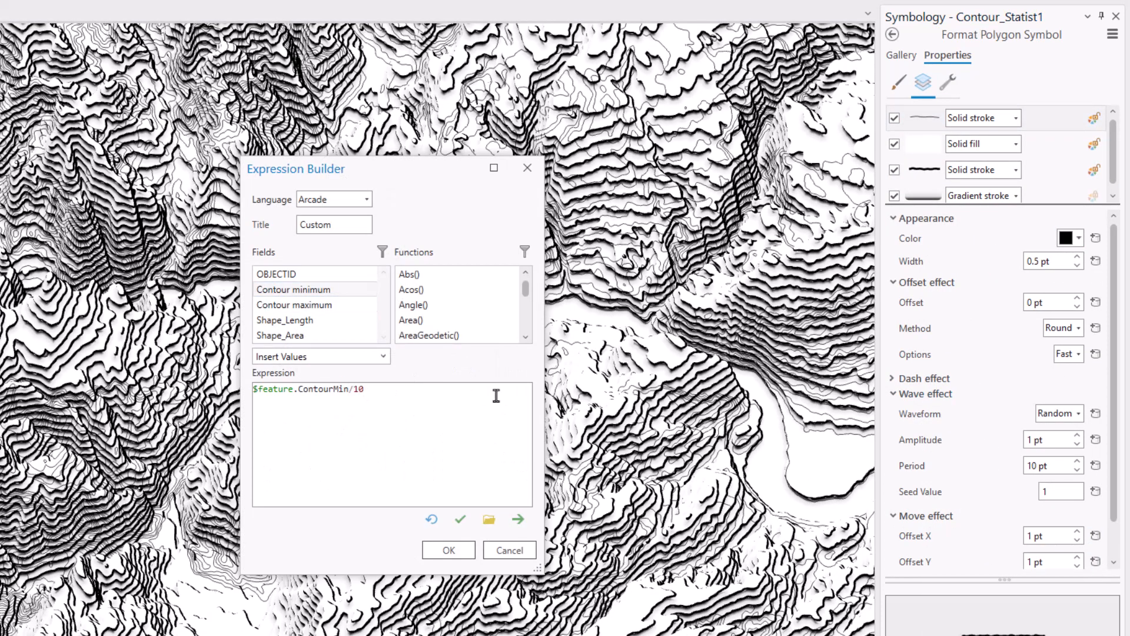
click(447, 549)
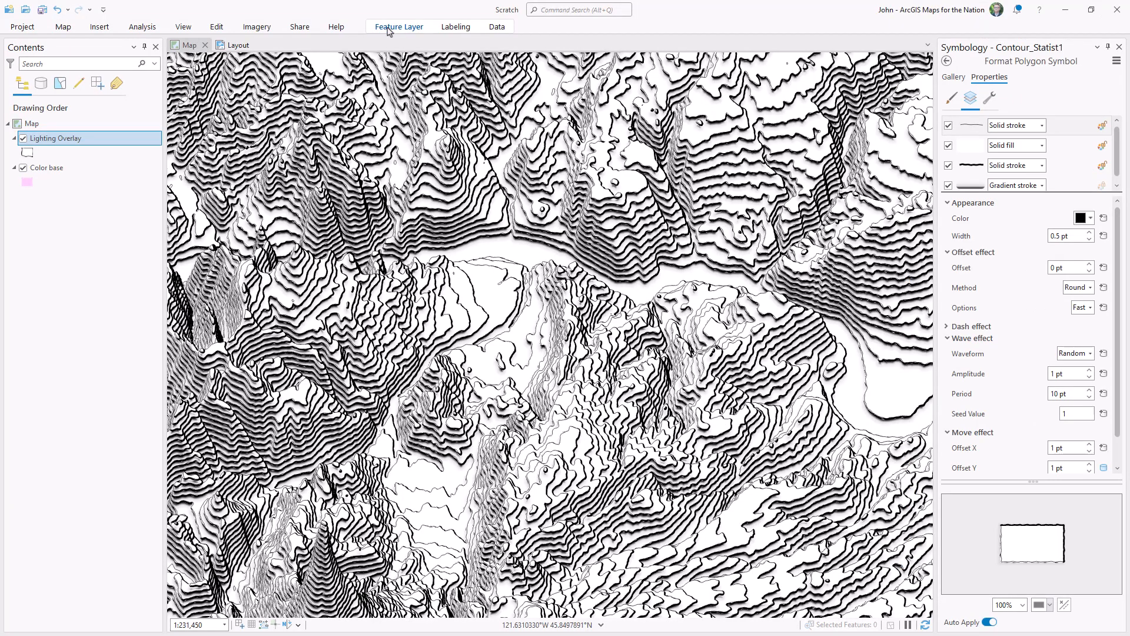
Set Lighting Overlay's layer blend to Multiply and make a second copy of the layer
click(398, 27)
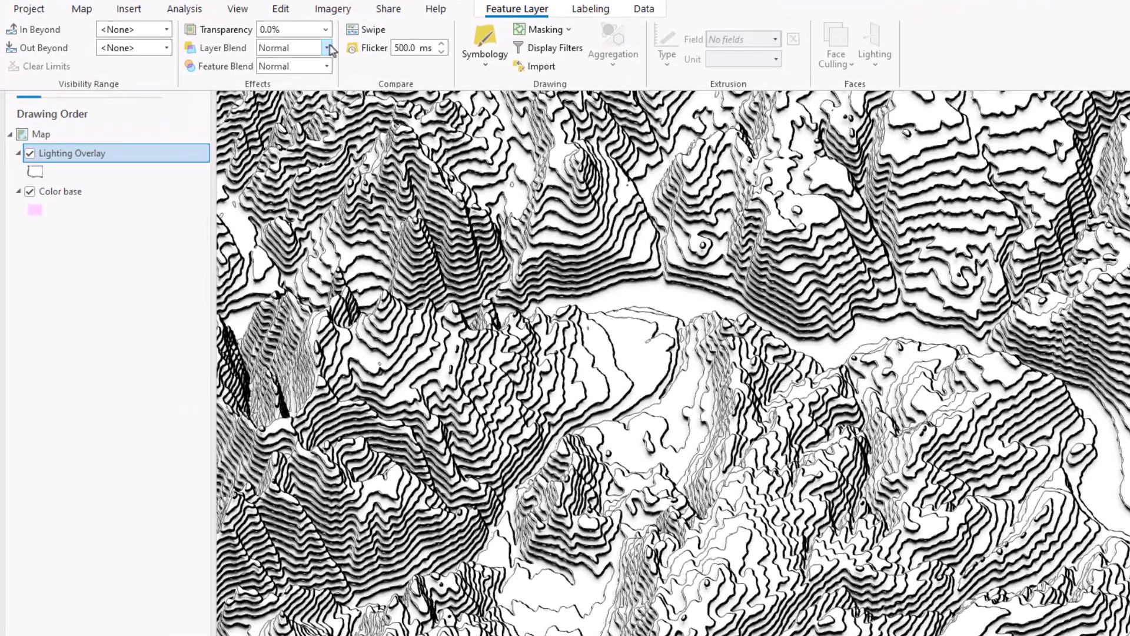
click(326, 48)
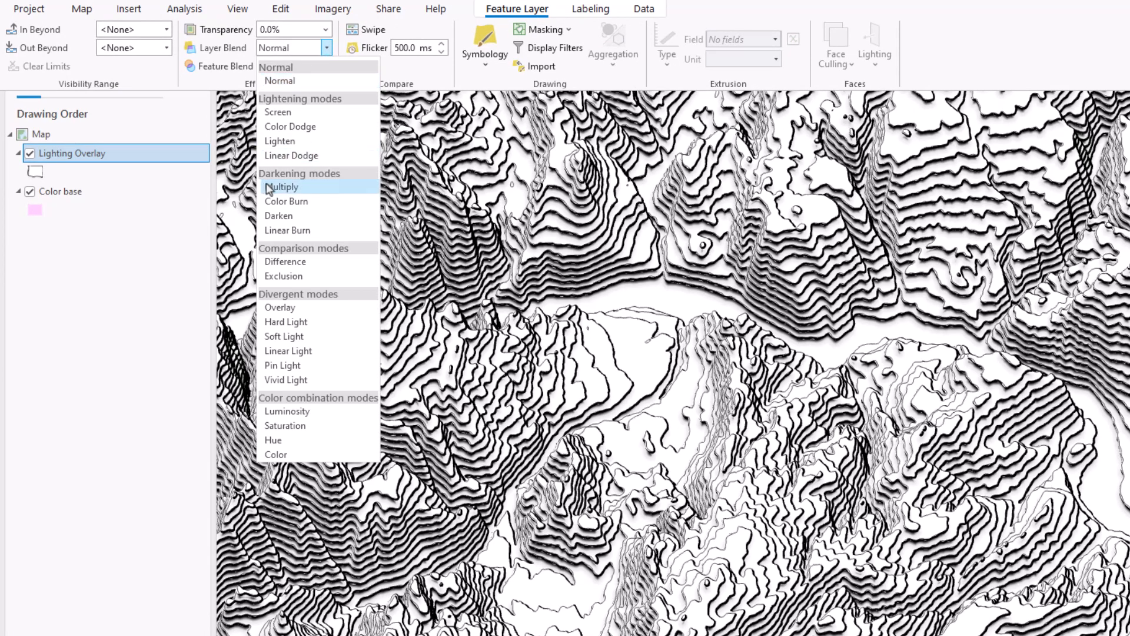
click(282, 186)
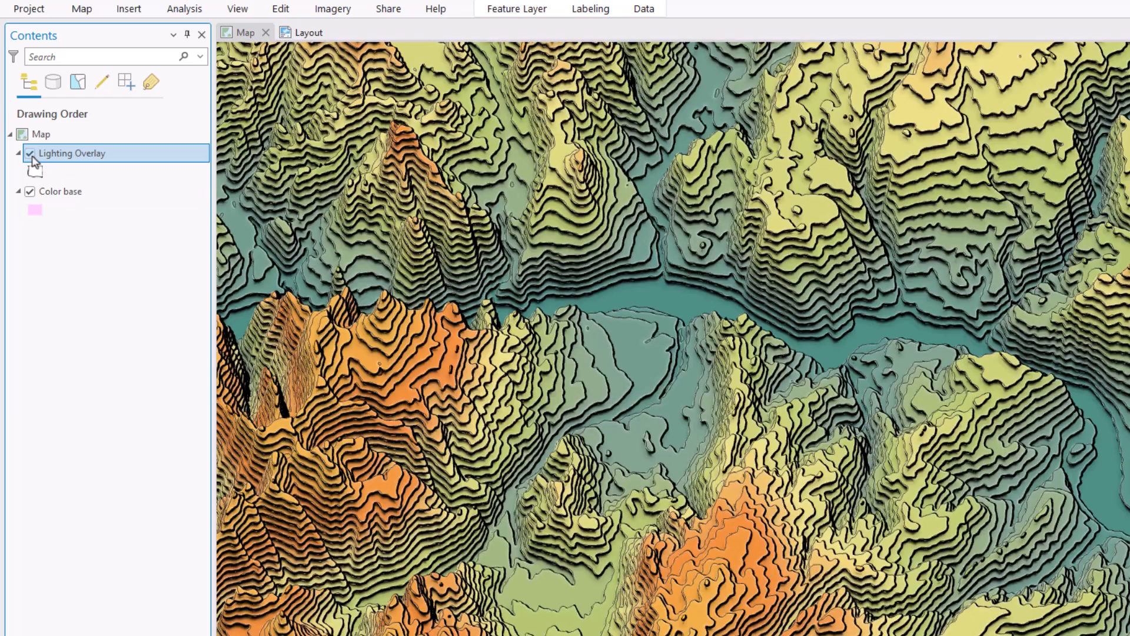
click(517, 9)
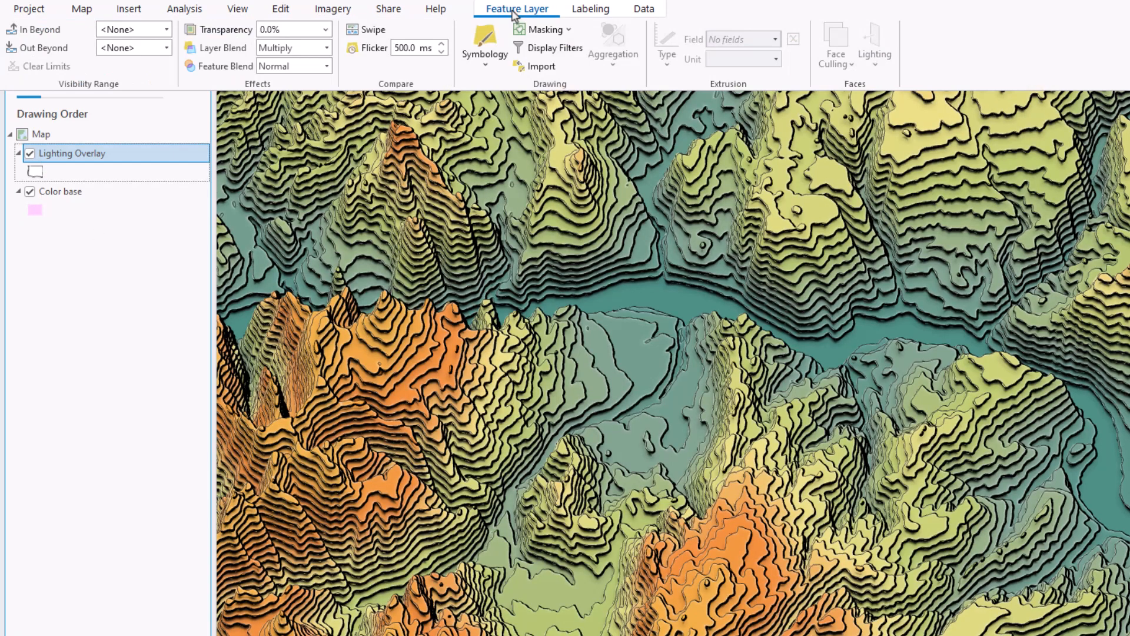
mouse_move(237, 9)
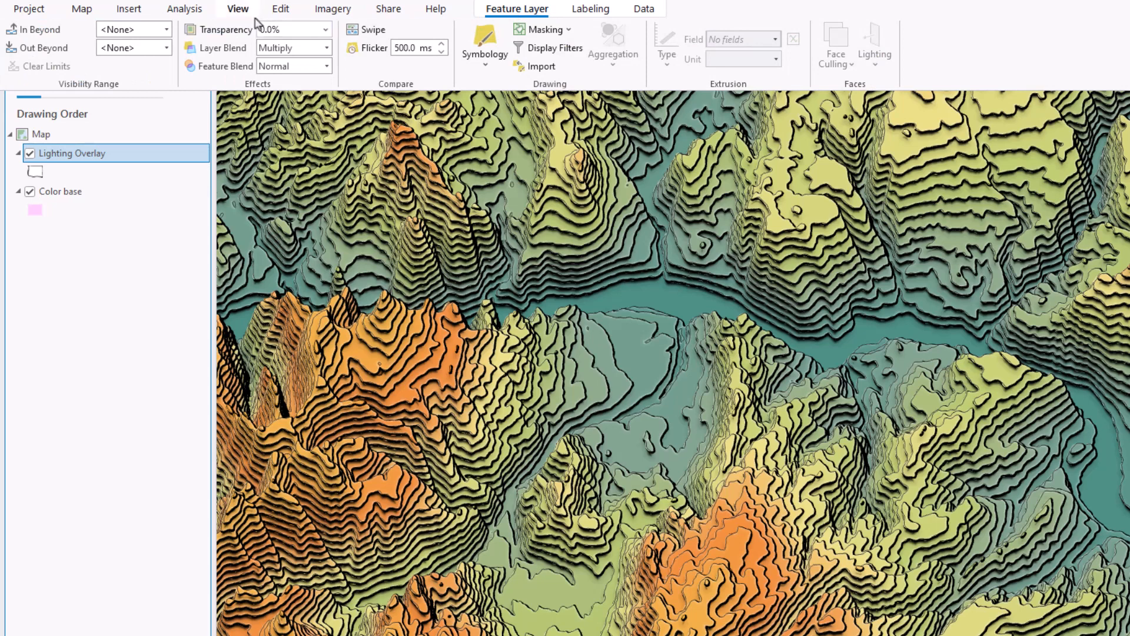
click(237, 9)
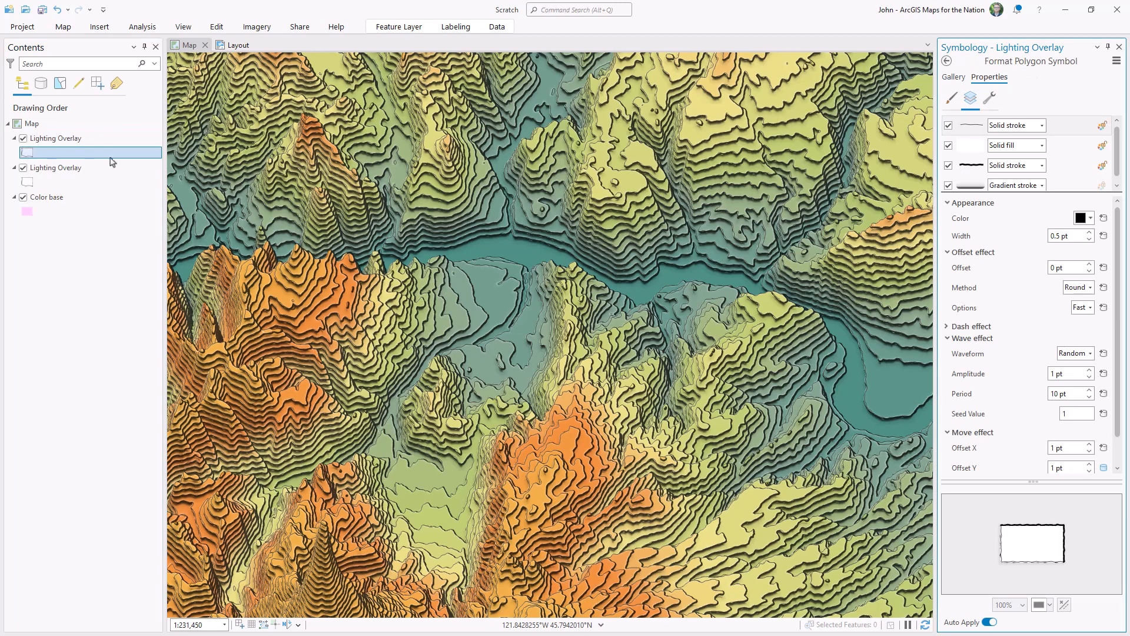
In the copied overlay, hide both solid strokes and set gradient Offset Y to ([ContourMin]/10)-10
click(948, 125)
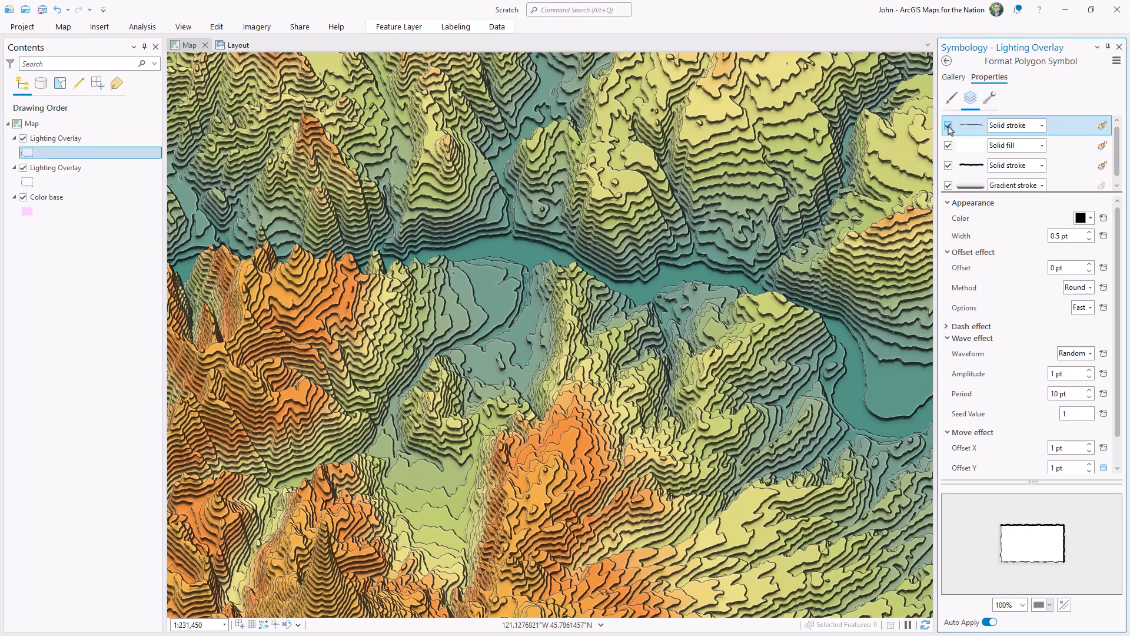
click(948, 124)
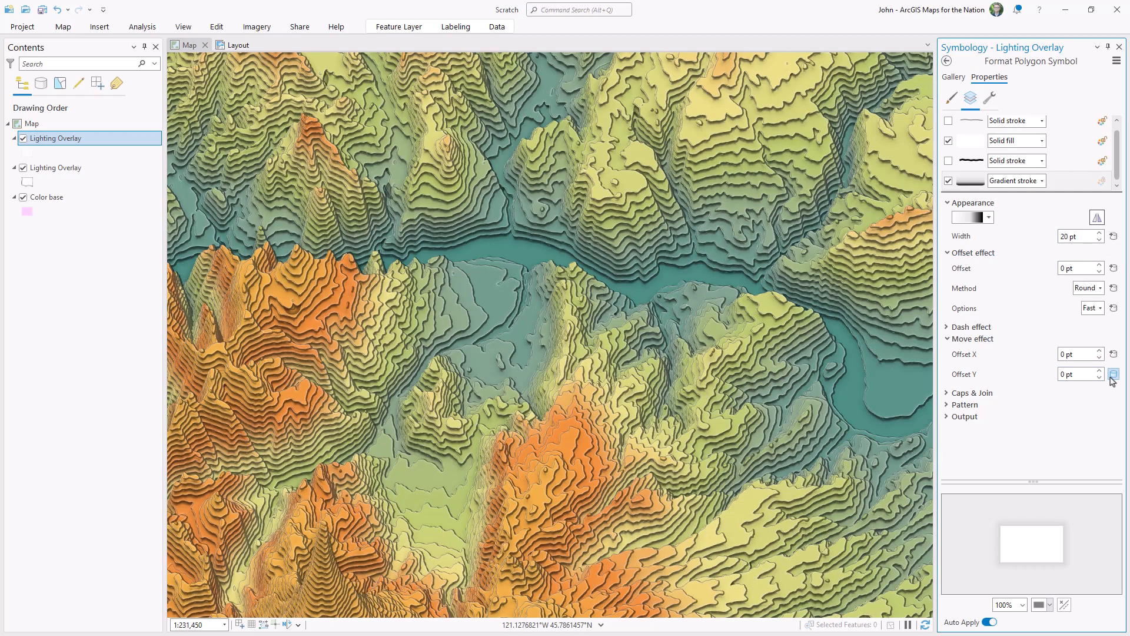
click(1113, 373)
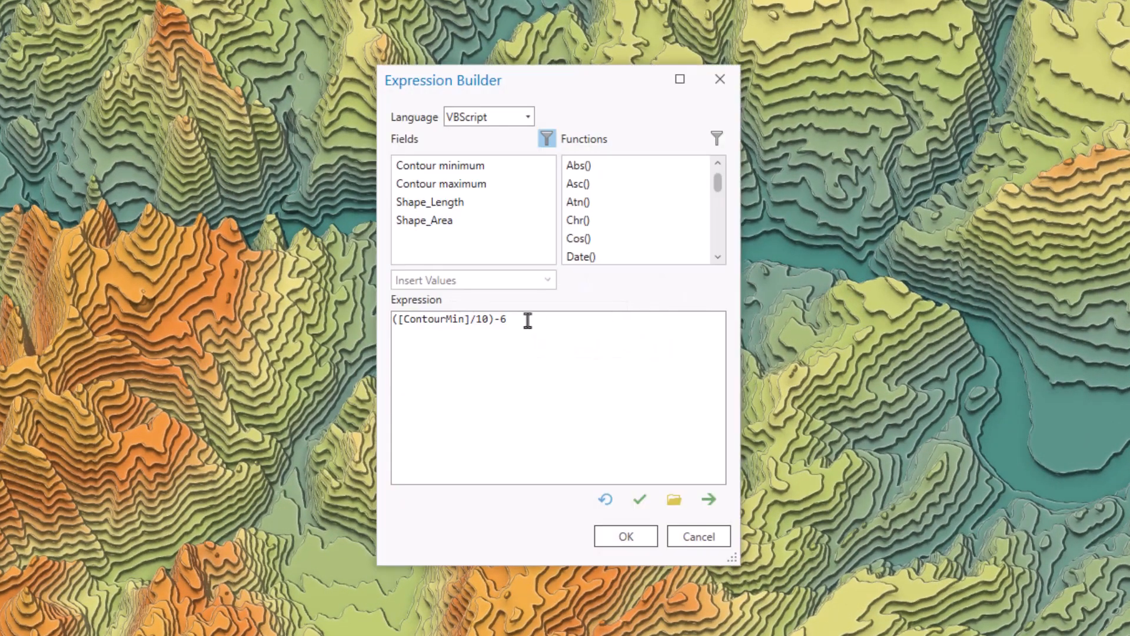
text(10)
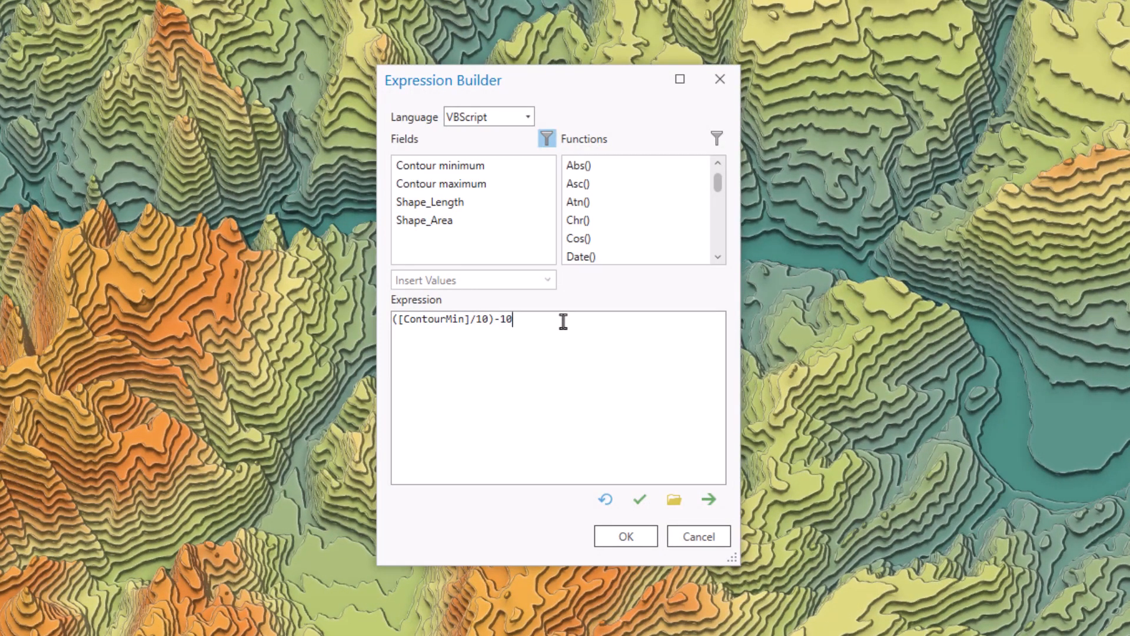
click(624, 536)
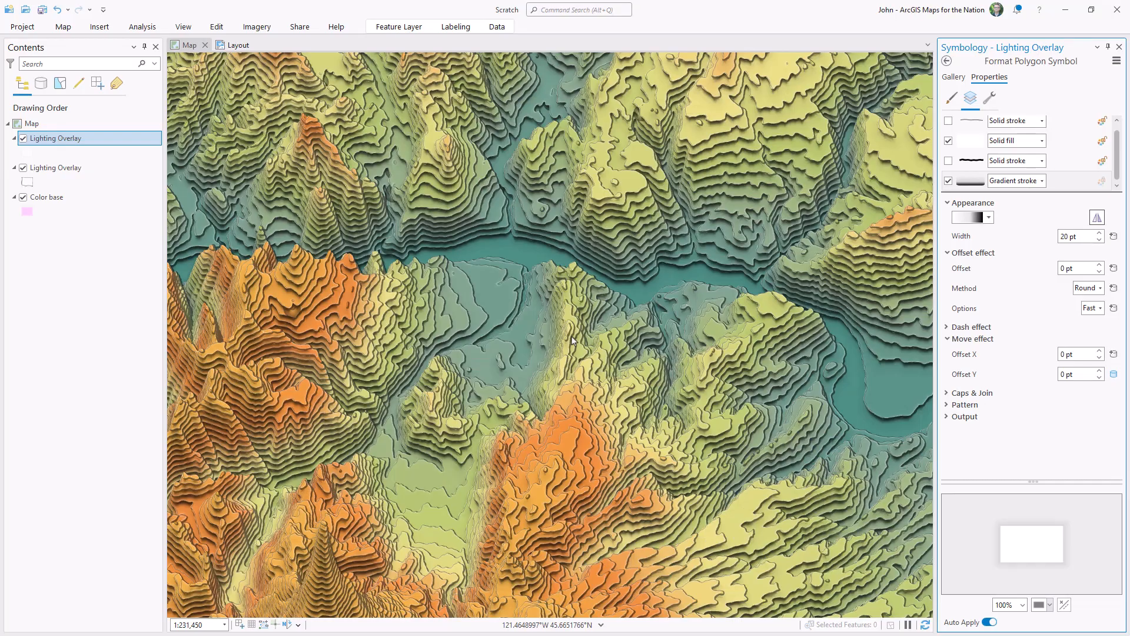
Open the overlay's layer blend modes on the Feature Layer tab
click(398, 26)
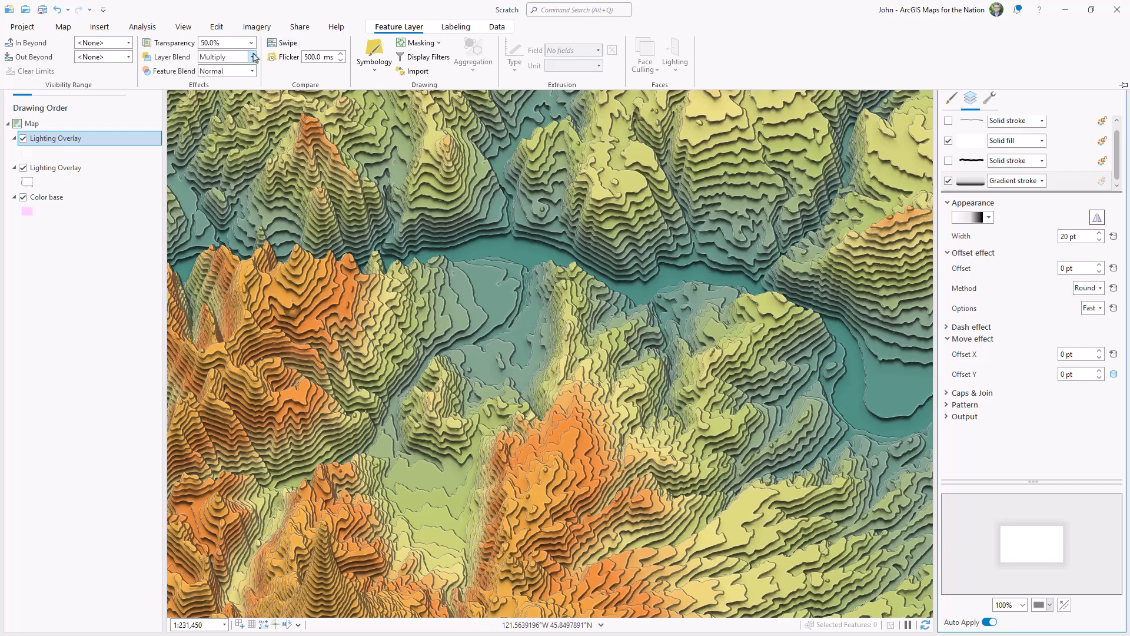
click(251, 56)
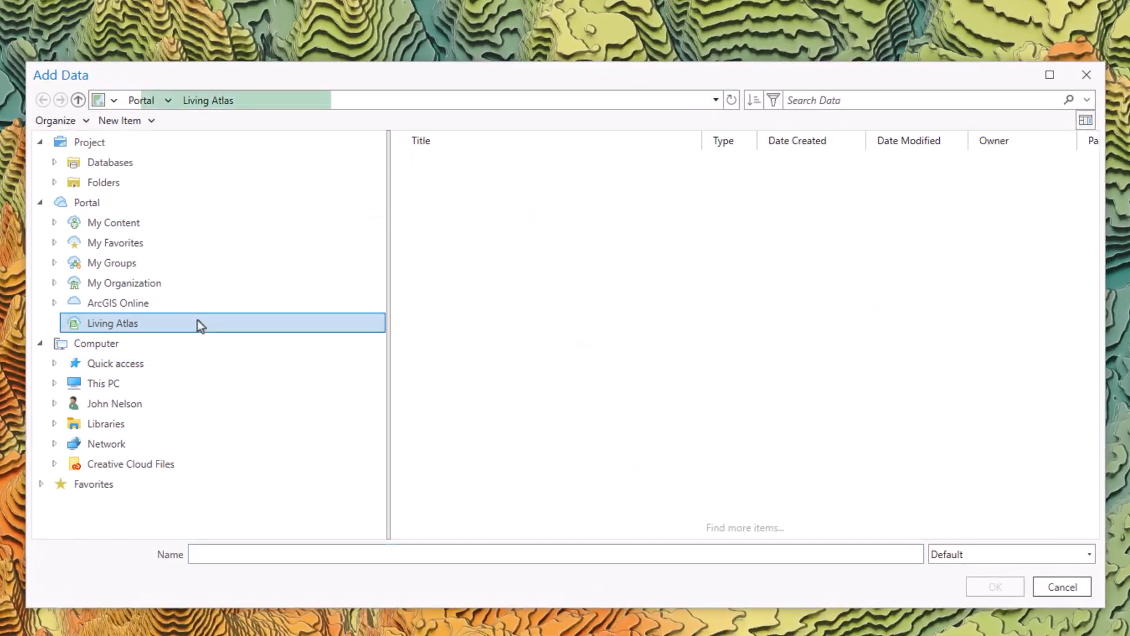
Search Living Atlas for 'poster paper' and add the Poster Paper Texture layer
click(112, 322)
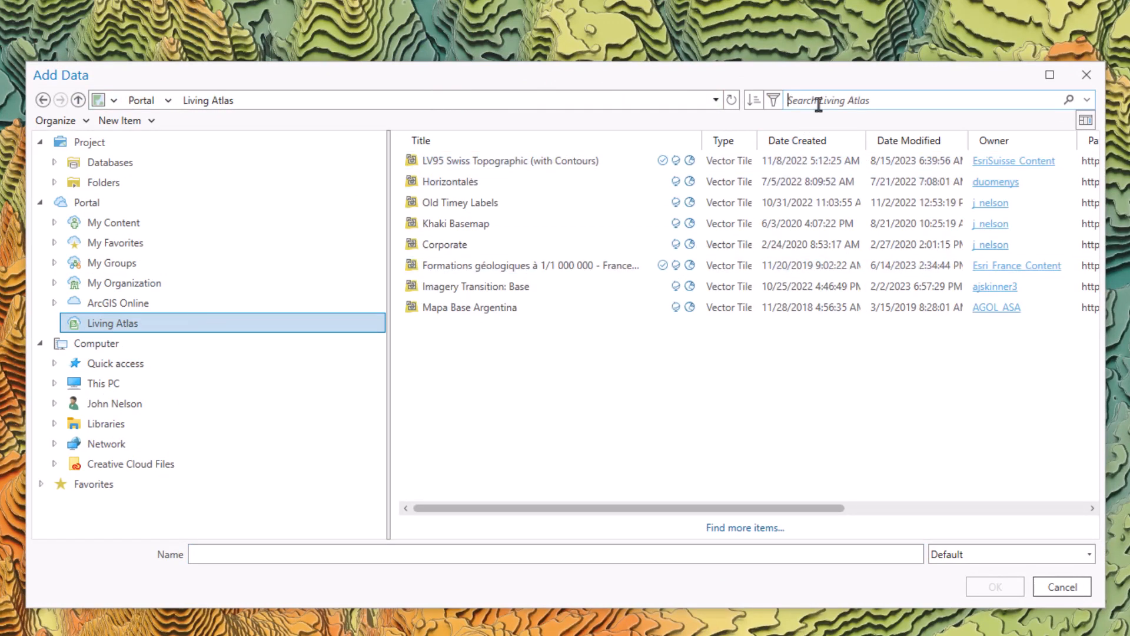
text(poster paper)
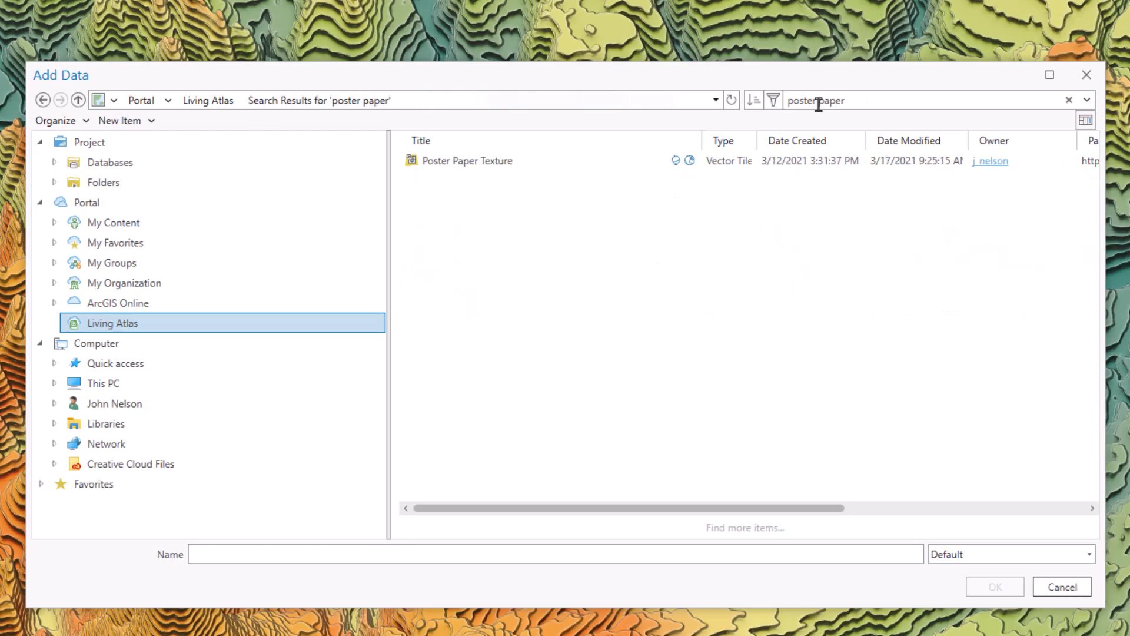
click(468, 160)
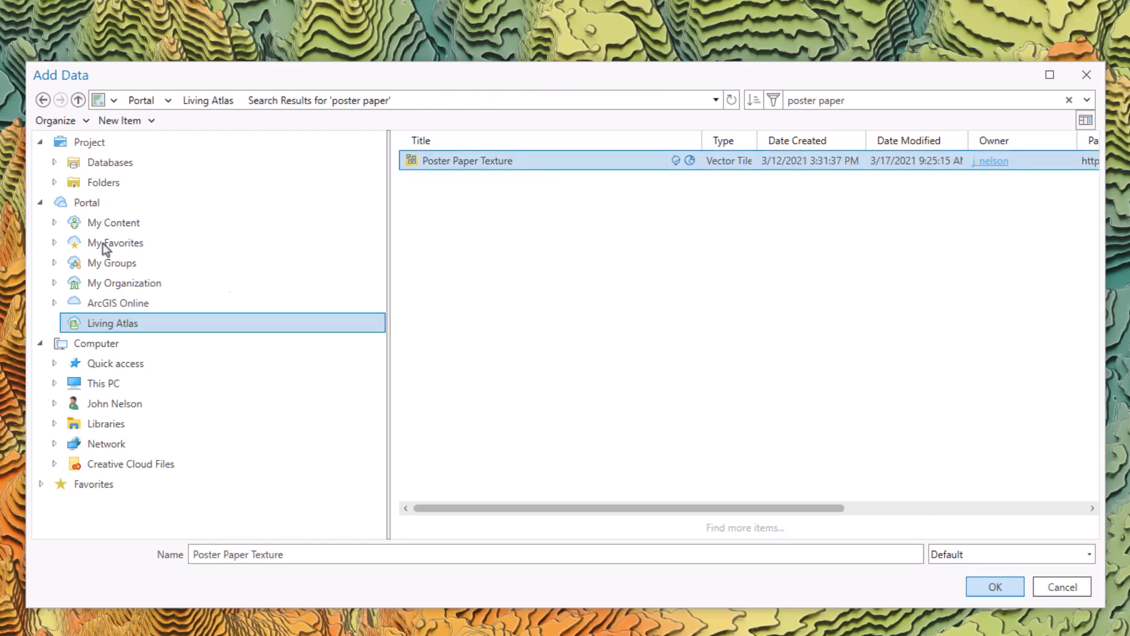
click(994, 586)
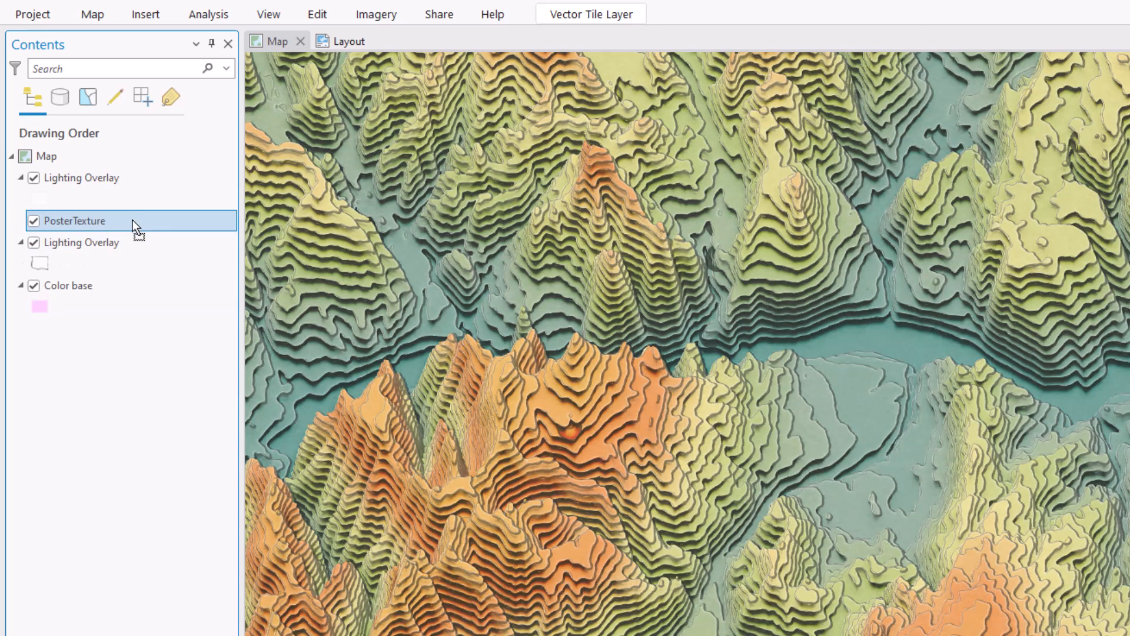
Set the PosterTexture layer's blend mode to Multiply on the Vector Tile Layer tab
click(590, 14)
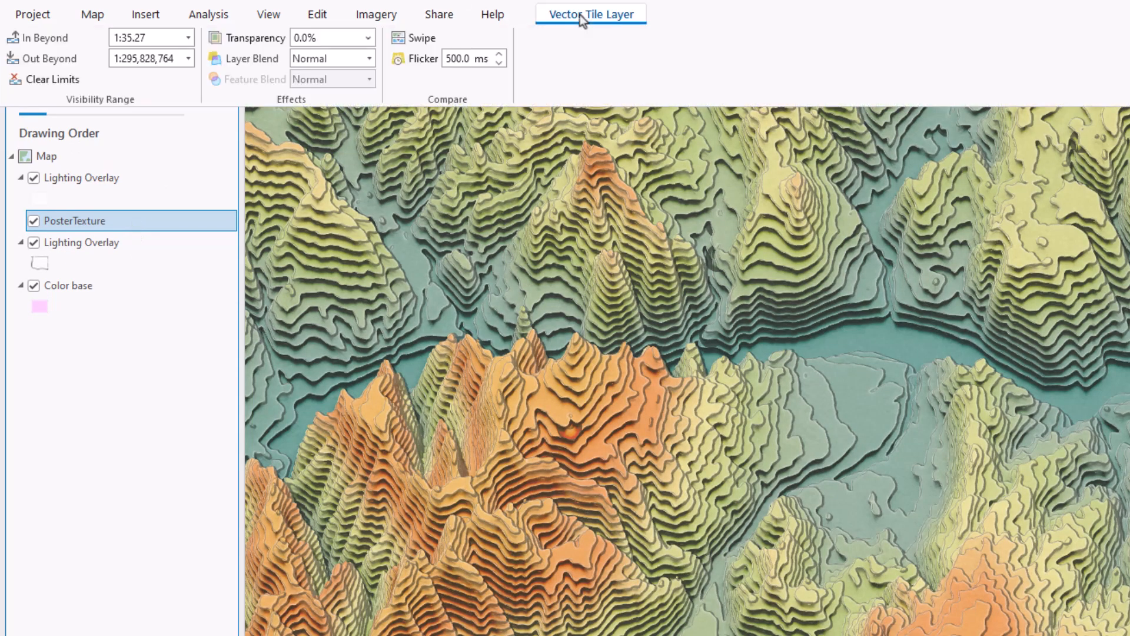
click(370, 59)
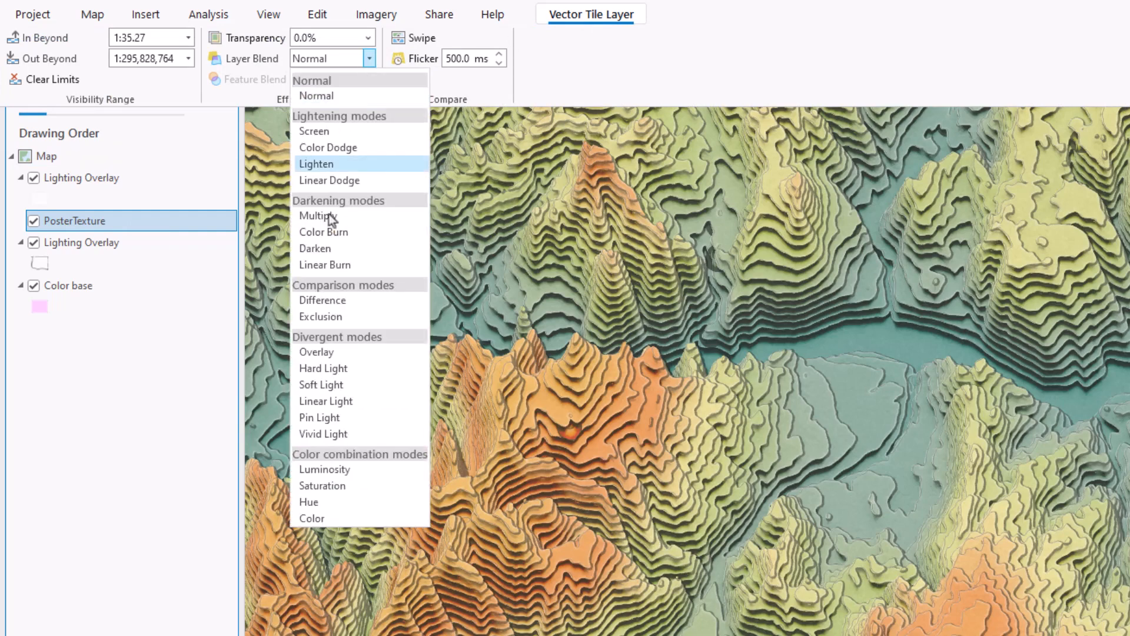
click(323, 231)
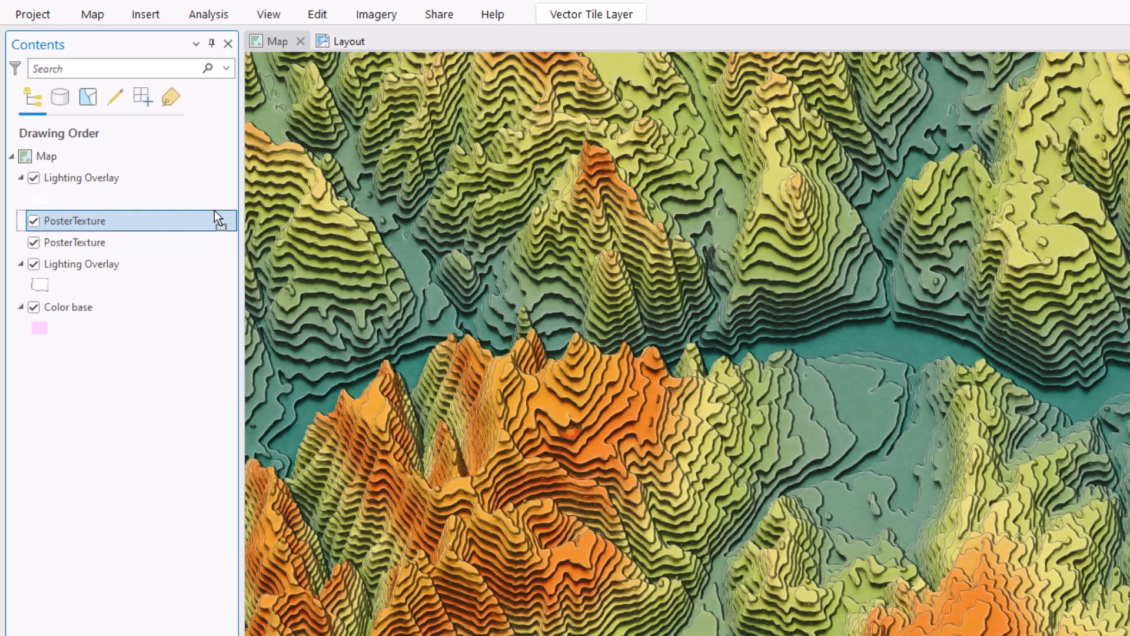
Place PosterTexture copies at the top of Contents and select the lower pair
click(74, 242)
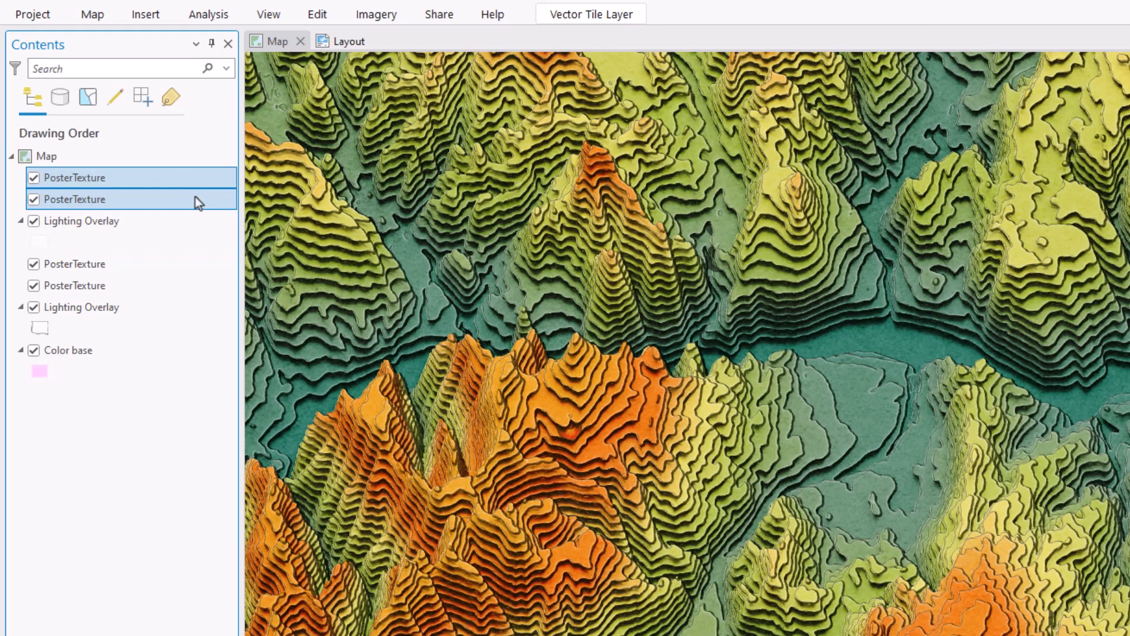
click(73, 285)
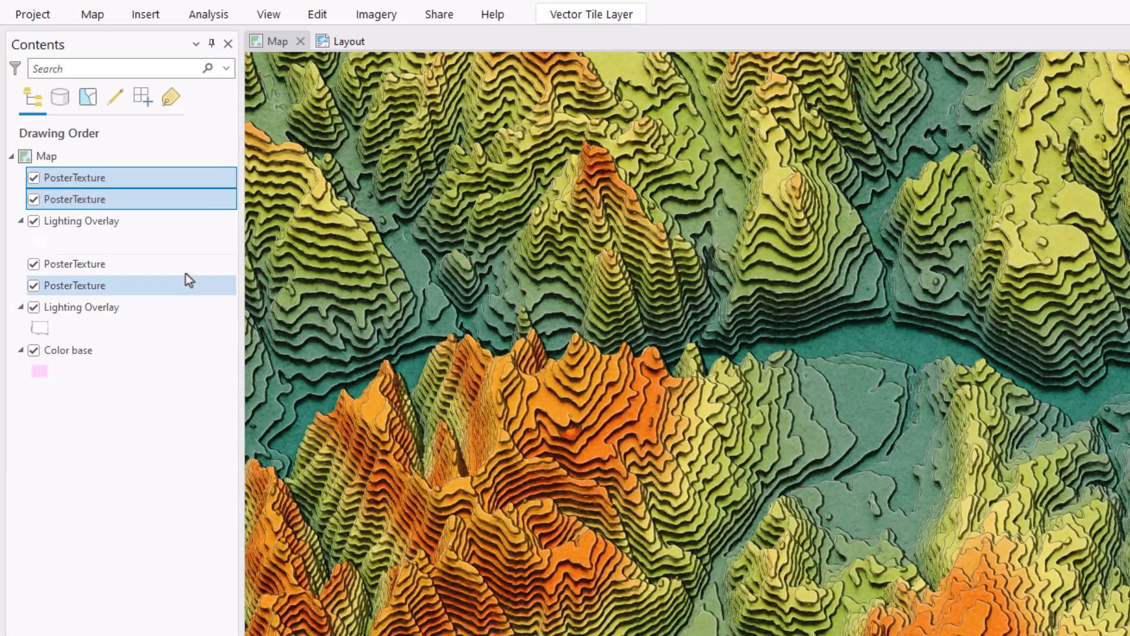
click(73, 285)
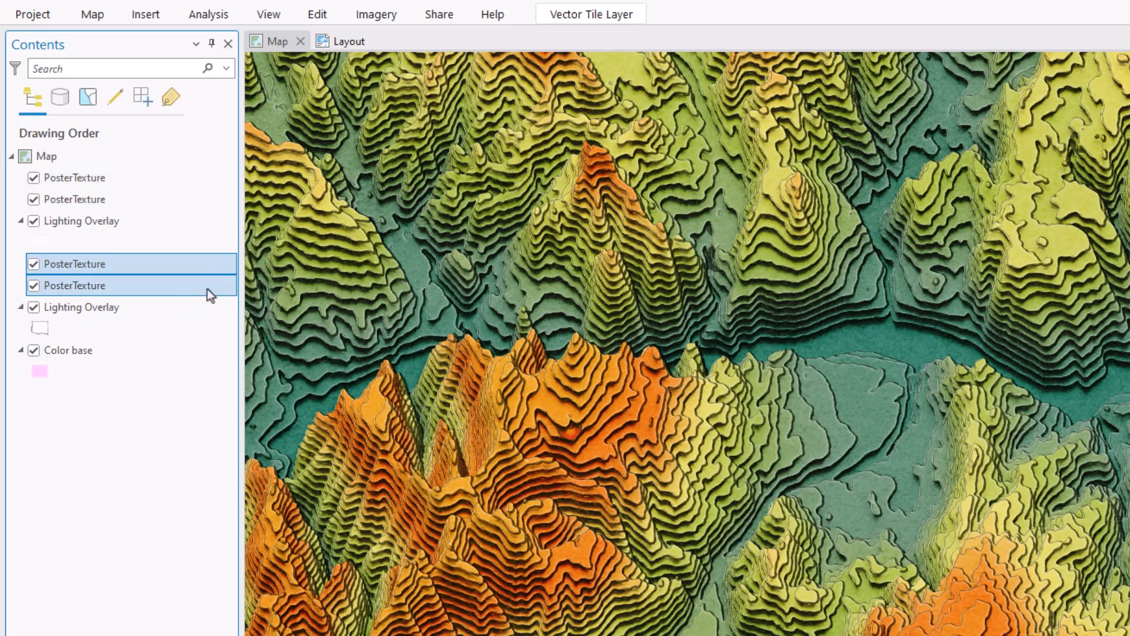